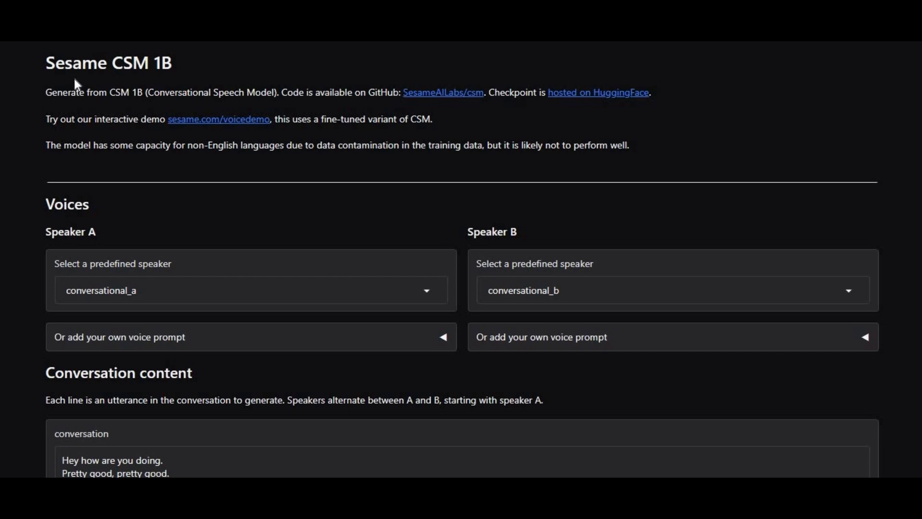
pyautogui.moveTo(567, 261)
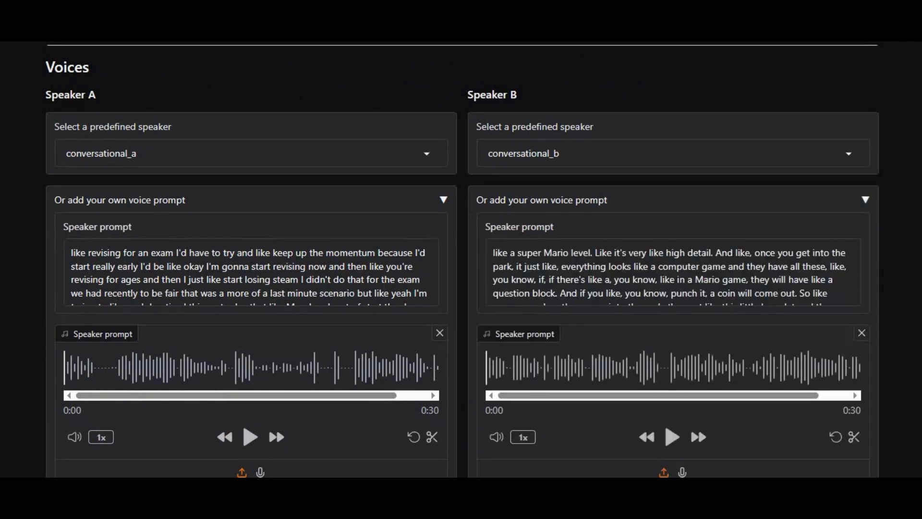
pyautogui.moveTo(524, 345)
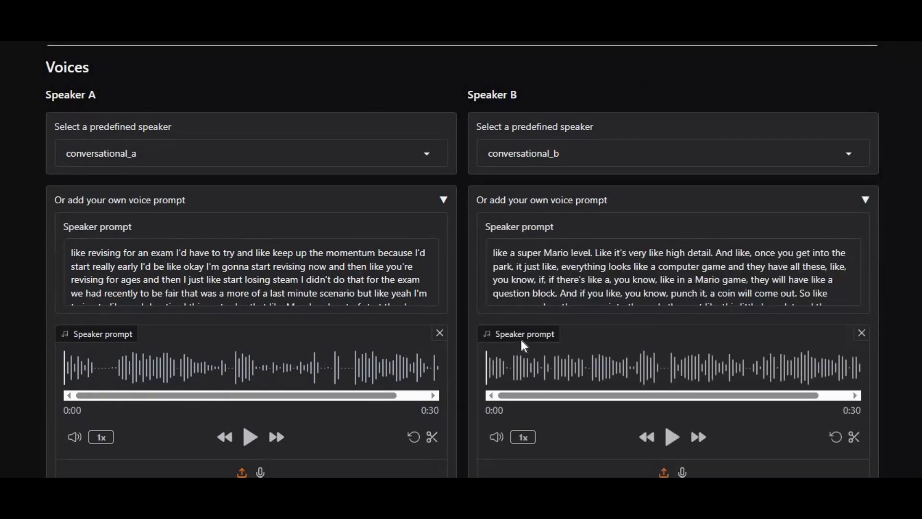
# Step: Scroll past the six-line conversation to the 17-second Synthesized audio player
pyautogui.scroll(-3)
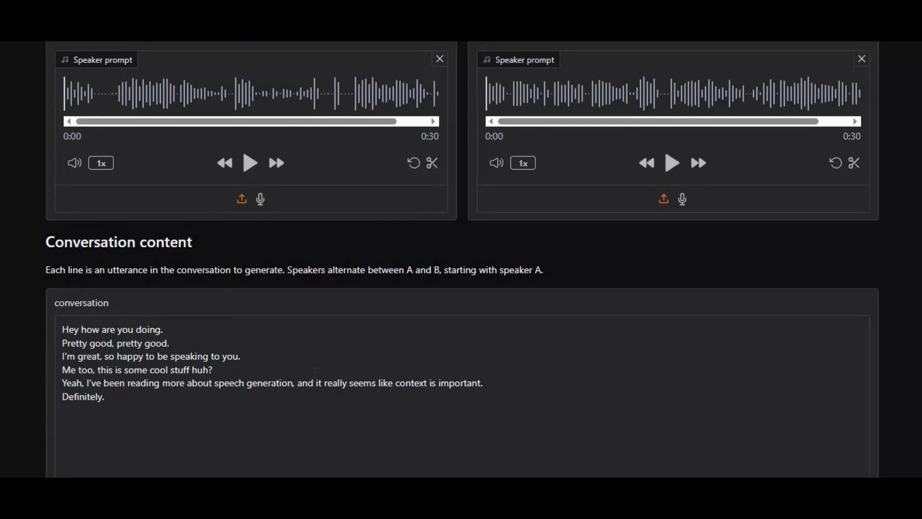
pyautogui.scroll(-3)
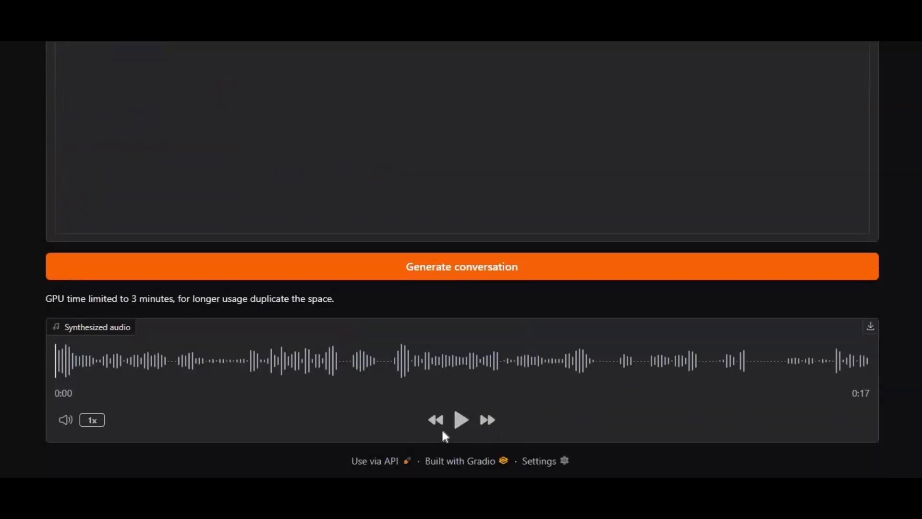
# Step: Play the 17-second synthesized conversation through to the end, then rewind it
pyautogui.click(461, 419)
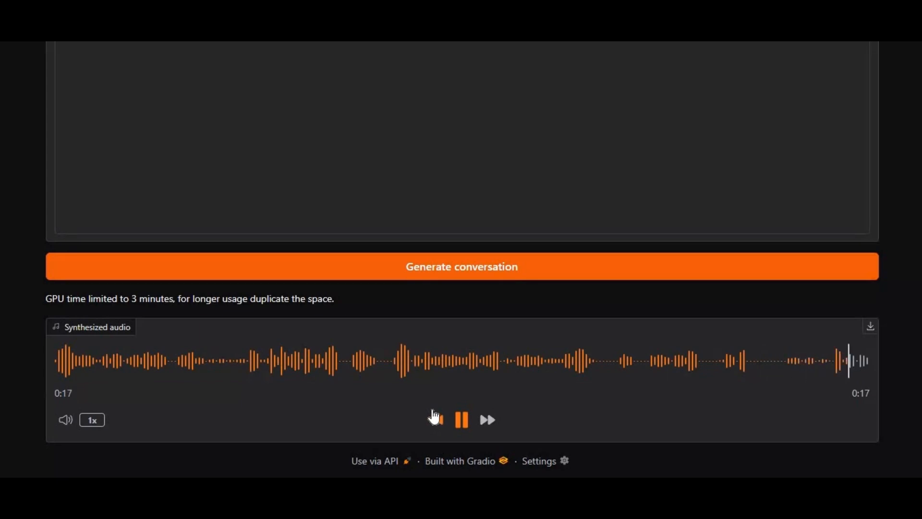
pyautogui.click(461, 420)
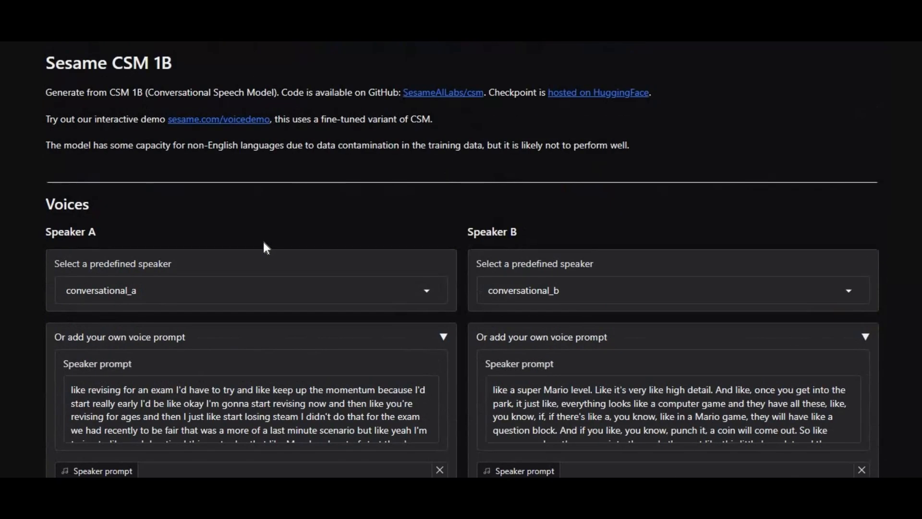
pyautogui.scroll(-3)
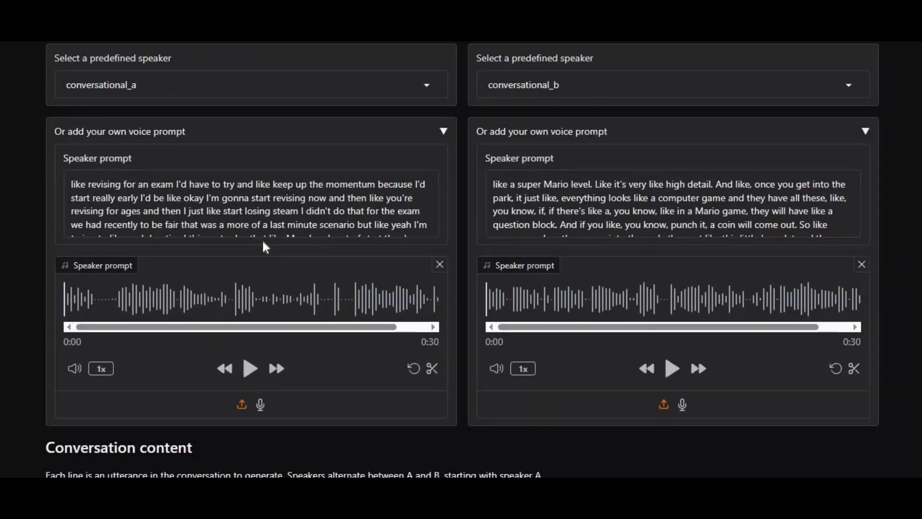
pyautogui.scroll(-3)
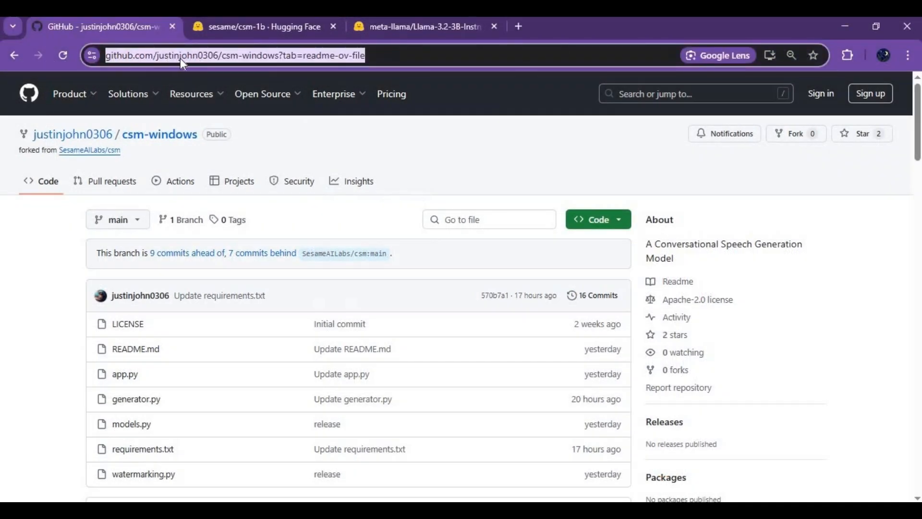
pyautogui.moveTo(362, 64)
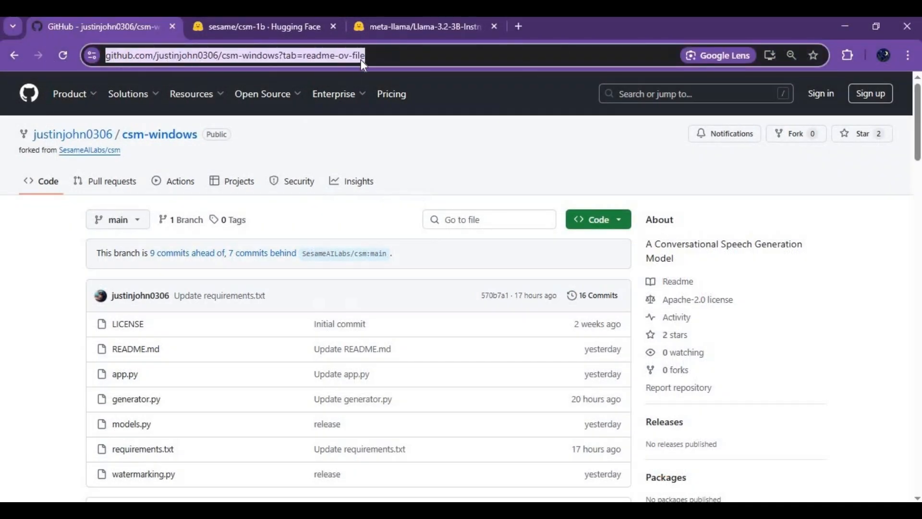
pyautogui.scroll(-3)
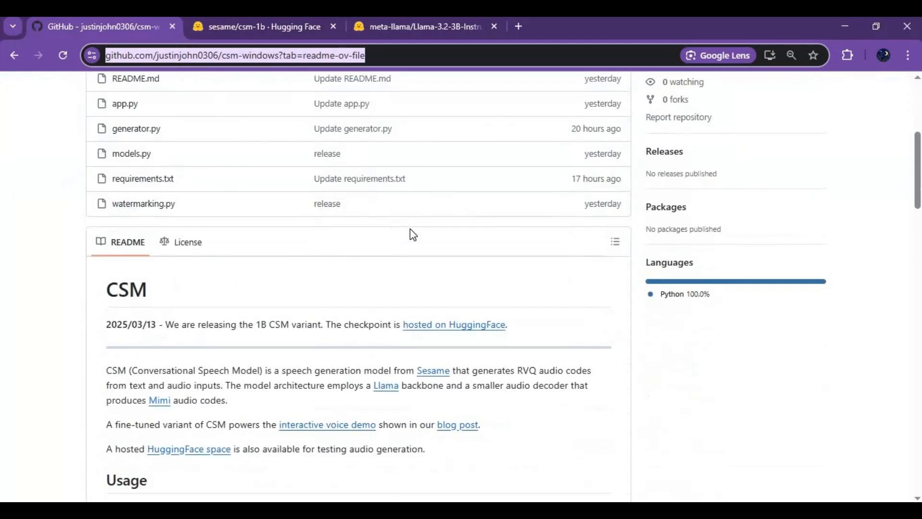
pyautogui.scroll(-3)
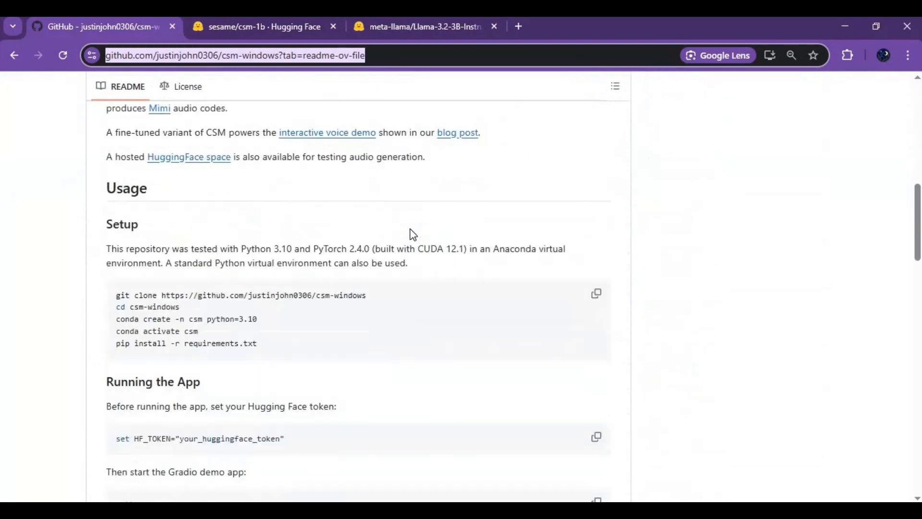
pyautogui.scroll(-3)
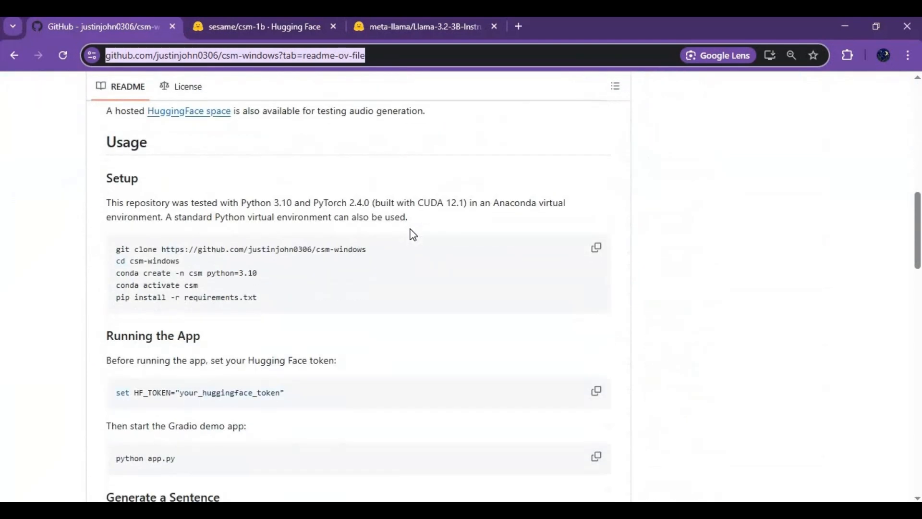
pyautogui.scroll(-3)
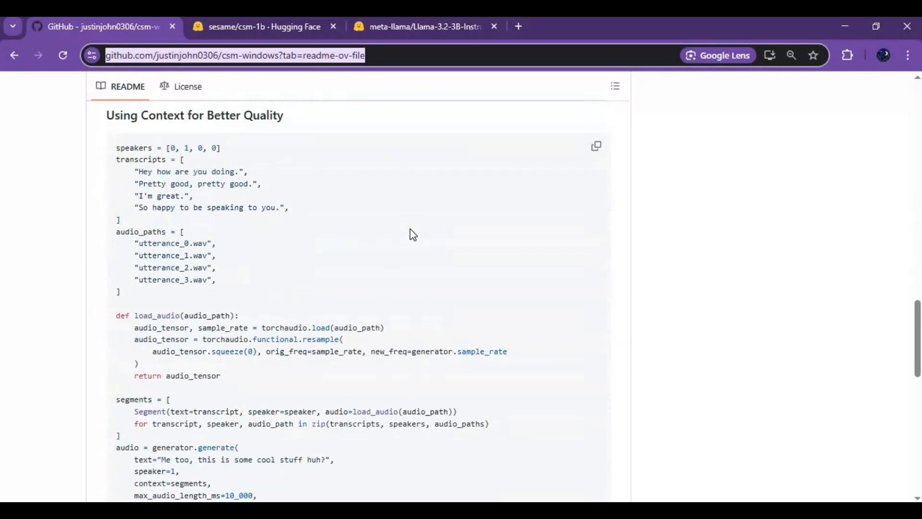
pyautogui.scroll(-3)
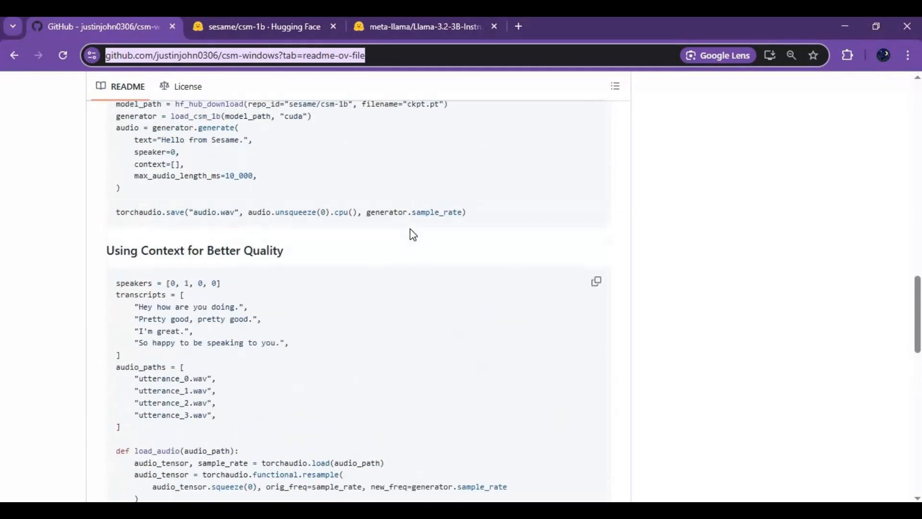
pyautogui.scroll(3)
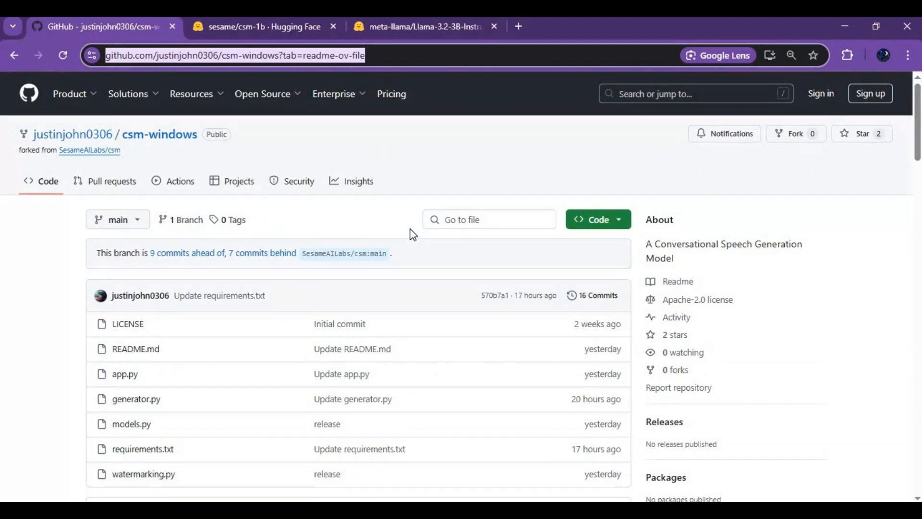
pyautogui.moveTo(436, 277)
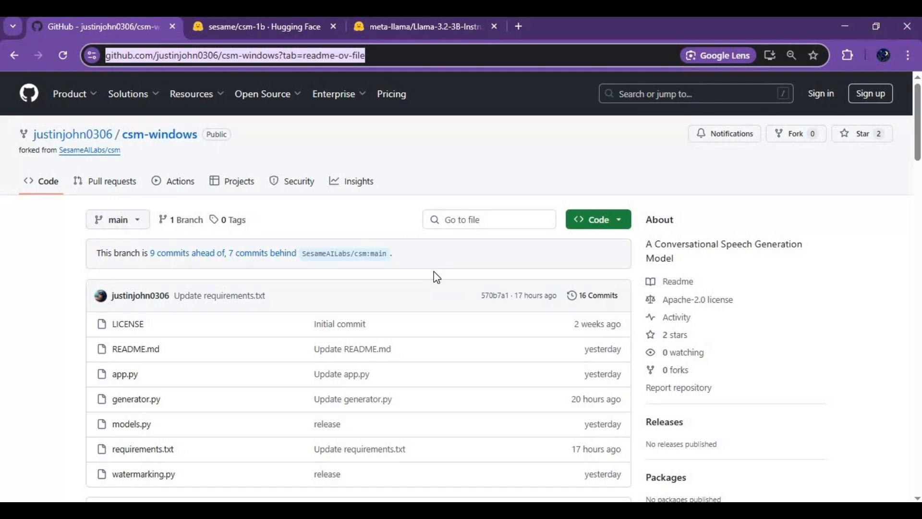
# Step: On the sesame/csm-1b page, agree to share contact info and highlight the granted-access notice
pyautogui.click(262, 26)
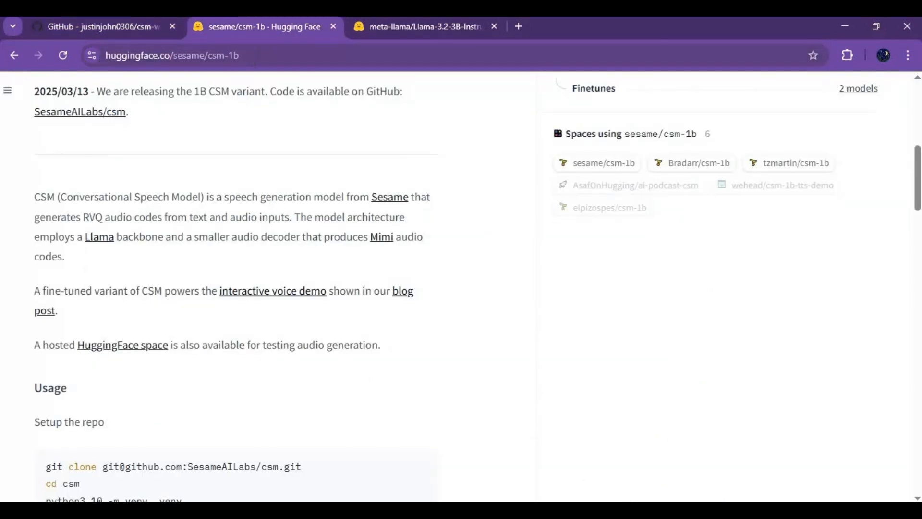
pyautogui.click(170, 55)
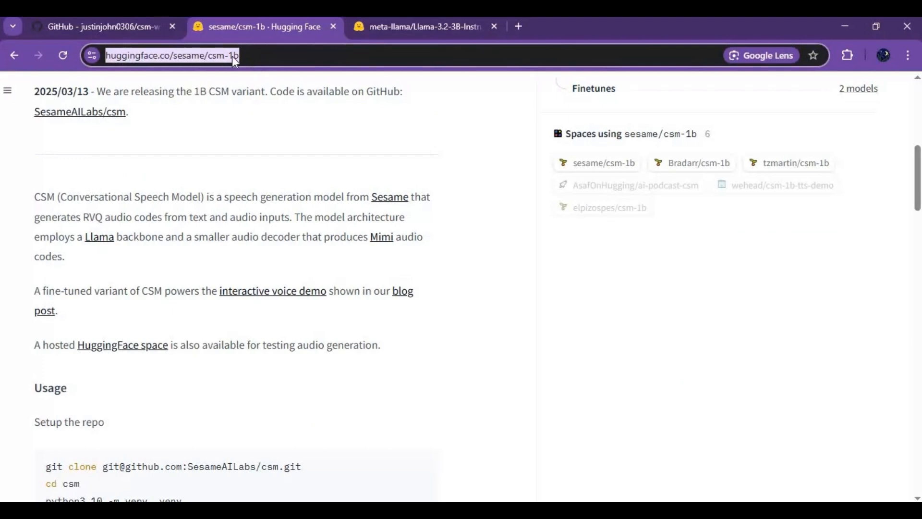
pyautogui.scroll(-3)
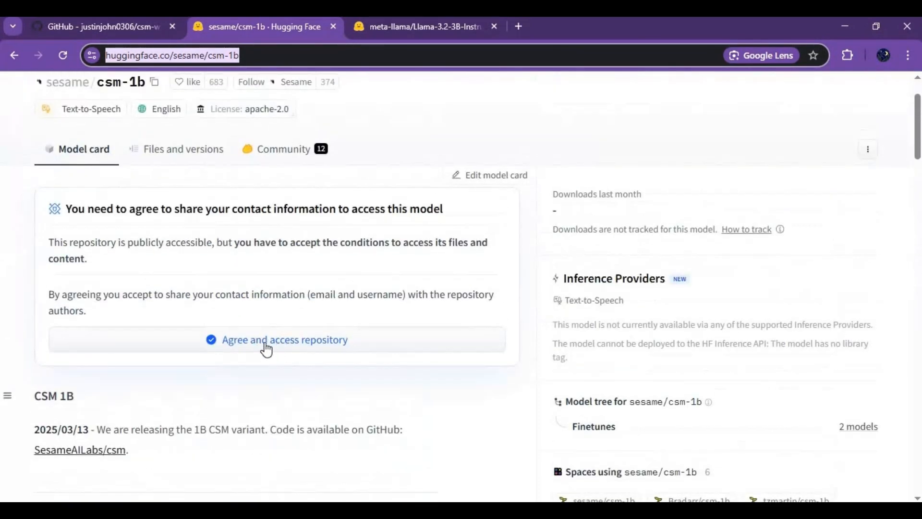
pyautogui.click(285, 340)
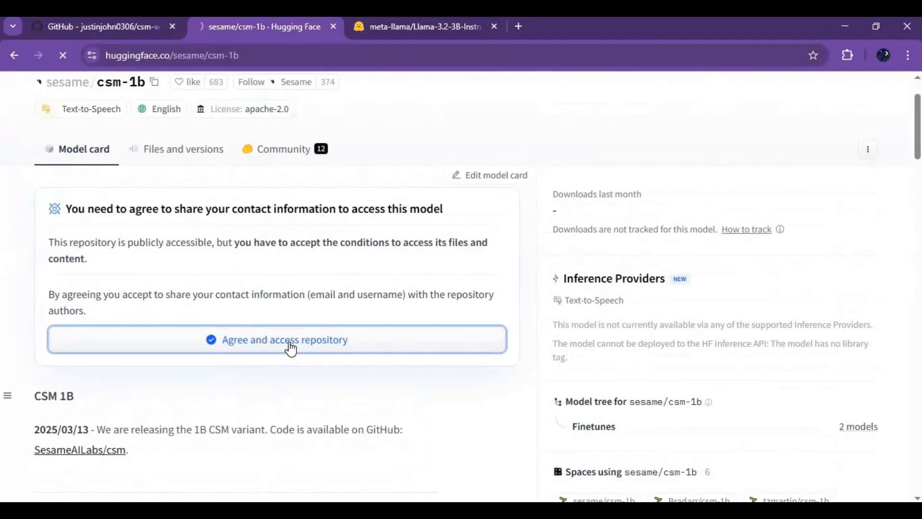
pyautogui.click(284, 339)
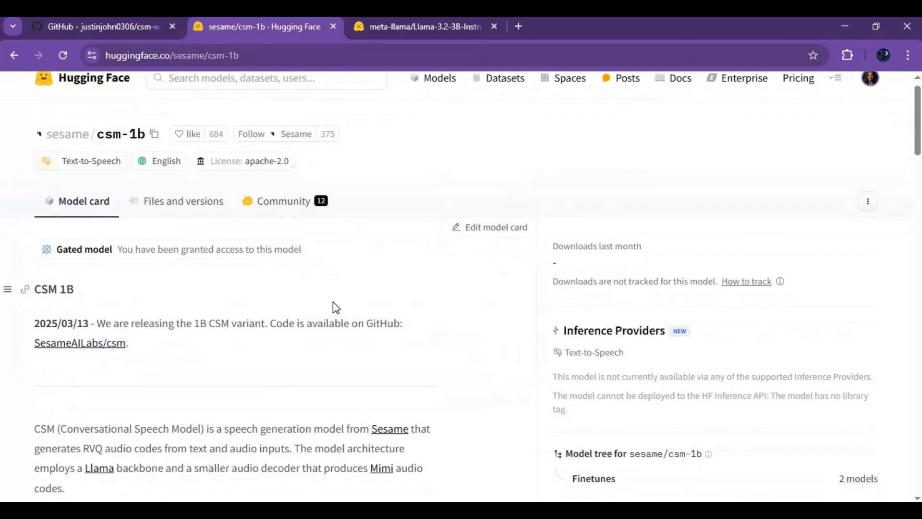
pyautogui.scroll(-3)
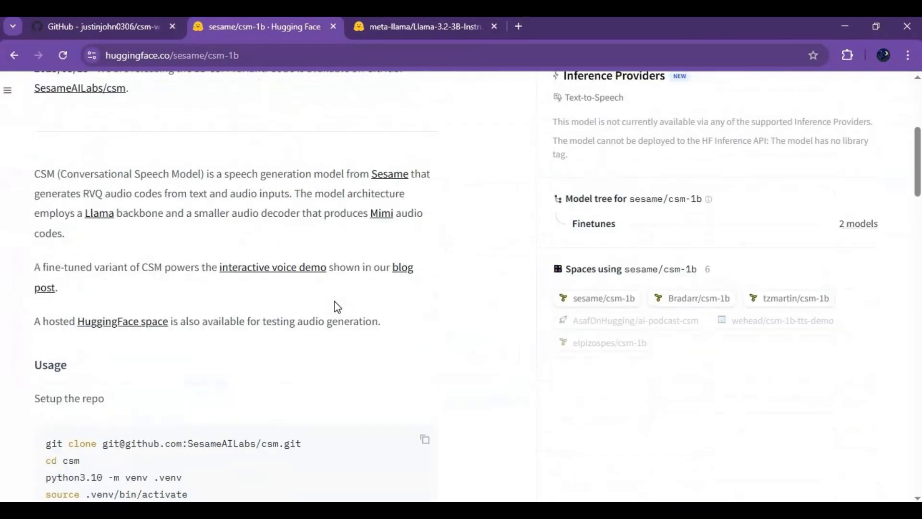
pyautogui.scroll(3)
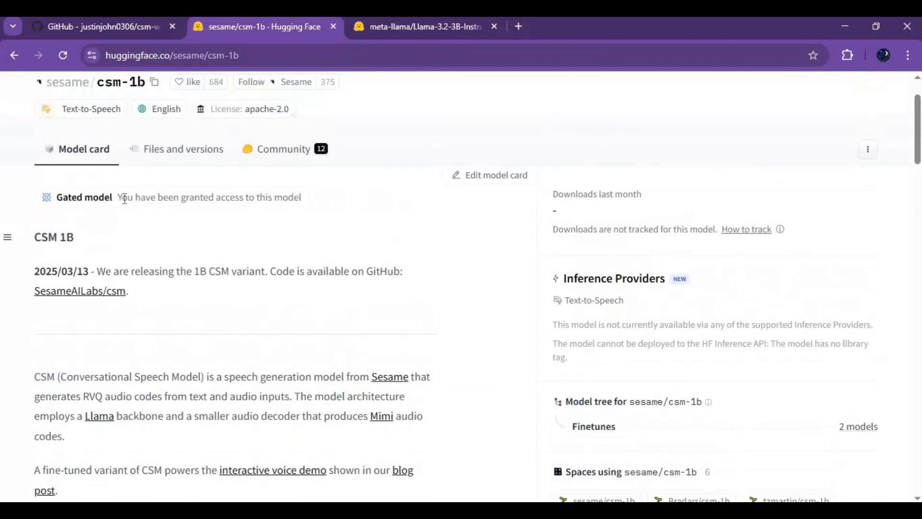
pyautogui.moveTo(137, 197); pyautogui.dragTo(301, 197)
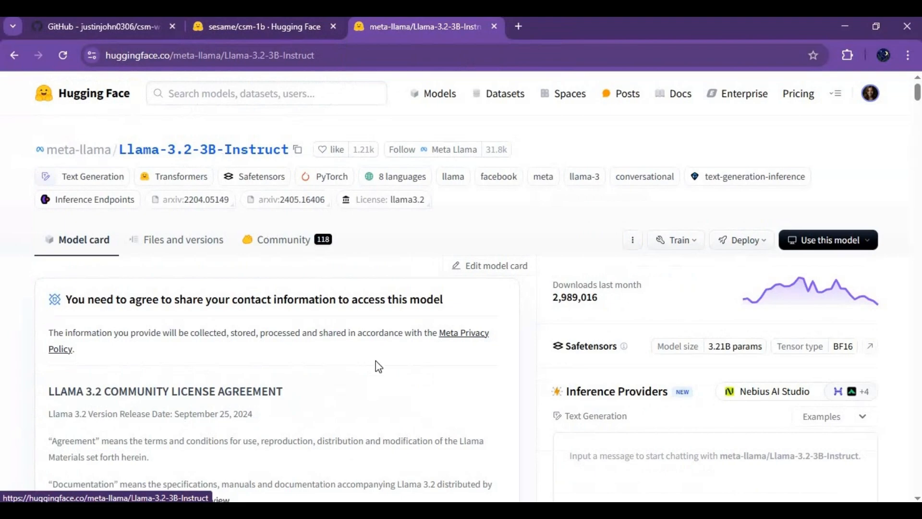
# Step: Fill the Llama-3.2-3B-Instruct request form with 'zac' and accept the Llama 3.2 license
pyautogui.scroll(-3)
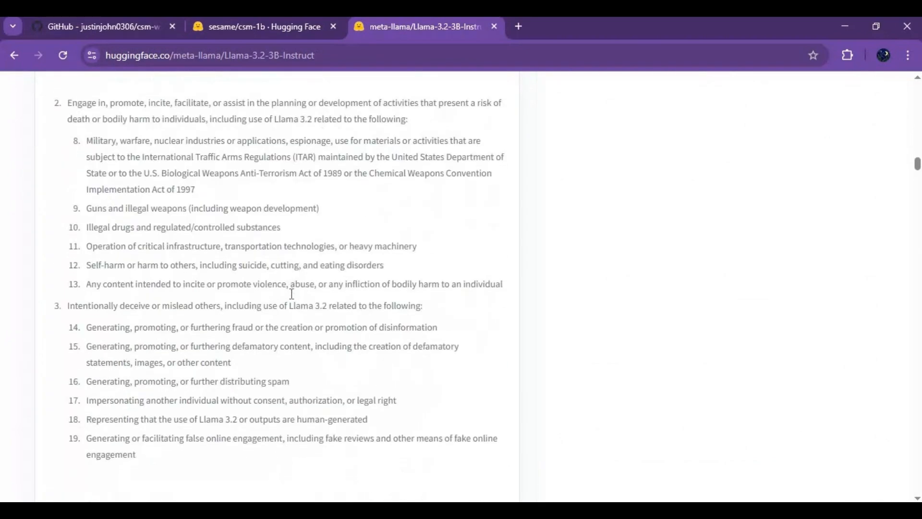
pyautogui.scroll(-3)
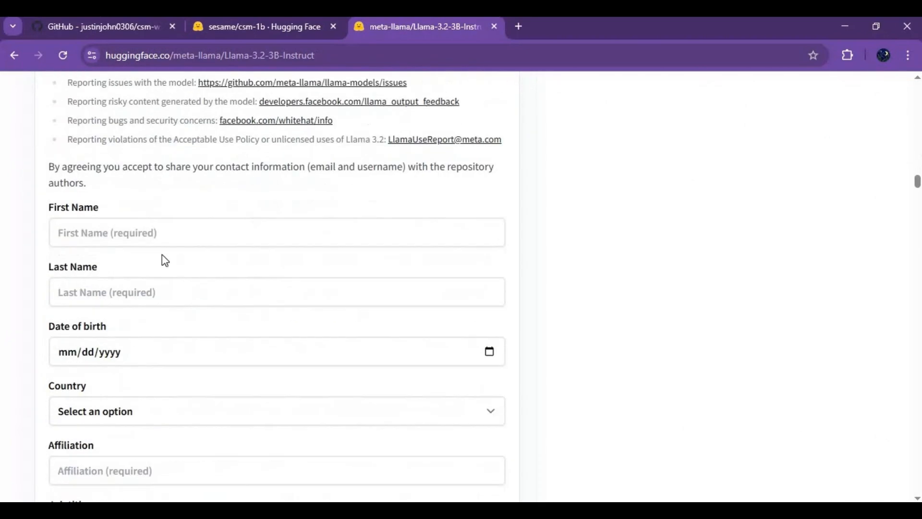
pyautogui.write('zac')
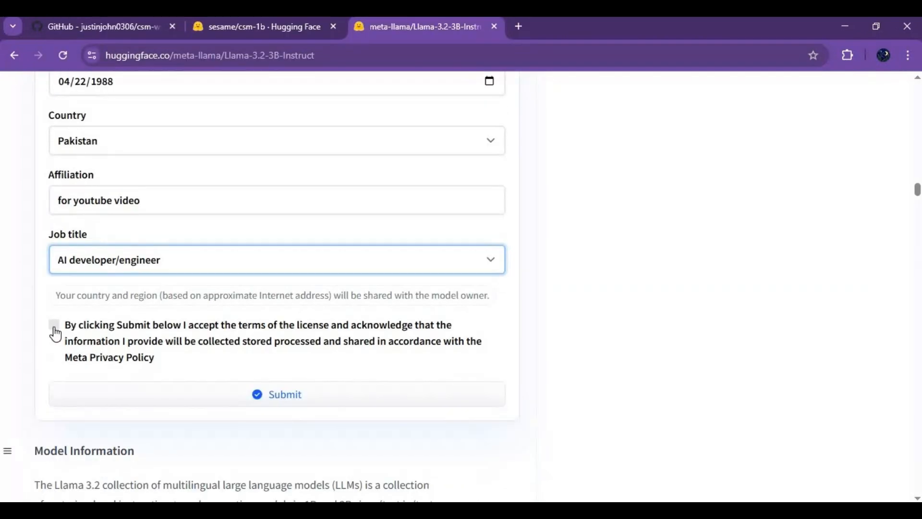
pyautogui.click(284, 393)
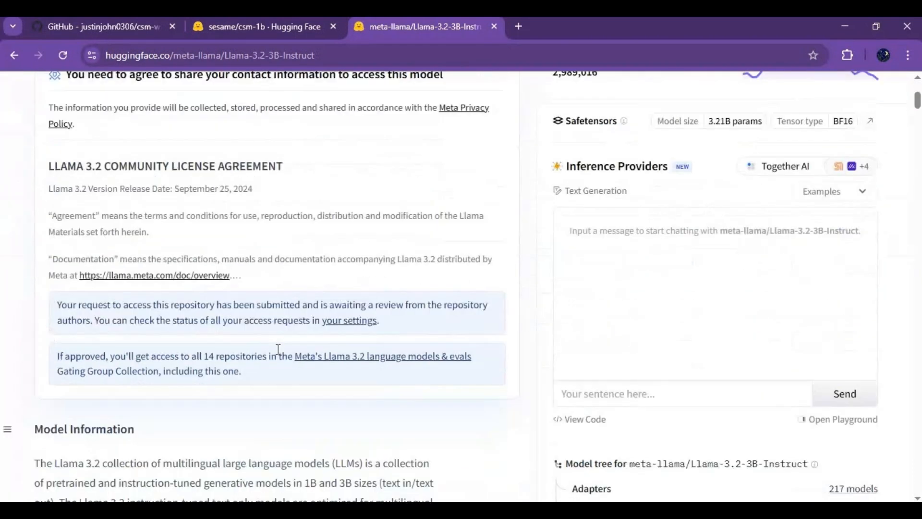
pyautogui.scroll(-3)
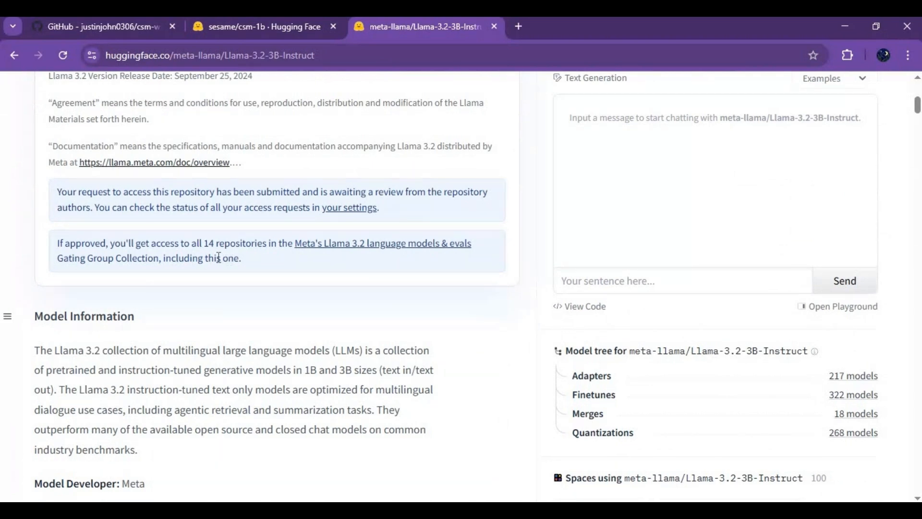
# Step: Download the csm-windows repository from GitHub as a ZIP archive
pyautogui.click(100, 27)
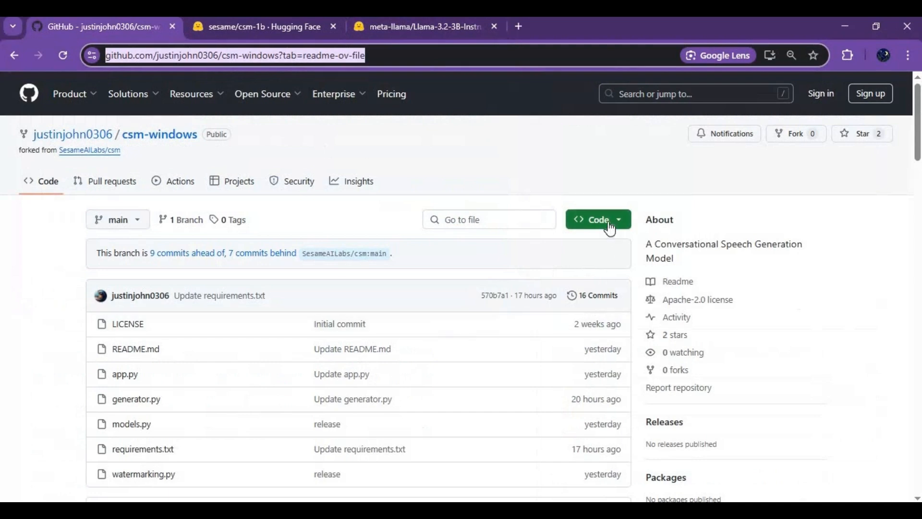
pyautogui.click(595, 220)
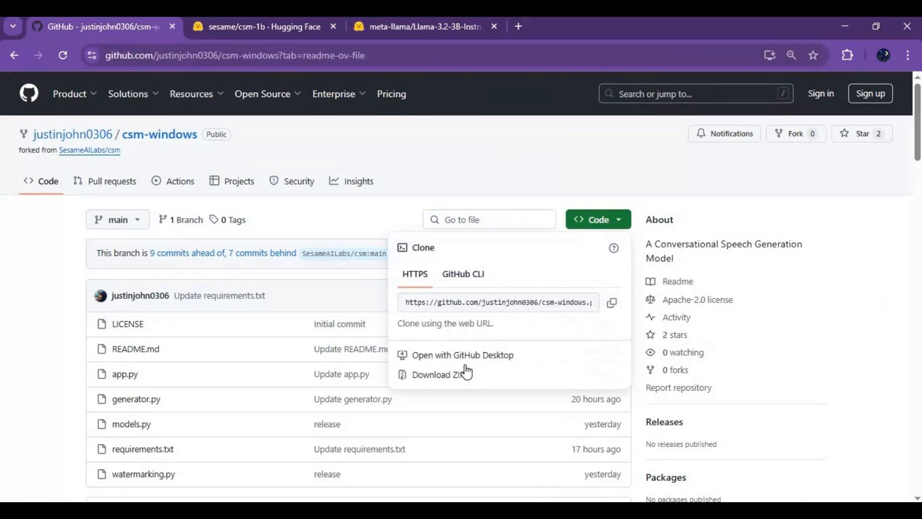
pyautogui.click(436, 374)
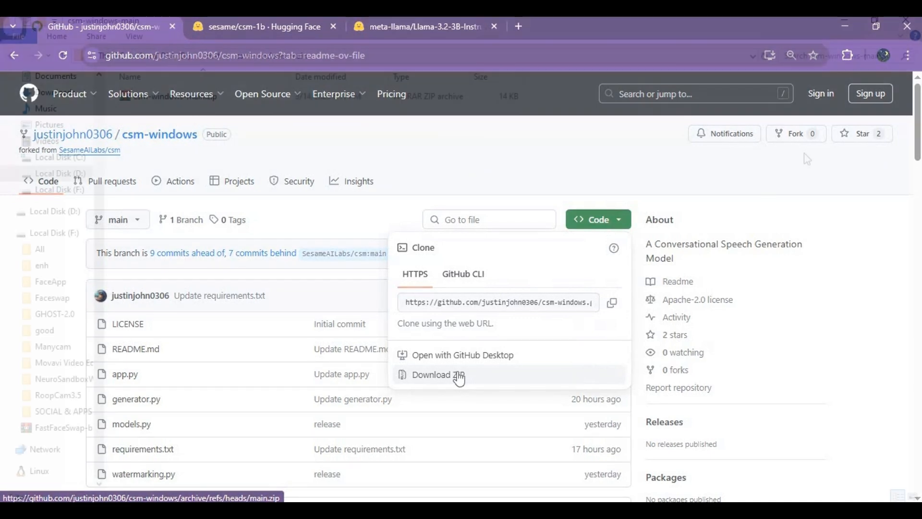
# Step: Extract csm-windows-main.zip in D:\mat and open the extracted project folder
pyautogui.click(437, 374)
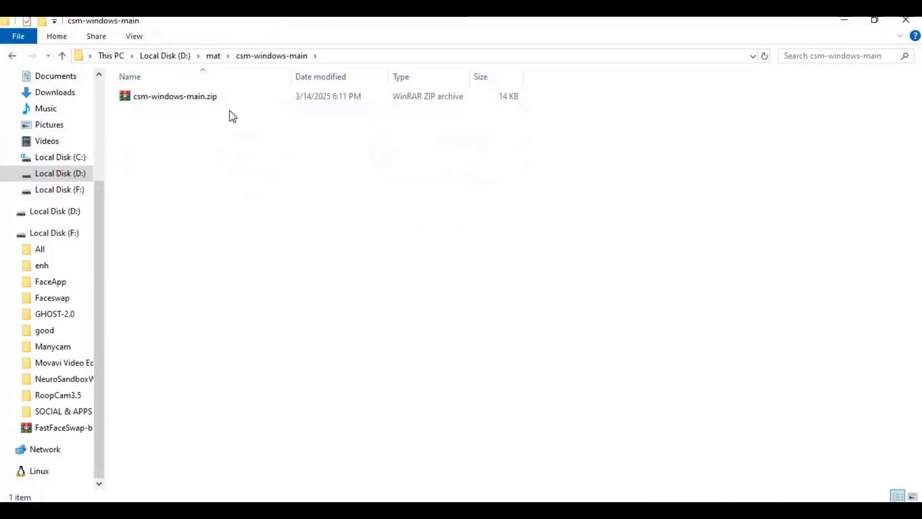
pyautogui.rightClick(175, 96)
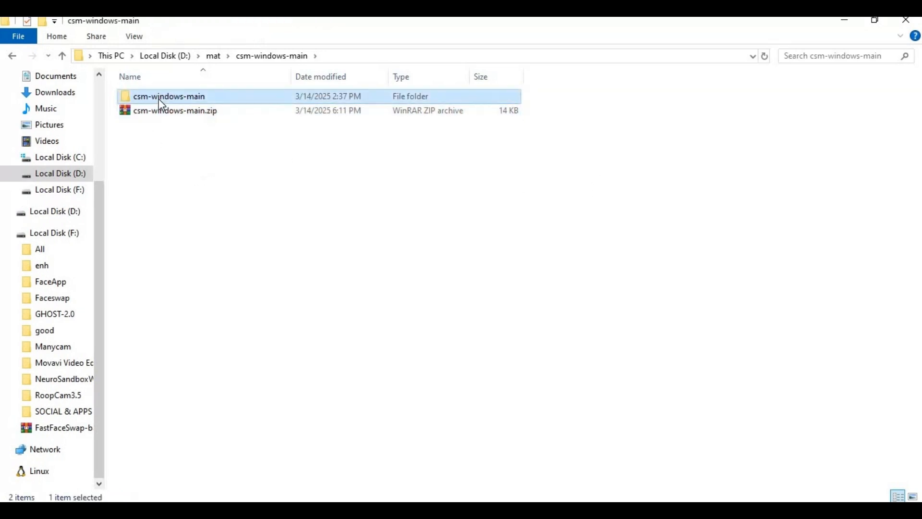
pyautogui.doubleClick(168, 96)
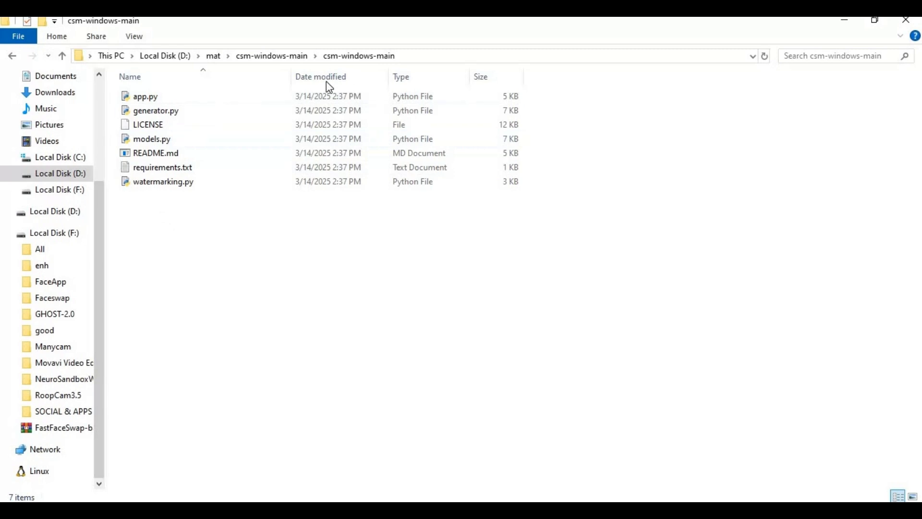
pyautogui.click(412, 56)
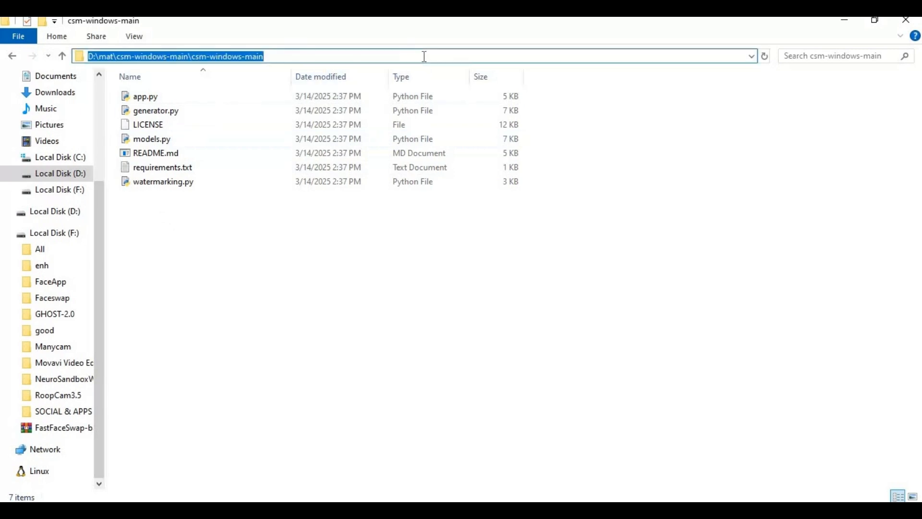
# Step: Open Command Prompt in the project folder and create a Python 3.10 venv with 'py -3.10 -m venv venv'
pyautogui.write('cmd')
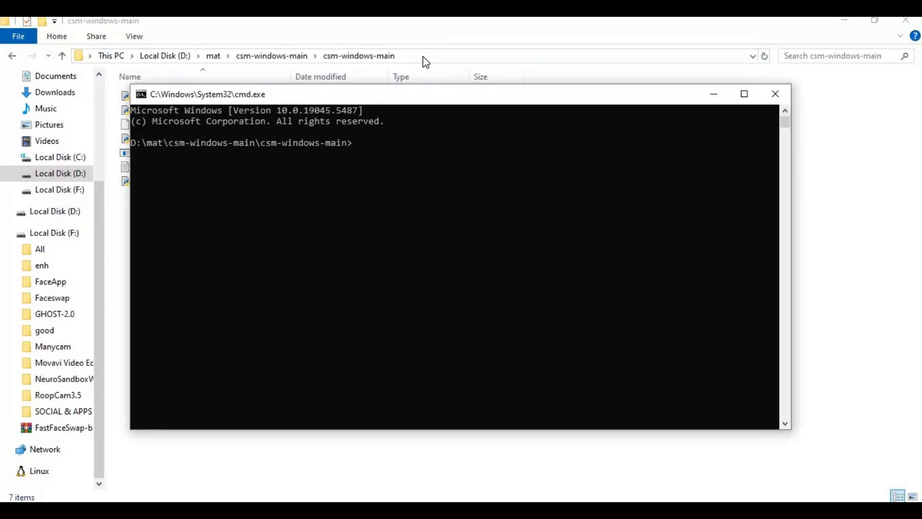
pyautogui.moveTo(530, 218)
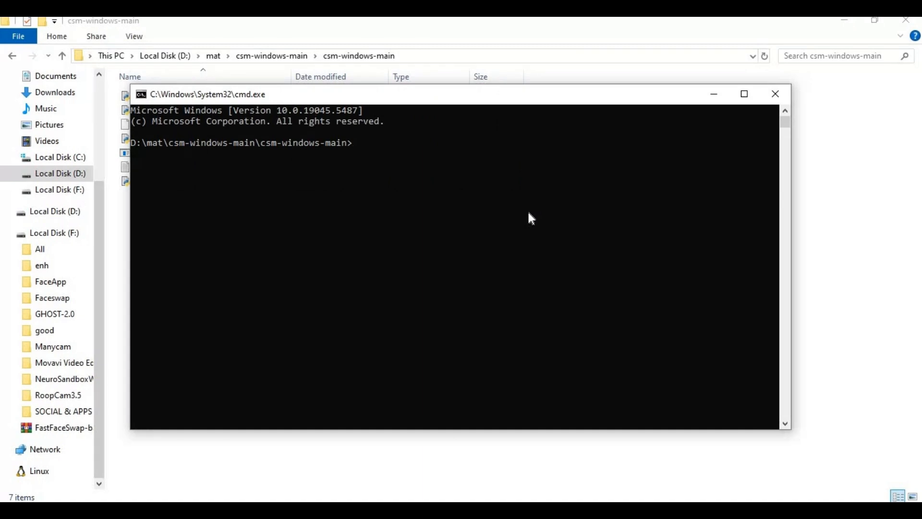
pyautogui.write('p')
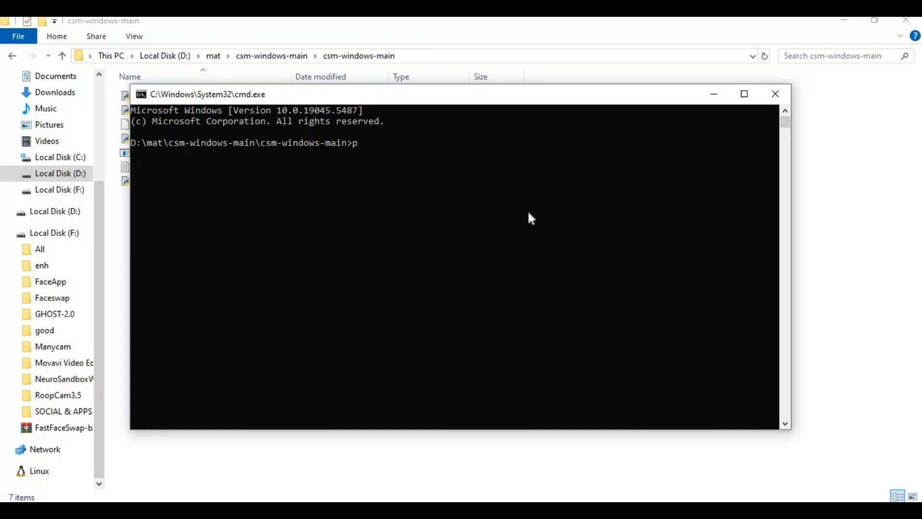
pyautogui.write('y -')
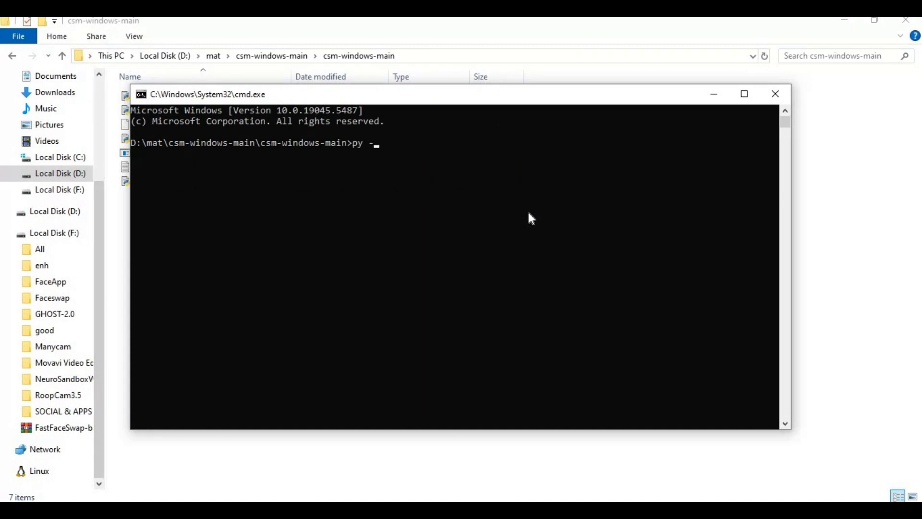
pyautogui.write('3.10')
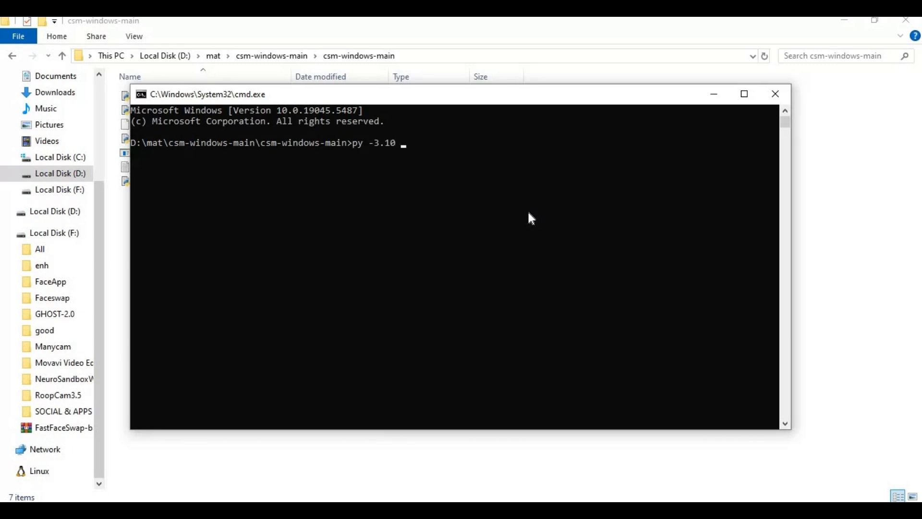
pyautogui.write('-m venv')
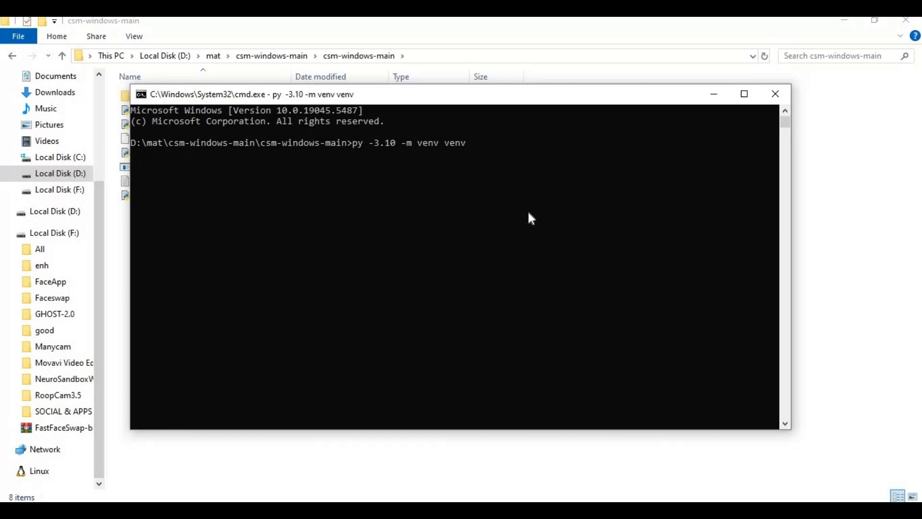
pyautogui.write('ve')
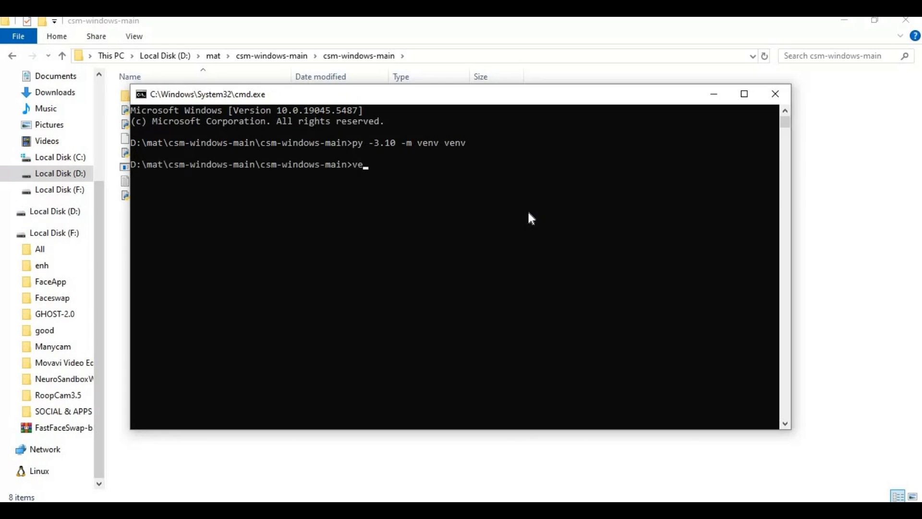
# Step: Activate the environment with 'venv\scripts\activate'
pyautogui.write('nv\\')
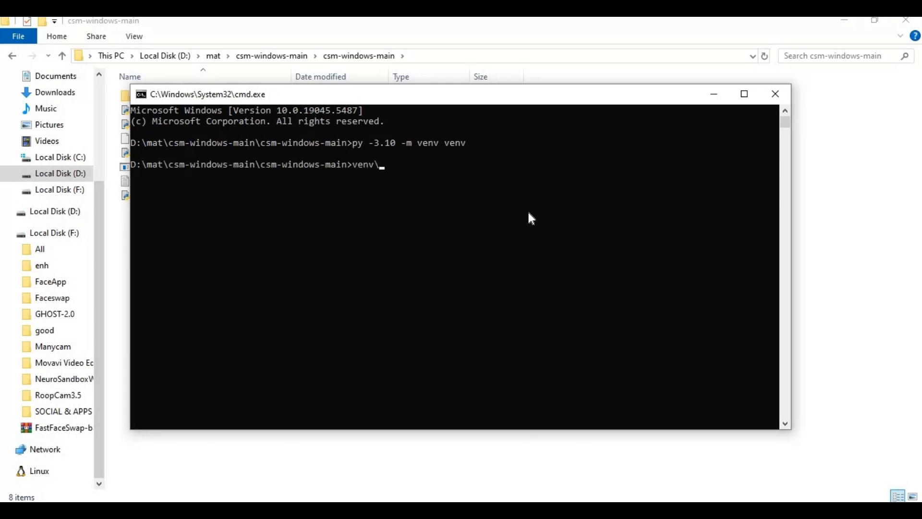
pyautogui.write('scr')
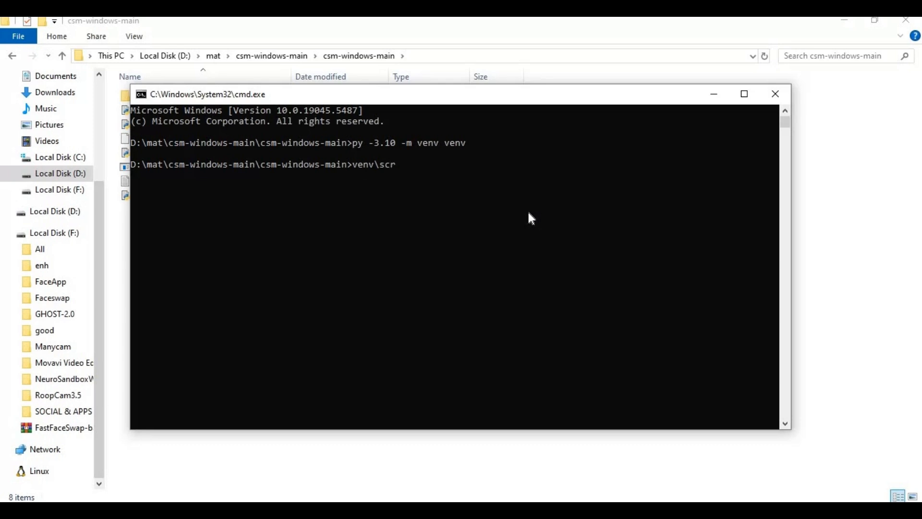
pyautogui.write('ipts')
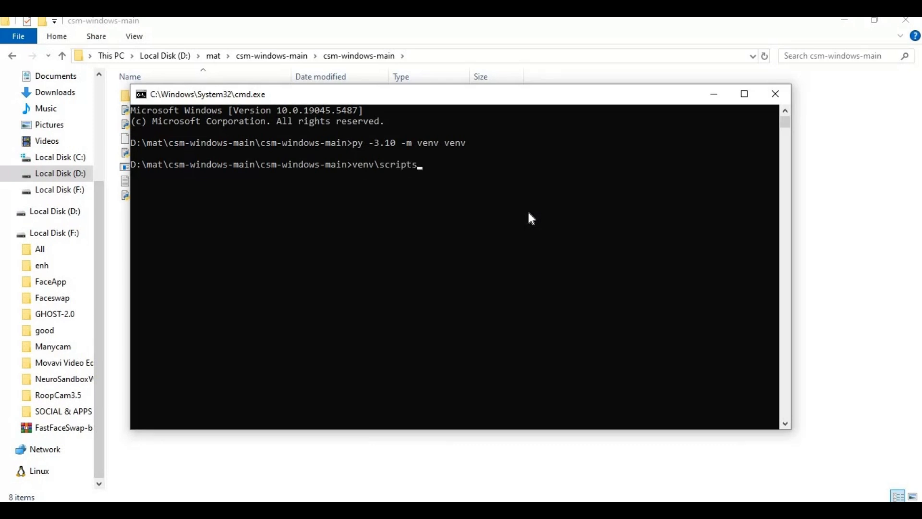
pyautogui.write('\\act')
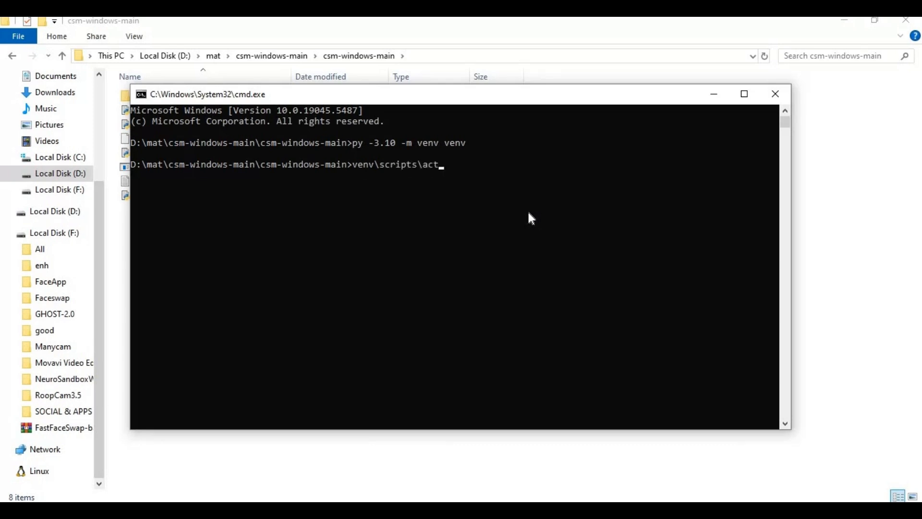
pyautogui.write('ivate')
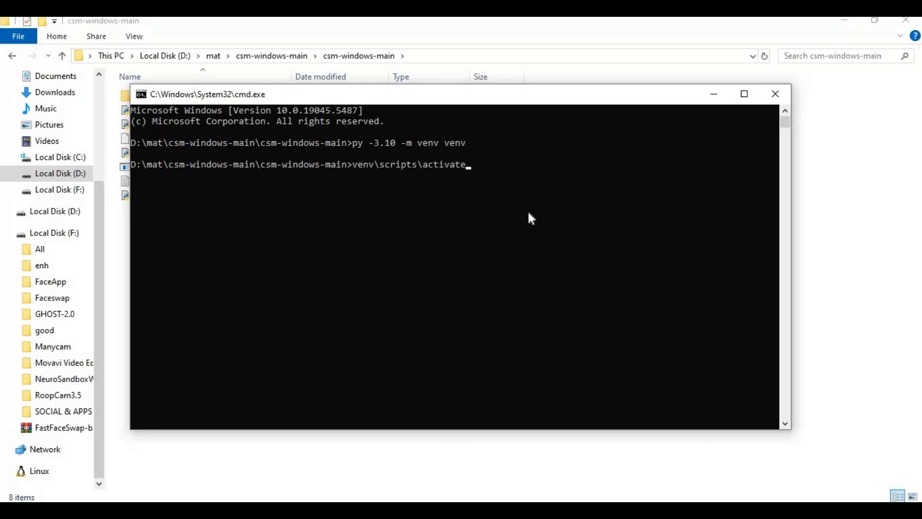
pyautogui.press('enter')
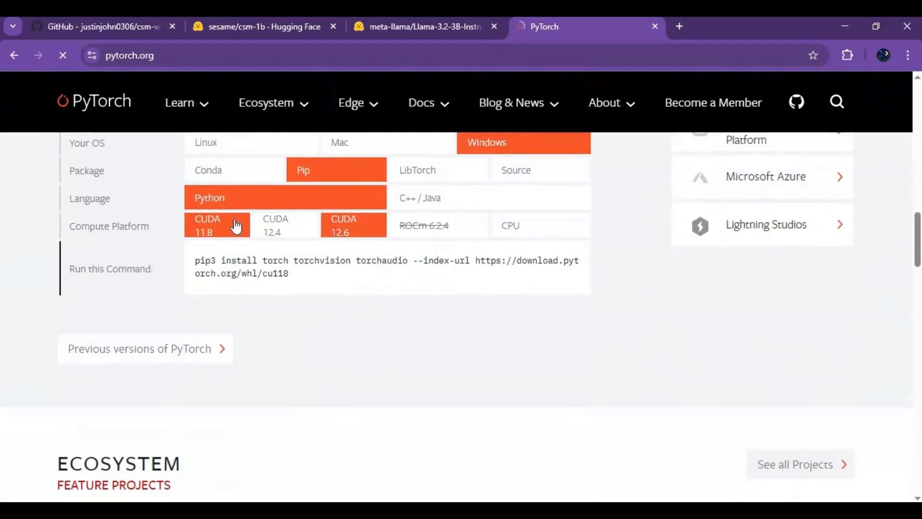
# Step: Select CUDA 11.8 on pytorch.org to get the pip command, then return to Command Prompt
pyautogui.click(423, 225)
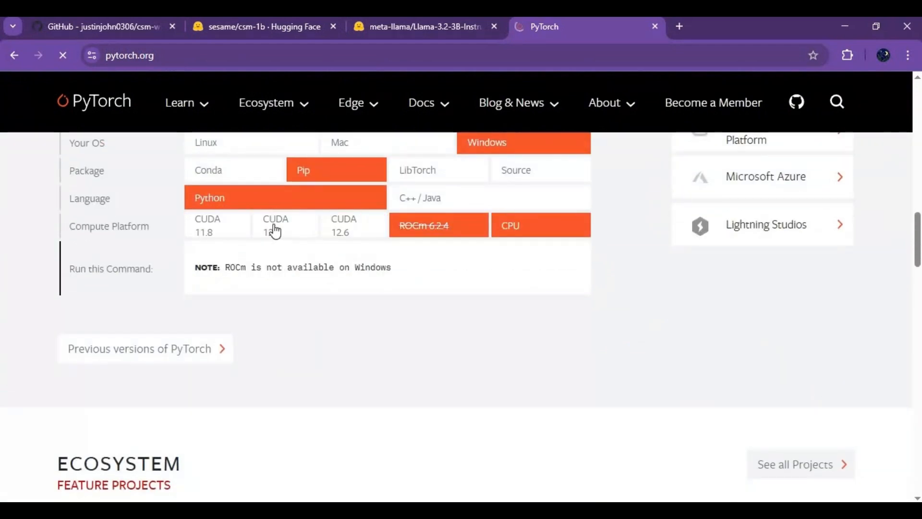
pyautogui.click(217, 224)
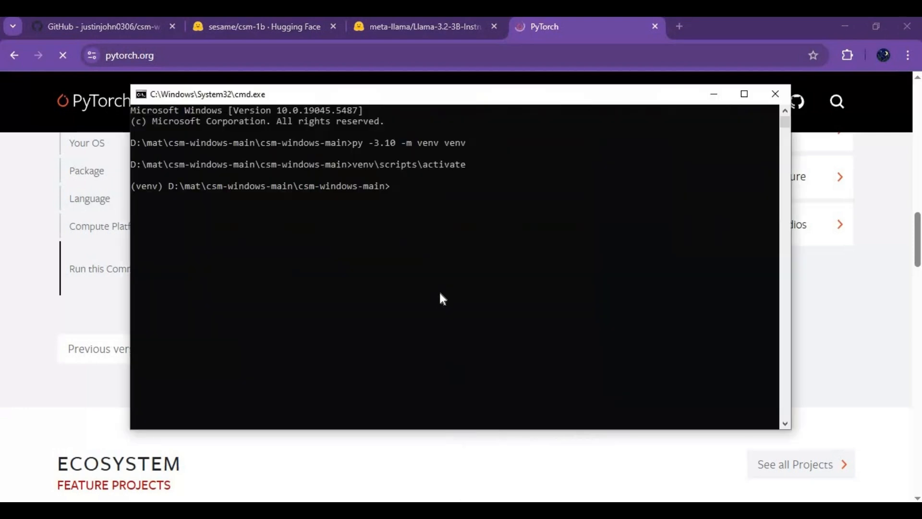
# Step: Verify nvcc reports CUDA 11.8, then run pip3 install torch torchvision torchaudio with the cu118 index URL
pyautogui.write('nvcc --')
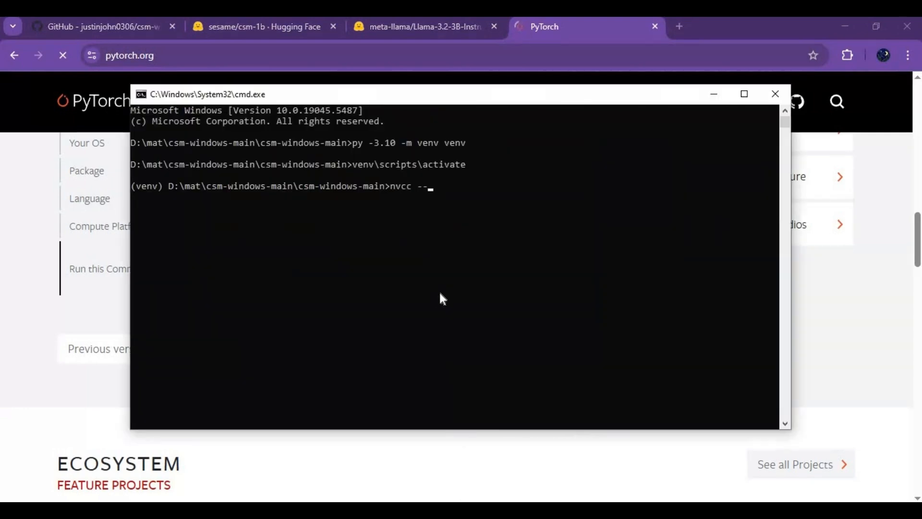
pyautogui.write('version')
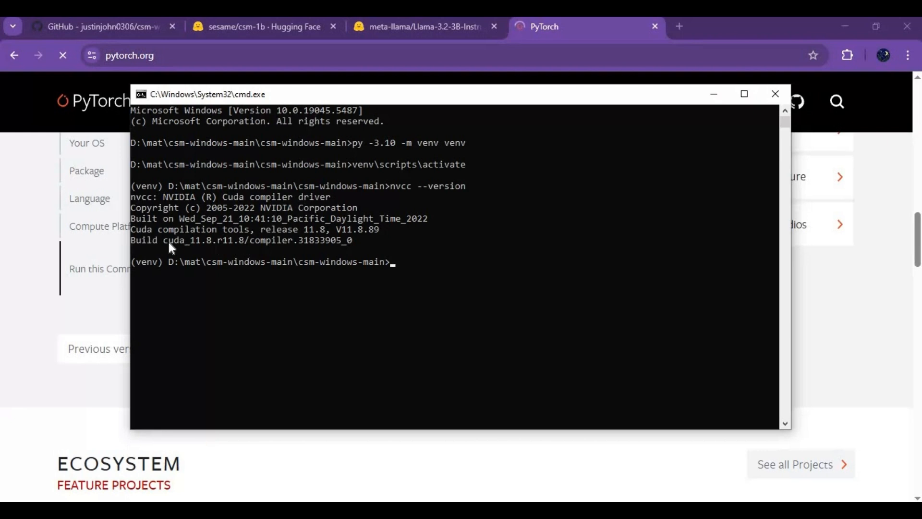
pyautogui.moveTo(415, 249)
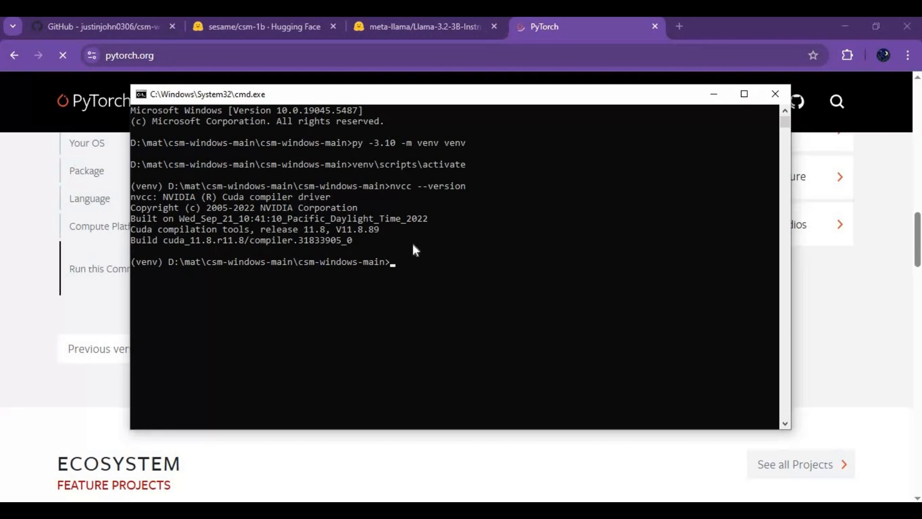
pyautogui.moveTo(491, 343)
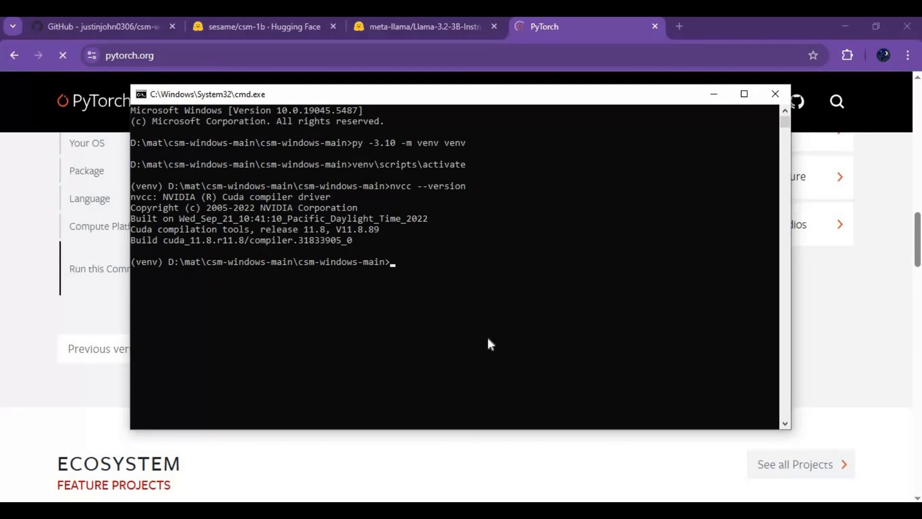
pyautogui.moveTo(491, 445)
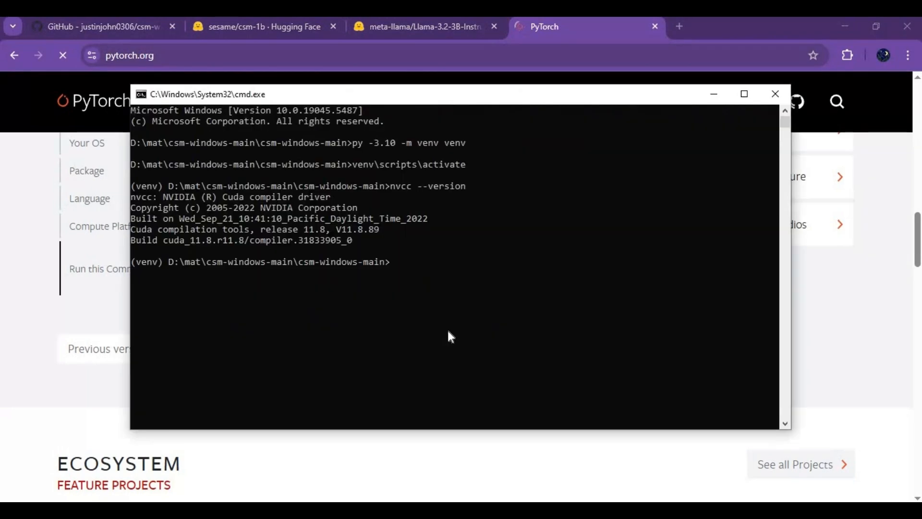
pyautogui.write('pip3 install torch torchvision torchaudio --index-url https://download.pytorch.org/whl/cu118')
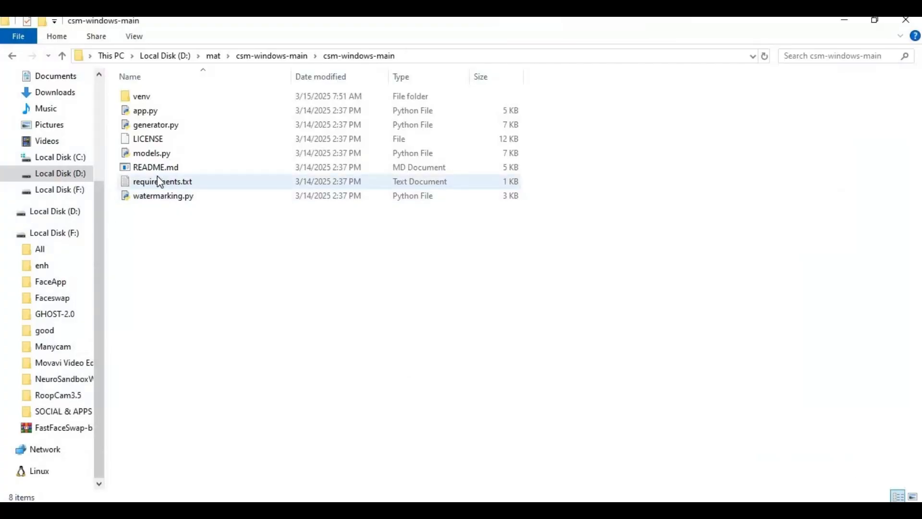
# Step: Delete the --index-url, torch and torchaudio lines from requirements.txt and save it
pyautogui.doubleClick(162, 181)
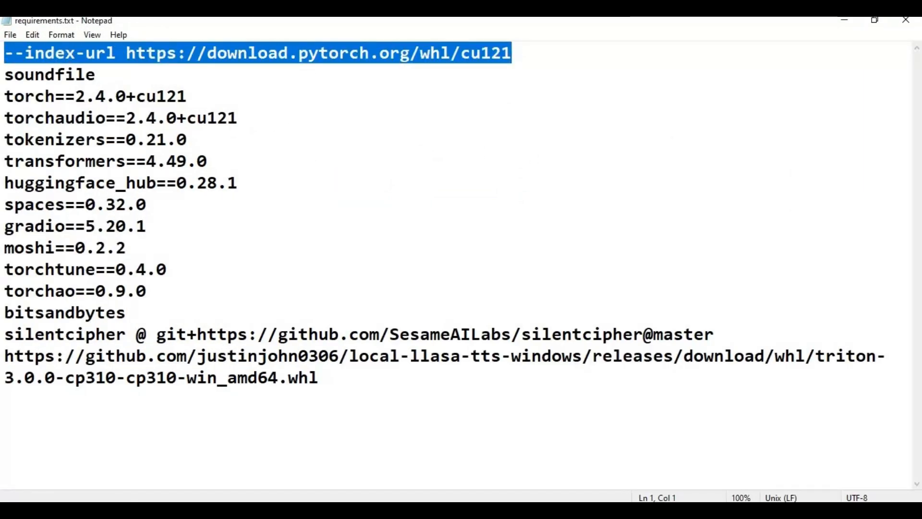
pyautogui.press('Delete')
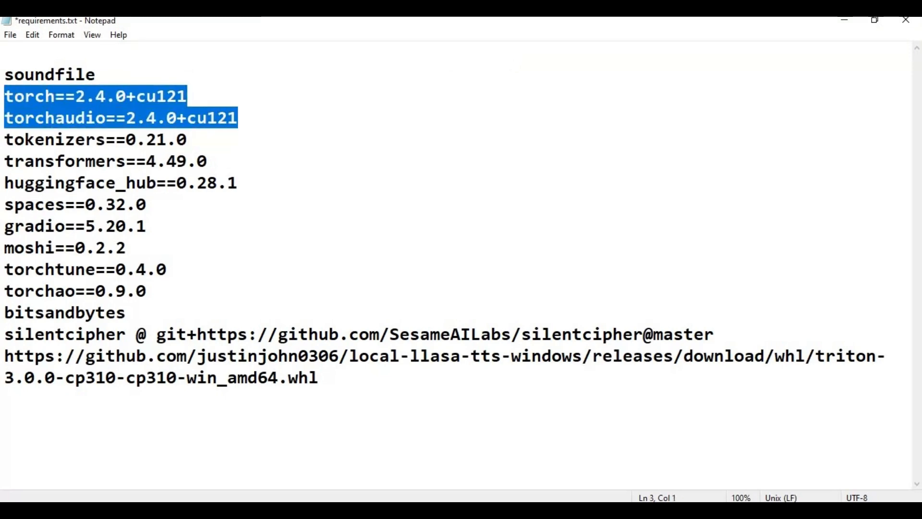
pyautogui.press('Delete')
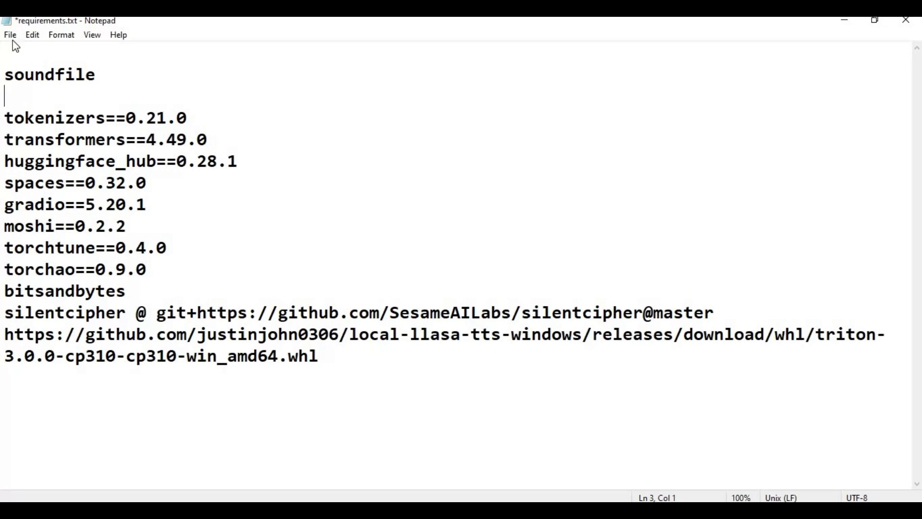
pyautogui.click(10, 34)
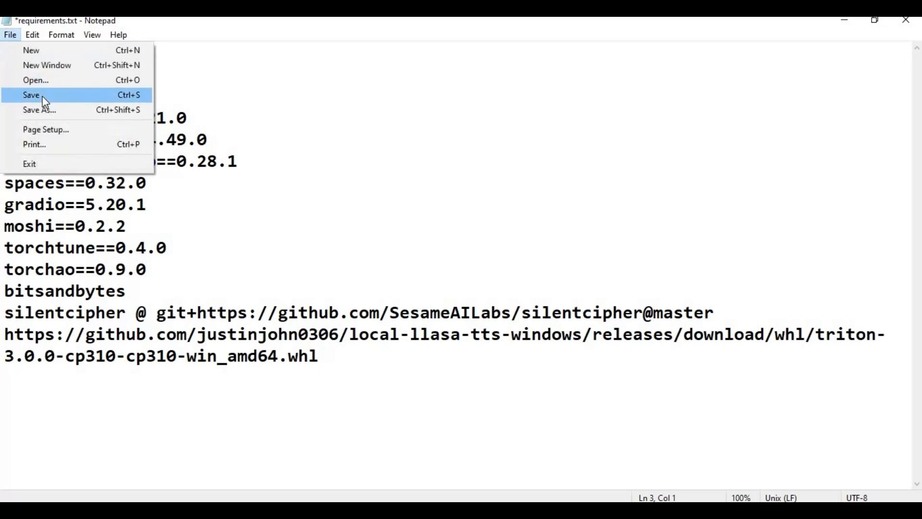
pyautogui.click(31, 94)
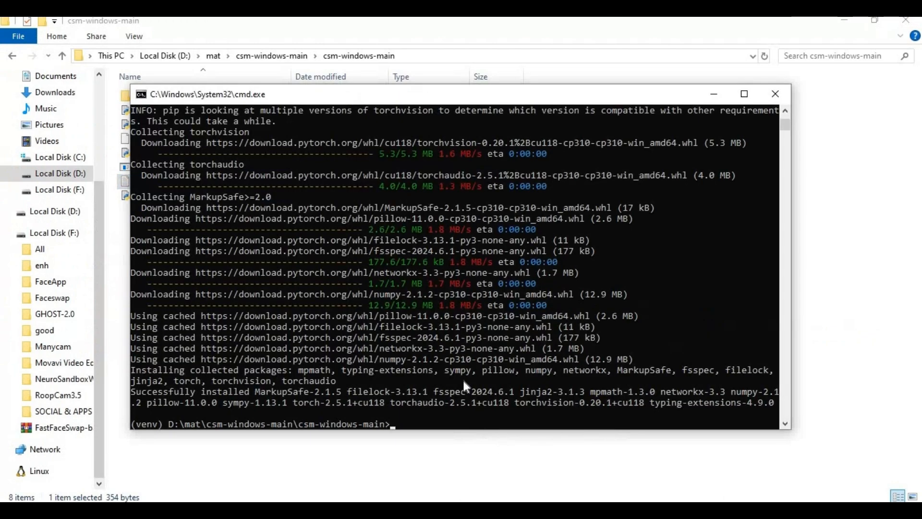
# Step: Run 'pip install -r requirements.txt' in the activated venv
pyautogui.write('pip')
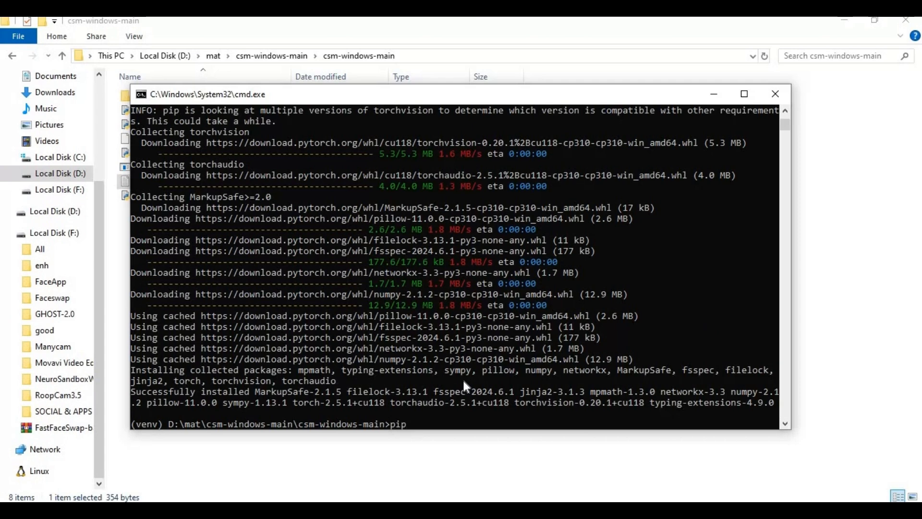
pyautogui.write('insta')
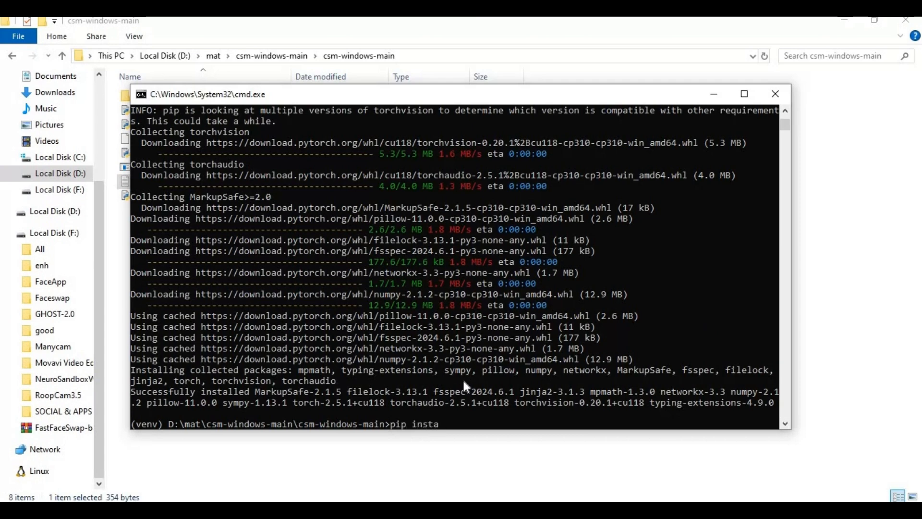
pyautogui.write('ll')
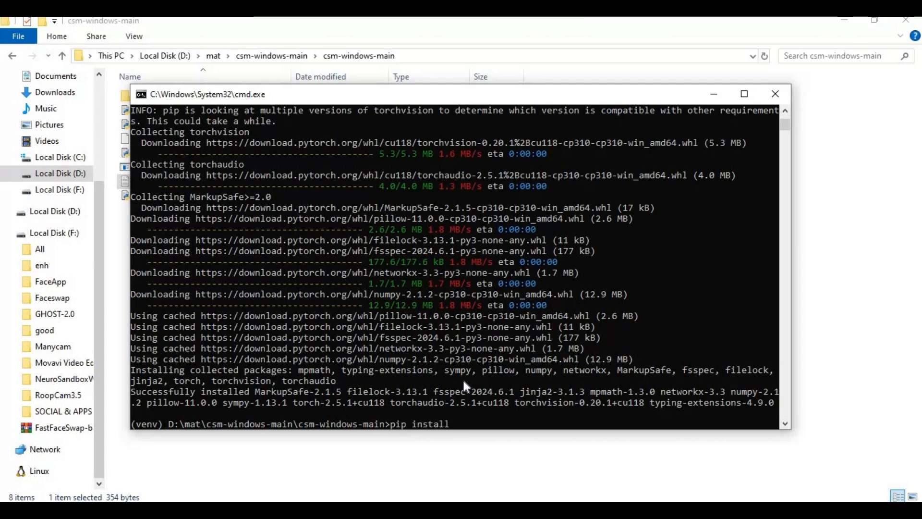
pyautogui.write('-r')
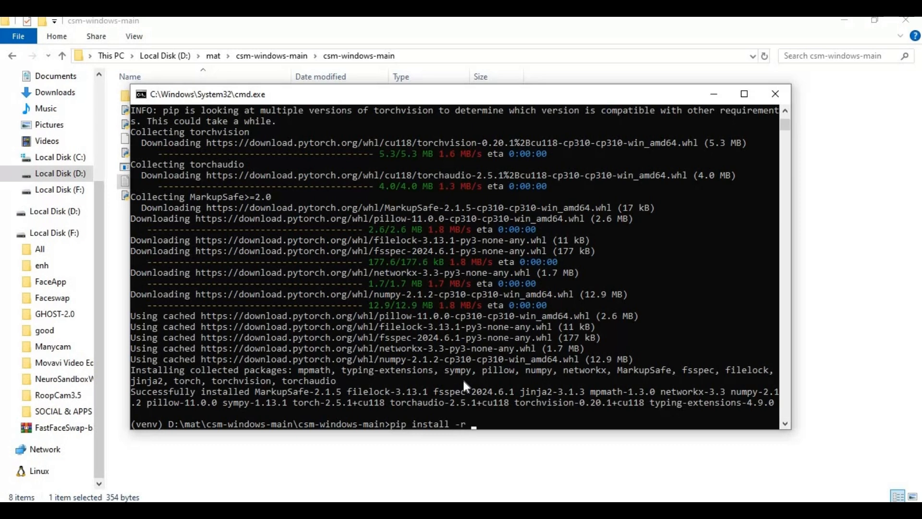
pyautogui.write('requireme')
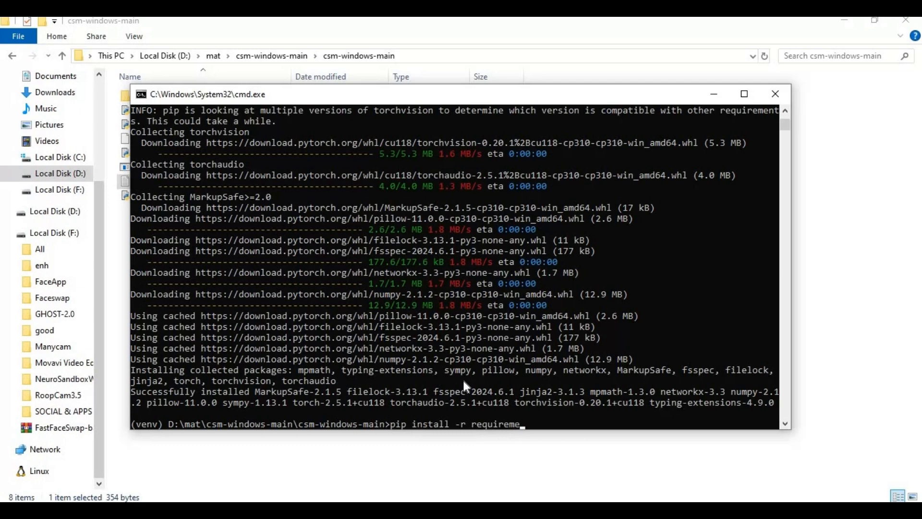
pyautogui.write('nts.')
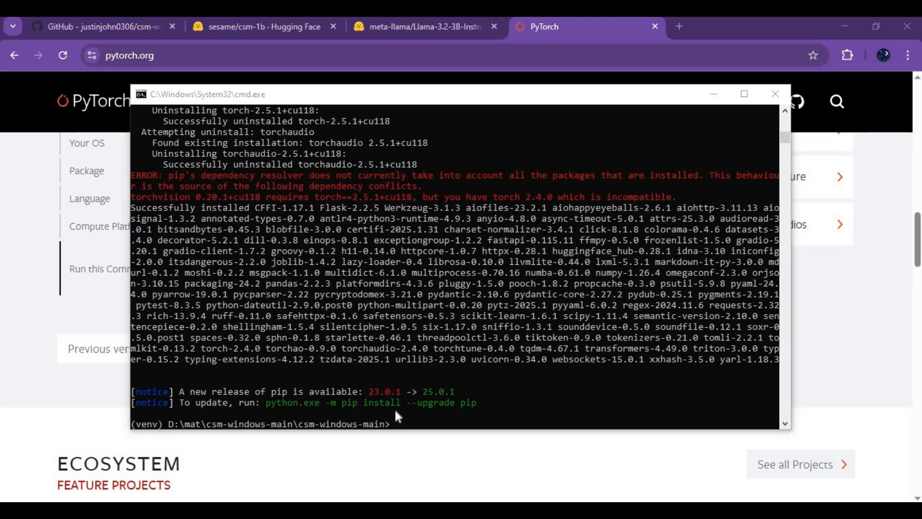
pyautogui.write('pip install bitsandbytes --index-url https://jllllll.github.io/bitsandbytes-wheels/cu118/')
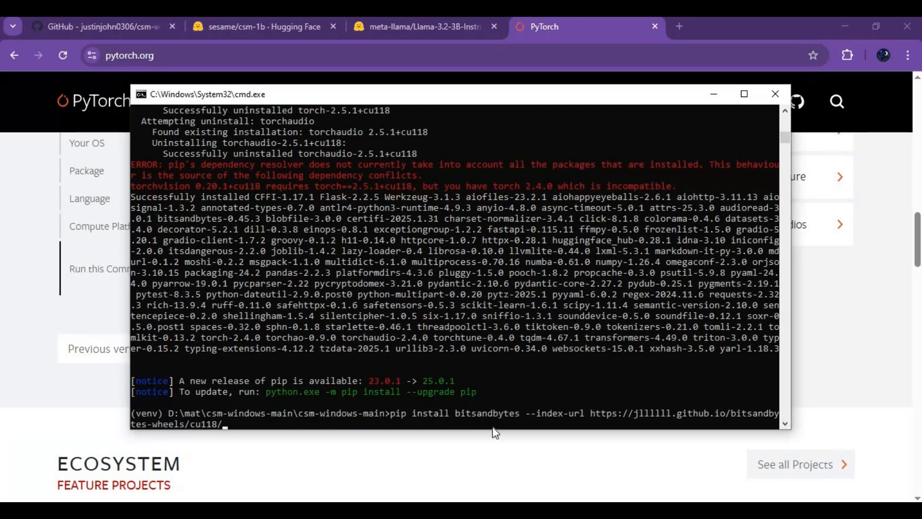
pyautogui.moveTo(464, 424)
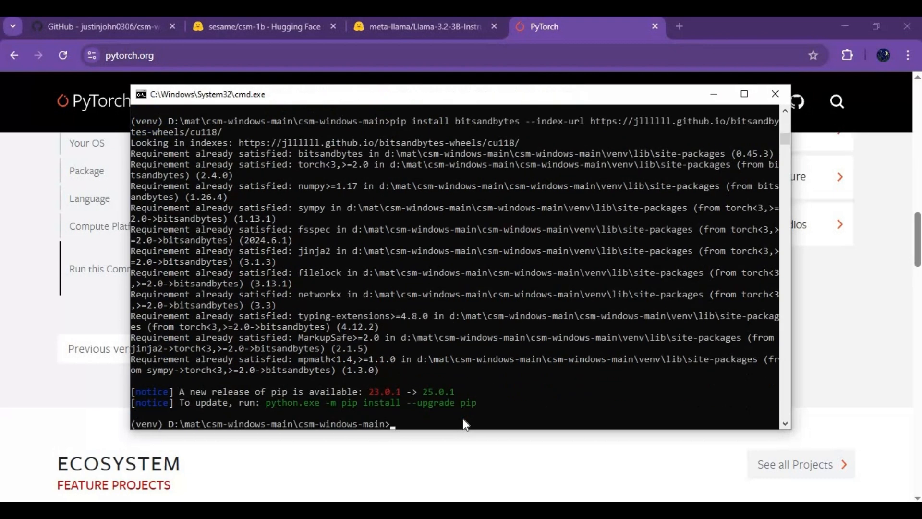
pyautogui.moveTo(393, 369)
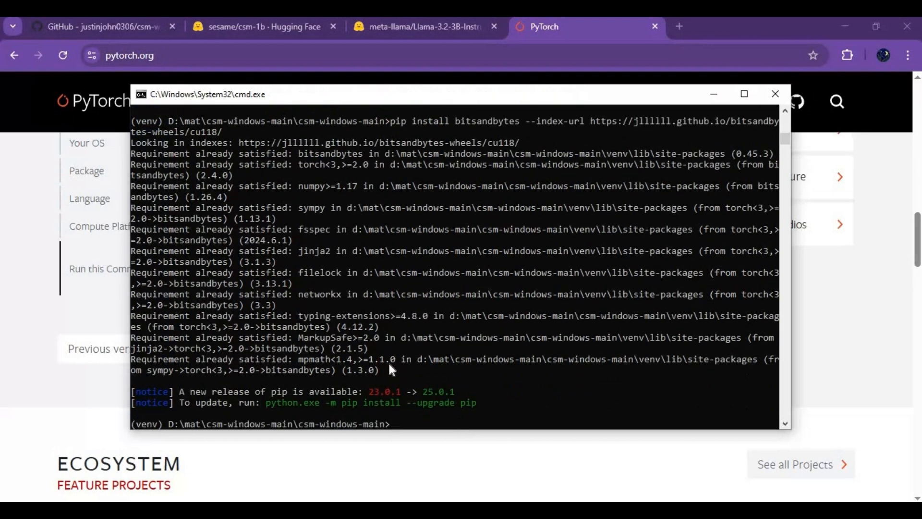
pyautogui.moveTo(403, 393)
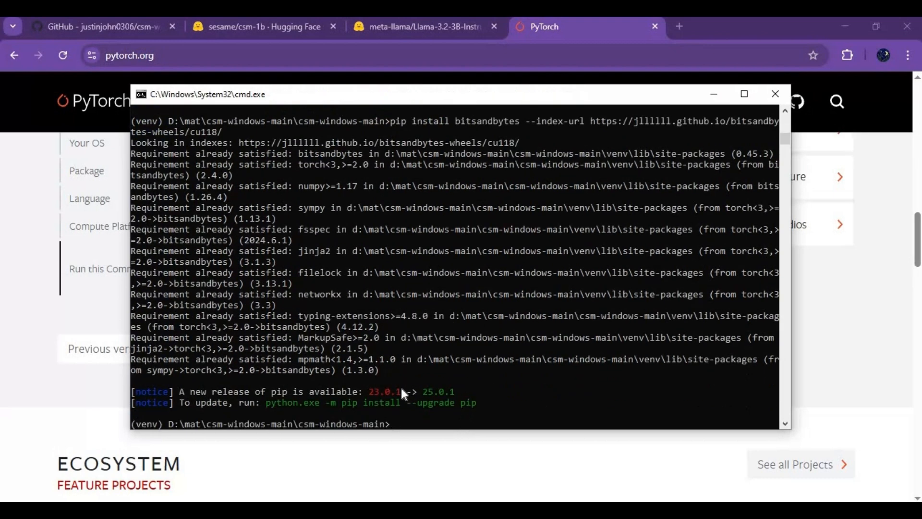
pyautogui.write('set WATERMARK_KEY=1 2 3 4 5')
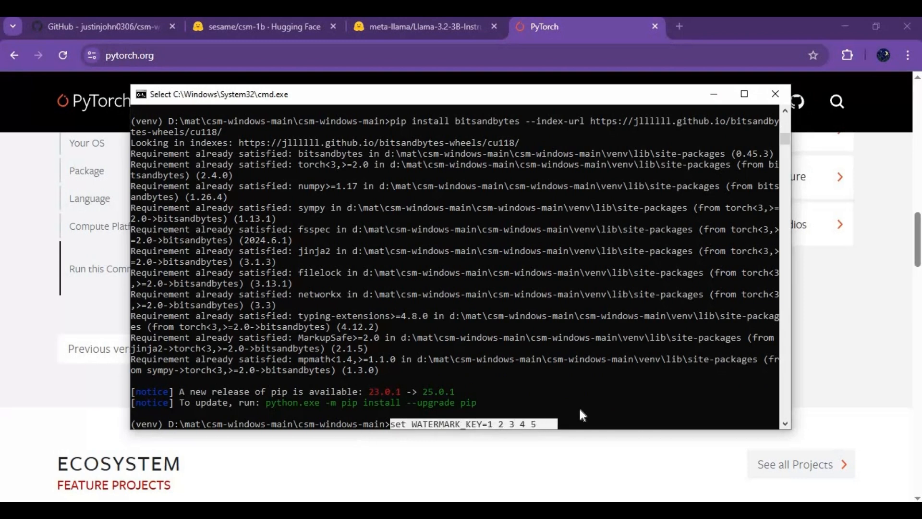
# Step: Run python app.py with WATERMARK_KEY set; it fails because HF_TOKEN is not set
pyautogui.click(594, 410)
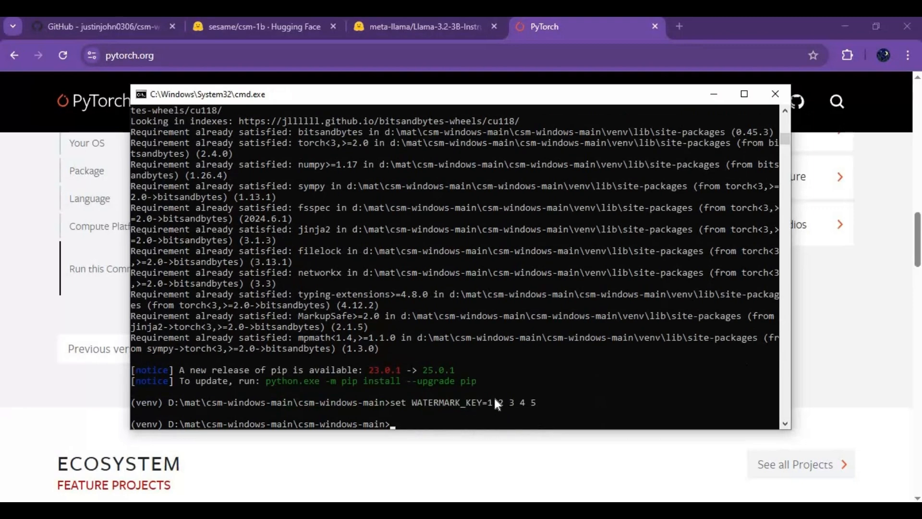
pyautogui.write('python')
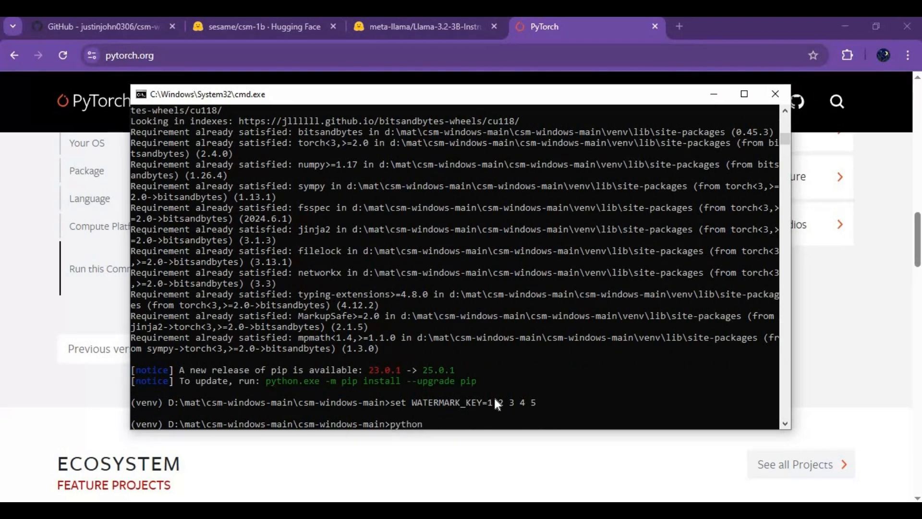
pyautogui.write('app')
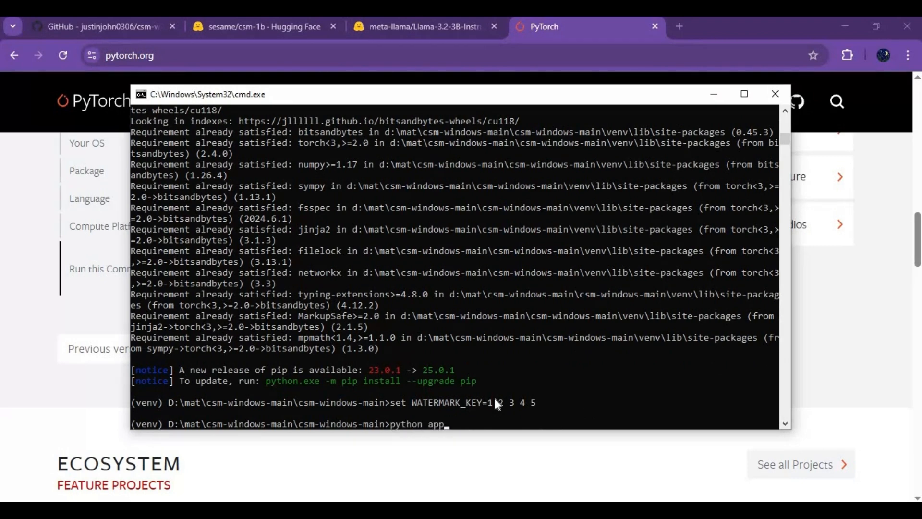
pyautogui.write('.p')
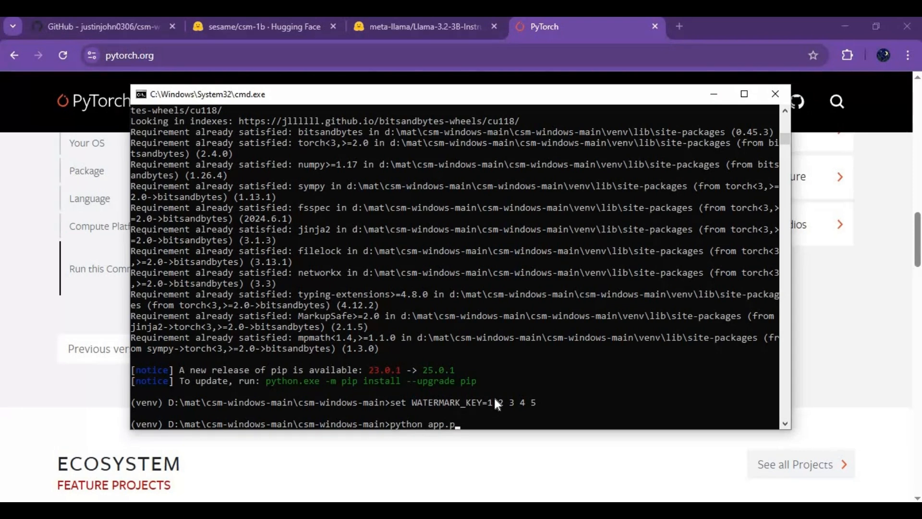
pyautogui.press('enter')
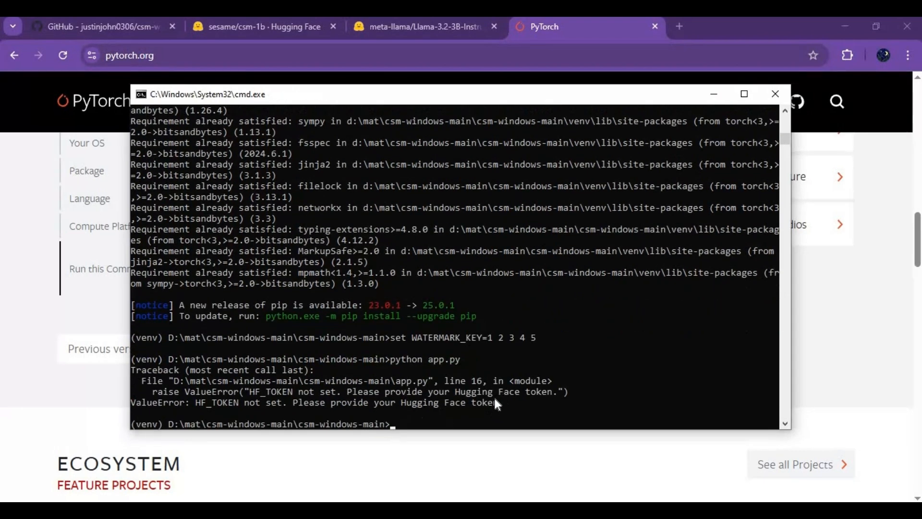
pyautogui.moveTo(450, 410)
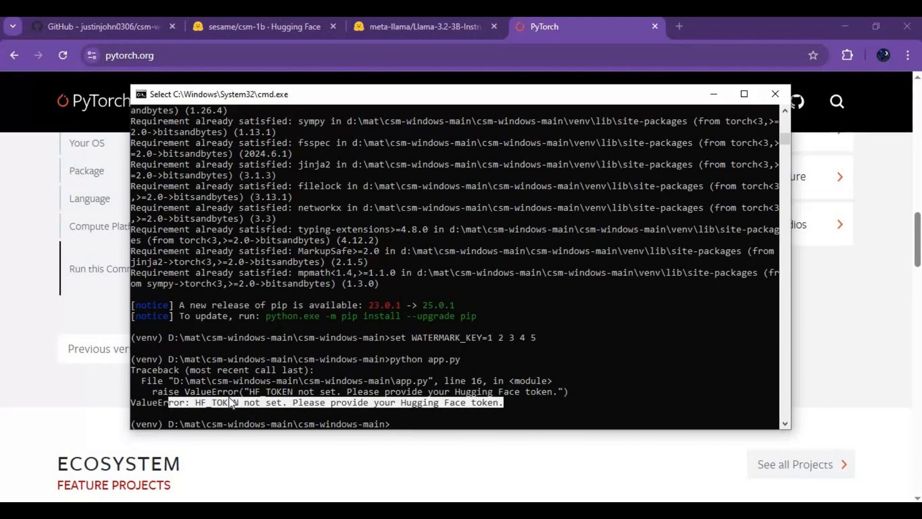
pyautogui.moveTo(300, 326)
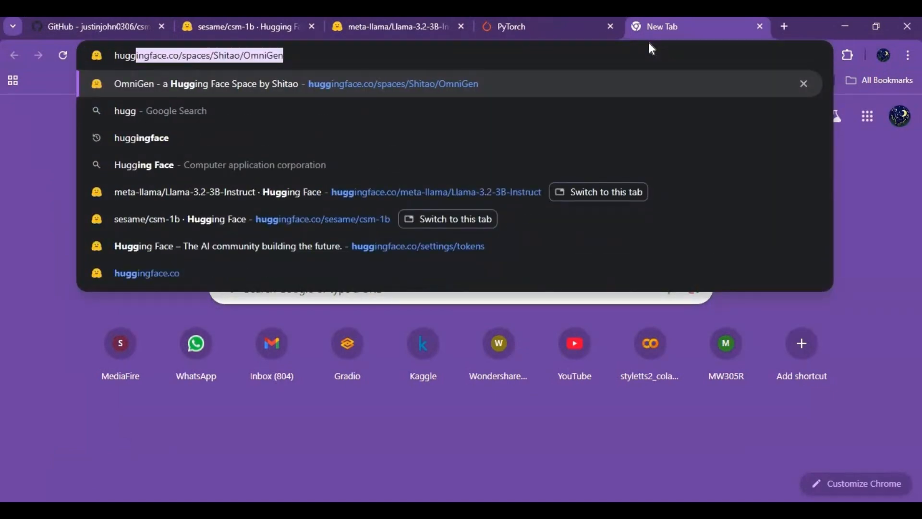
pyautogui.moveTo(316, 38)
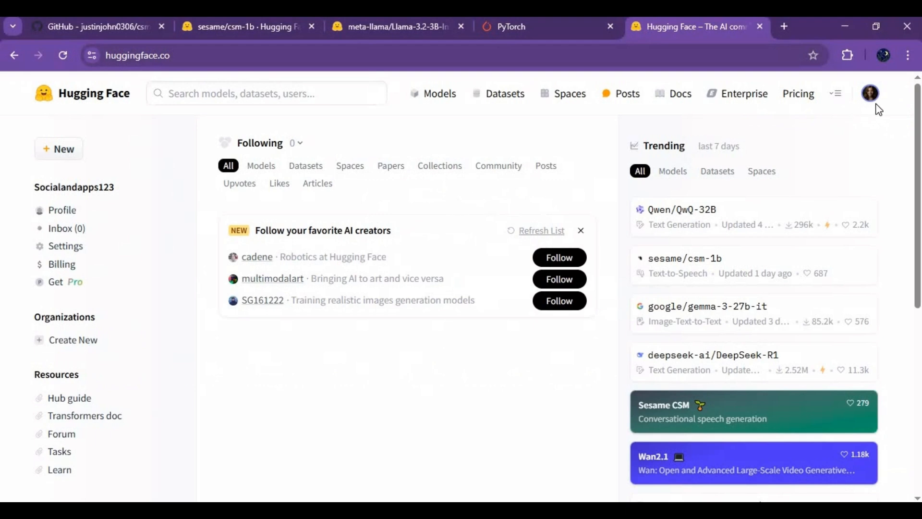
# Step: Reach Access Tokens from the avatar menu, confirming identity with the password
pyautogui.click(870, 92)
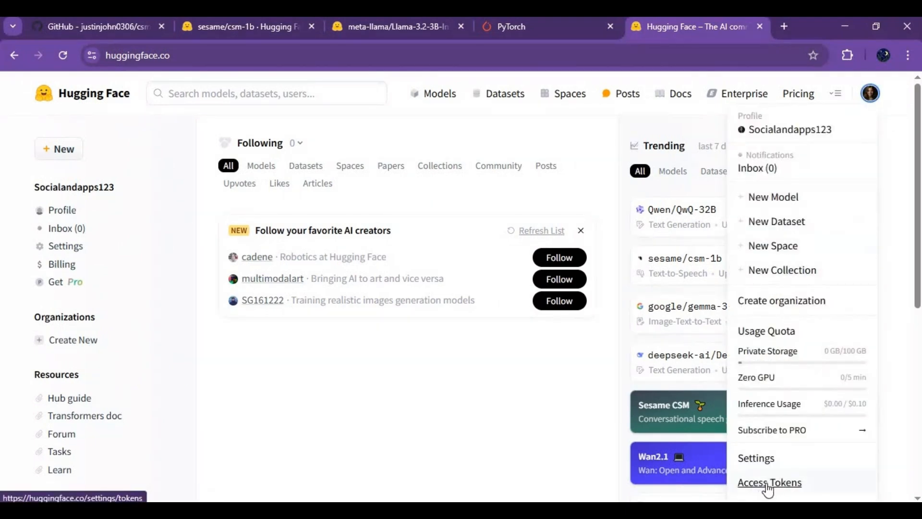
pyautogui.click(769, 482)
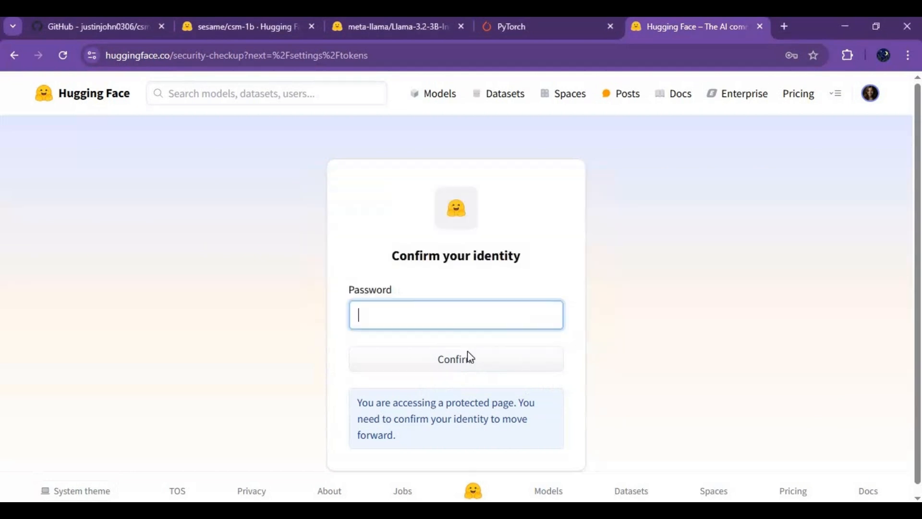
pyautogui.click(455, 358)
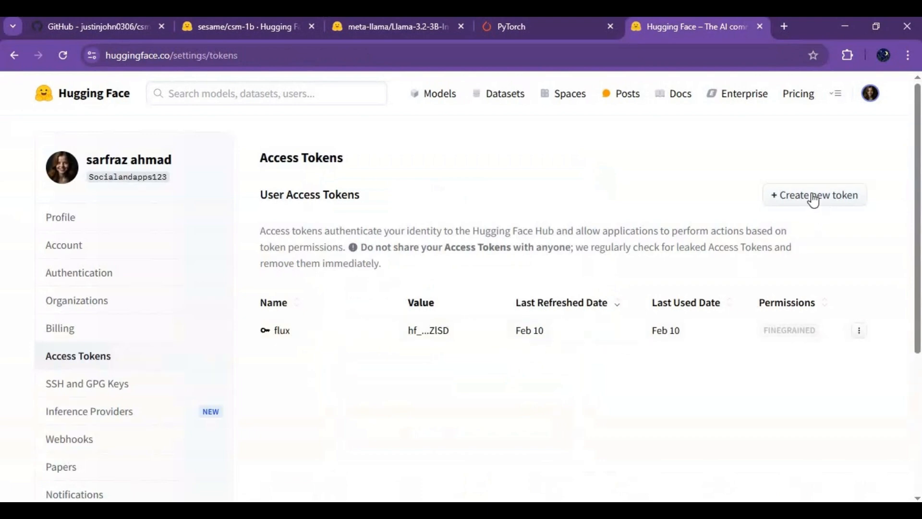
# Step: Start a new token named 'csm' with personal repo write and webhook permissions
pyautogui.click(814, 194)
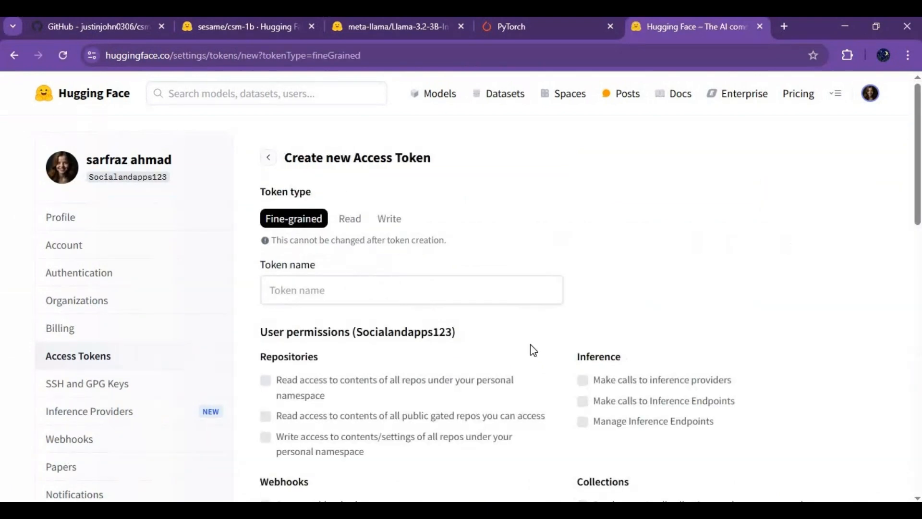
pyautogui.click(411, 289)
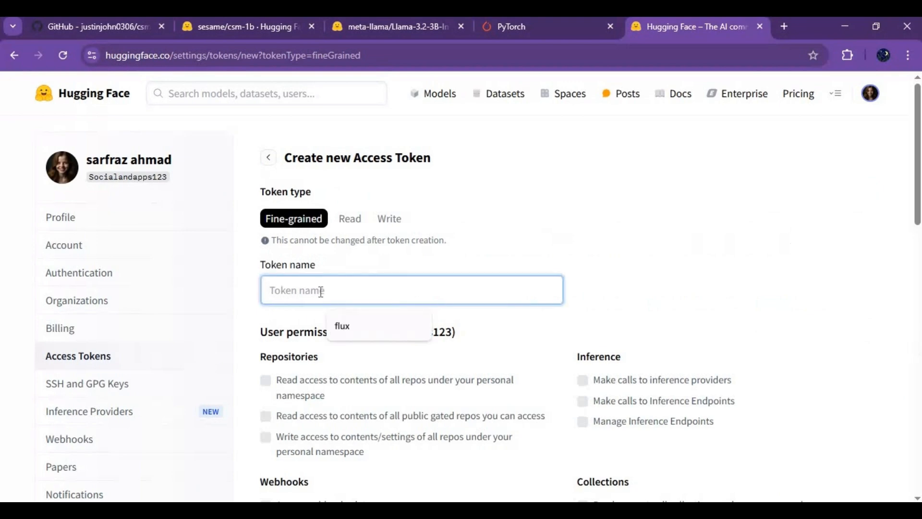
pyautogui.write('csm')
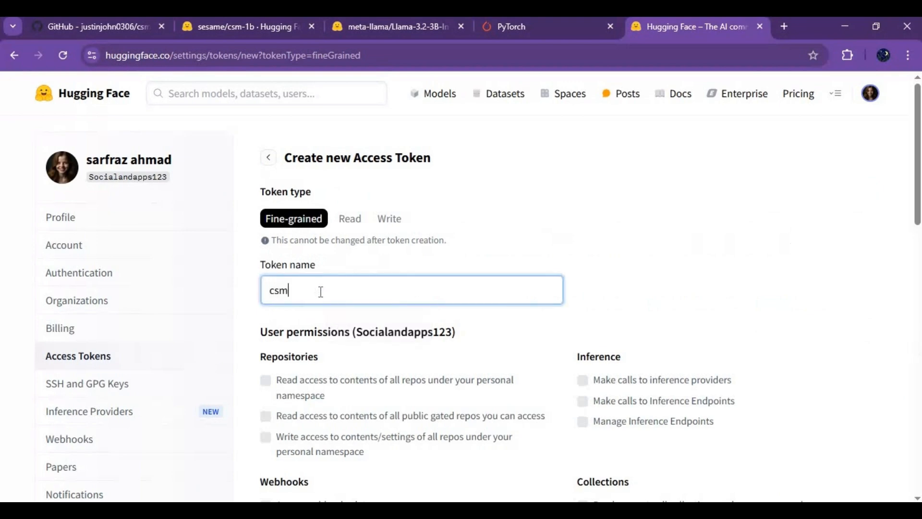
pyautogui.scroll(-3)
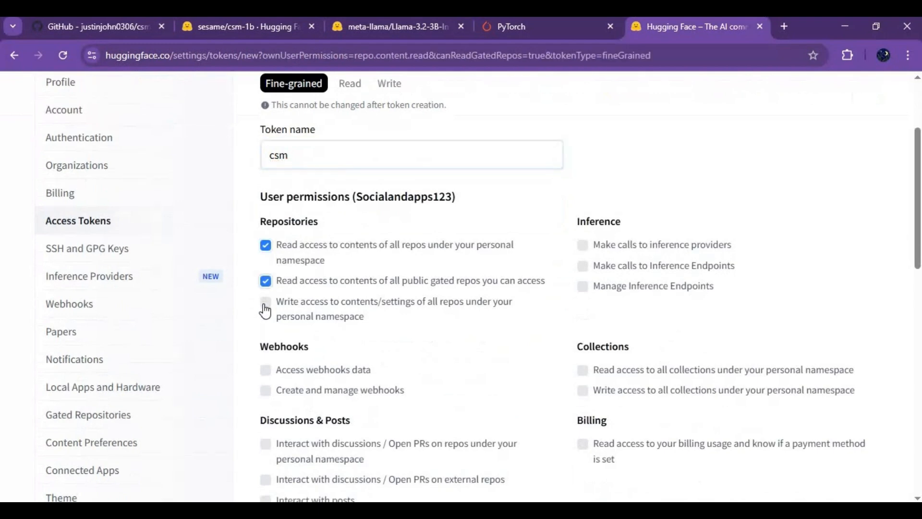
pyautogui.click(265, 301)
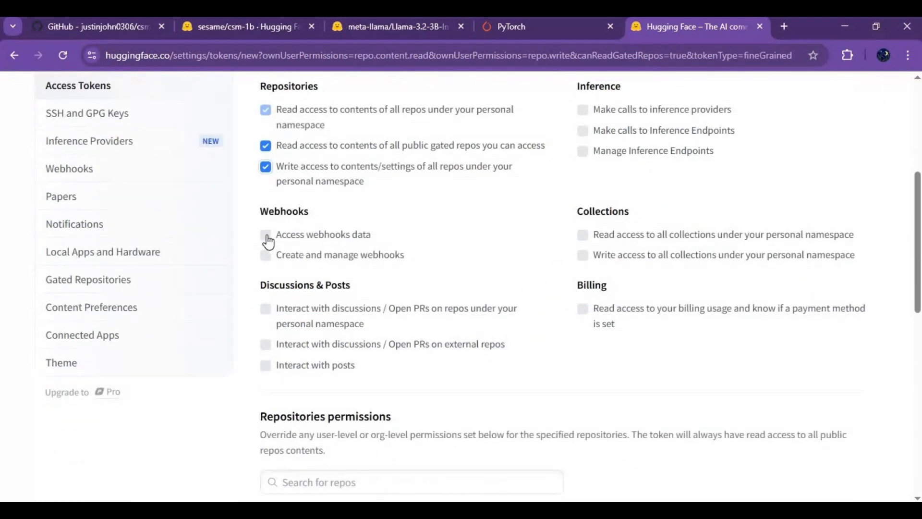
pyautogui.click(265, 234)
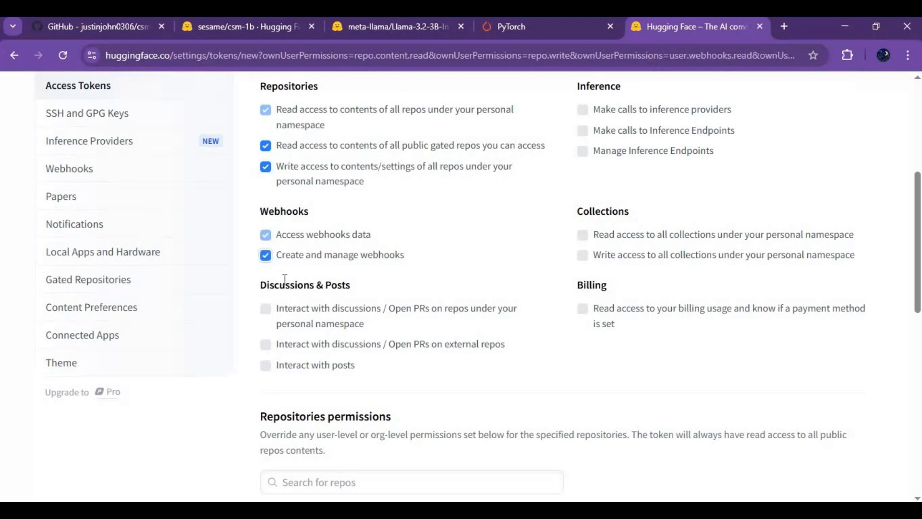
# Step: Add sesame/csm-1b with discussion and write access, and create the token
pyautogui.scroll(-3)
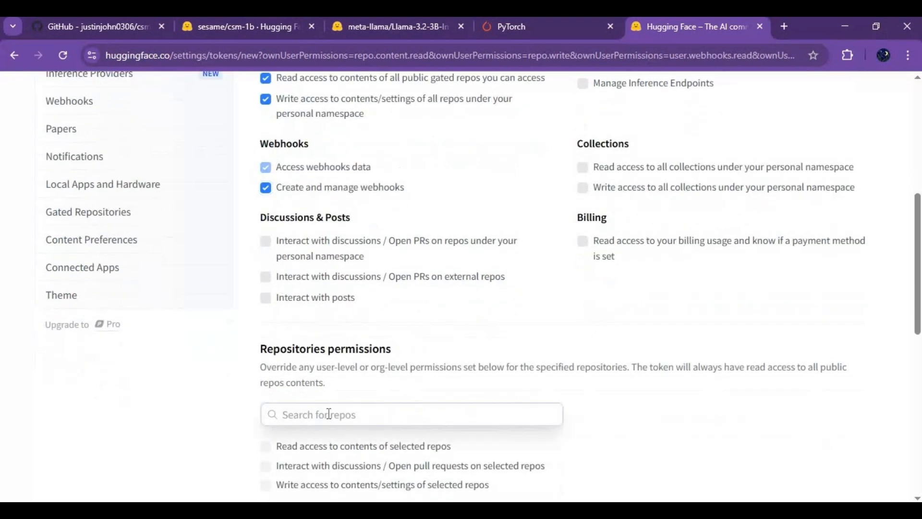
pyautogui.write('csm')
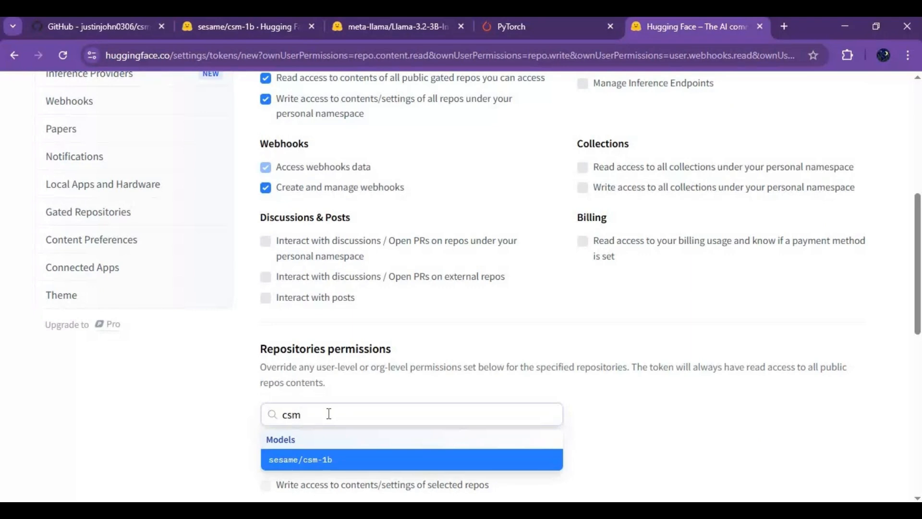
pyautogui.click(301, 459)
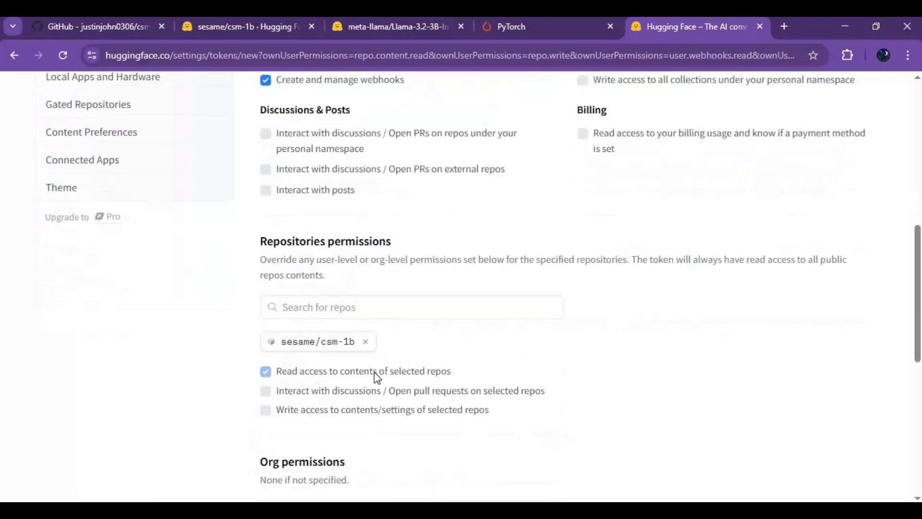
pyautogui.scroll(-3)
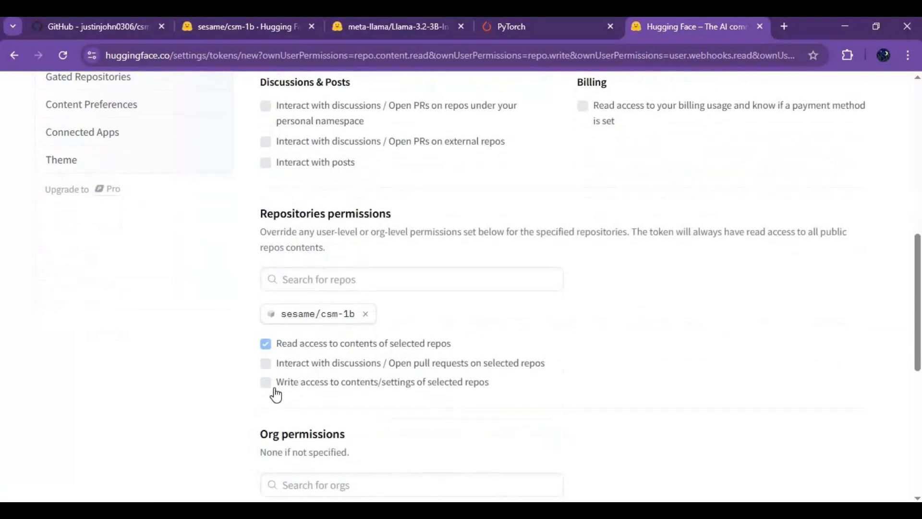
pyautogui.click(265, 363)
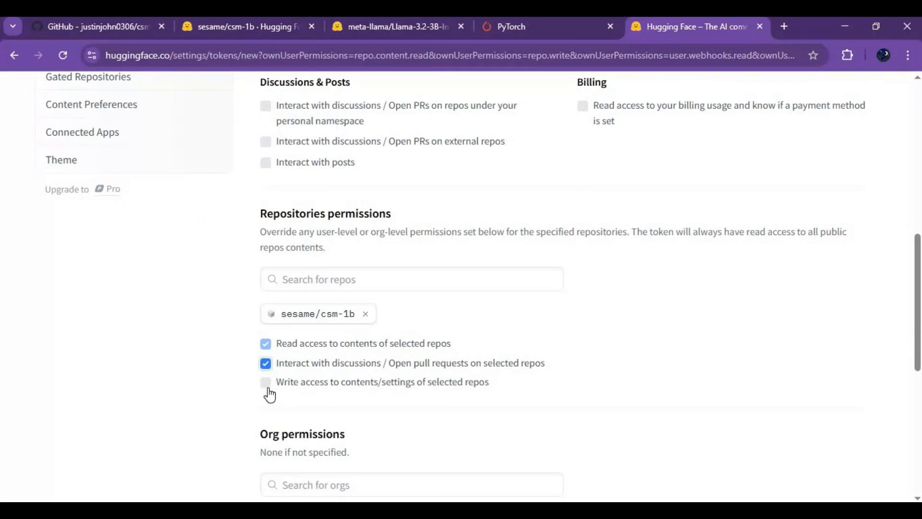
pyautogui.click(265, 381)
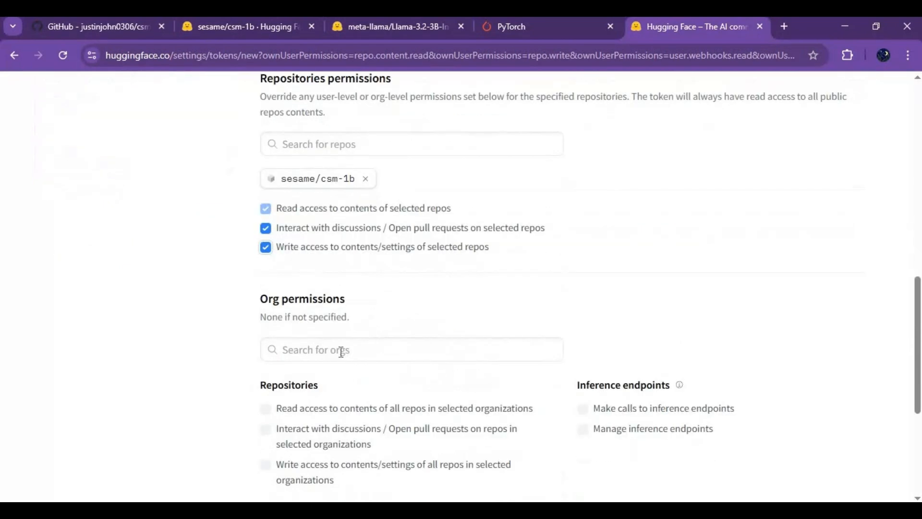
pyautogui.scroll(-3)
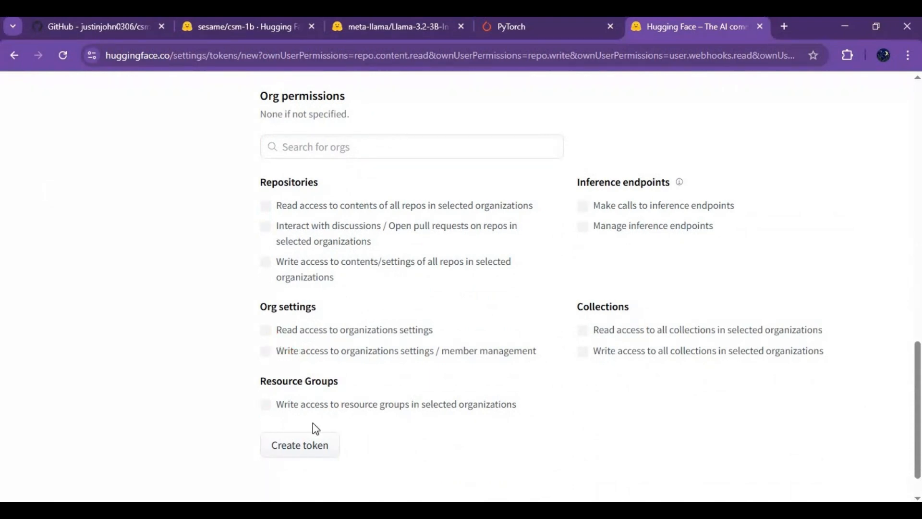
pyautogui.click(299, 445)
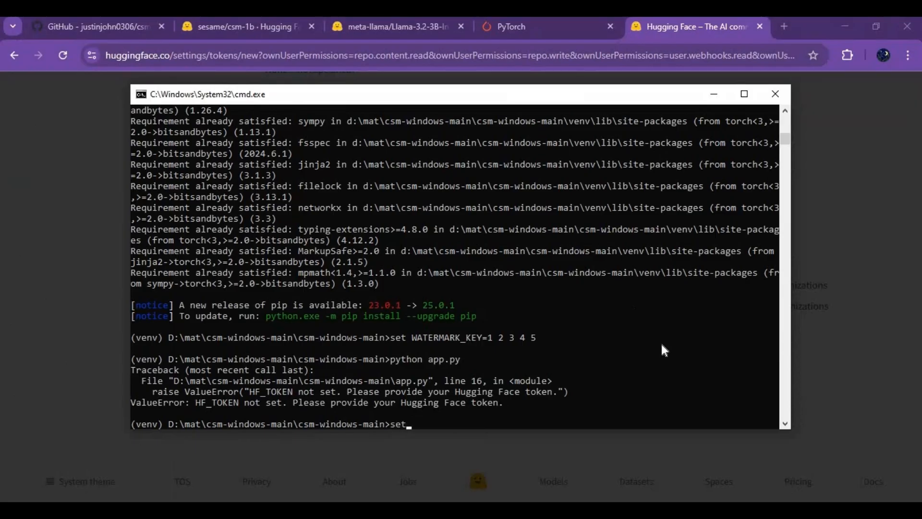
# Step: Set HF_TOKEN to the new token and rerun python app.py, now serving 127.0.0.1:7860
pyautogui.write('H')
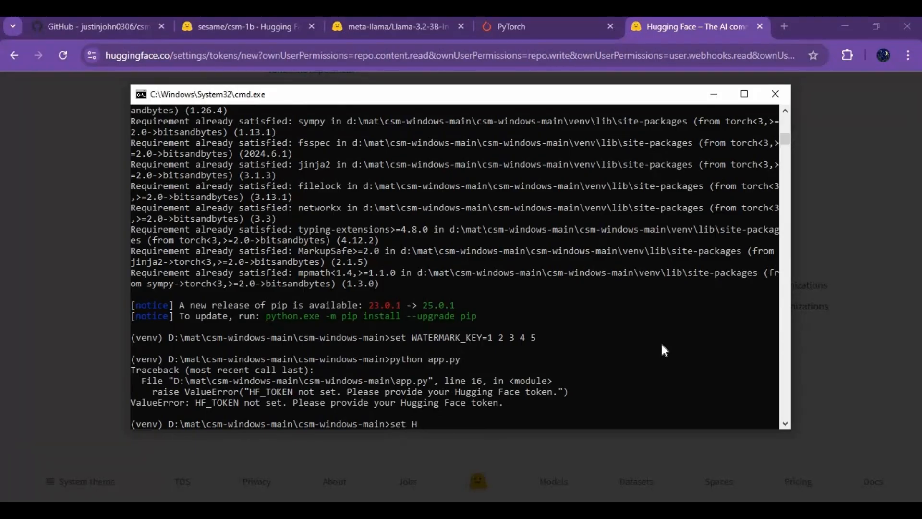
pyautogui.write('F_')
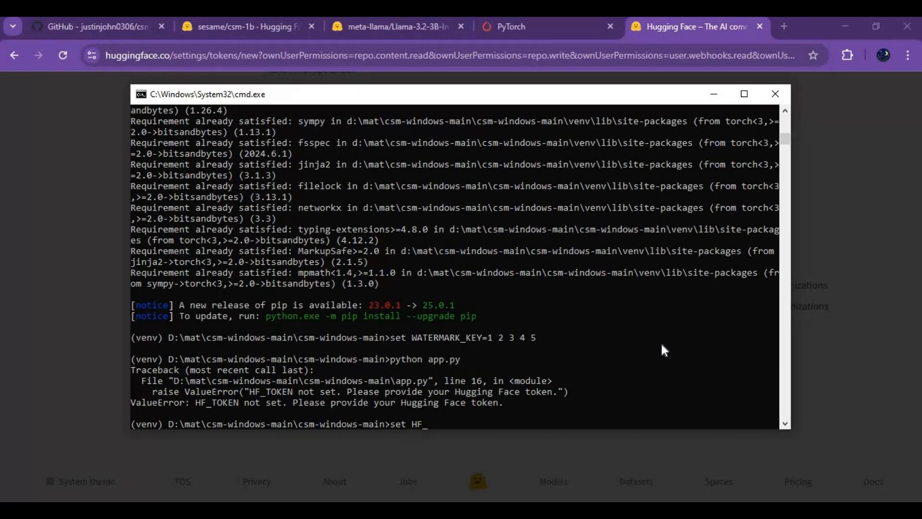
pyautogui.write('TOKE')
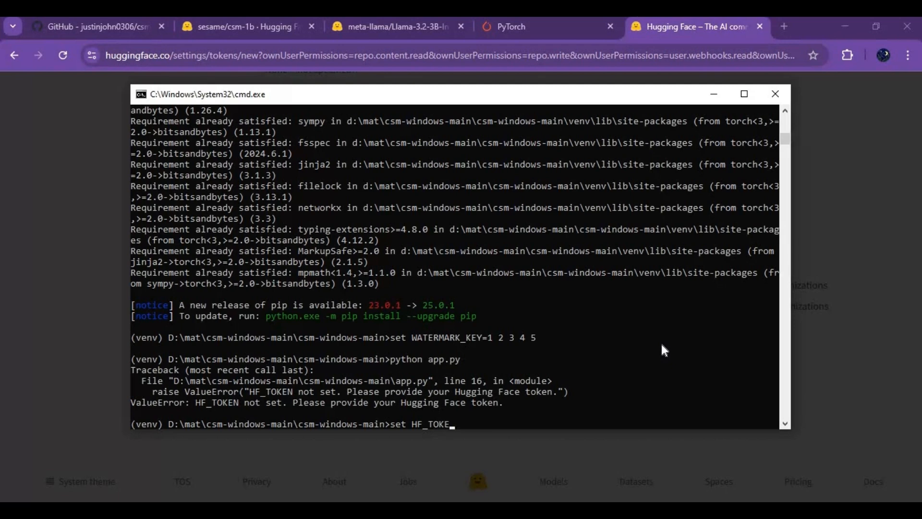
pyautogui.write('N')
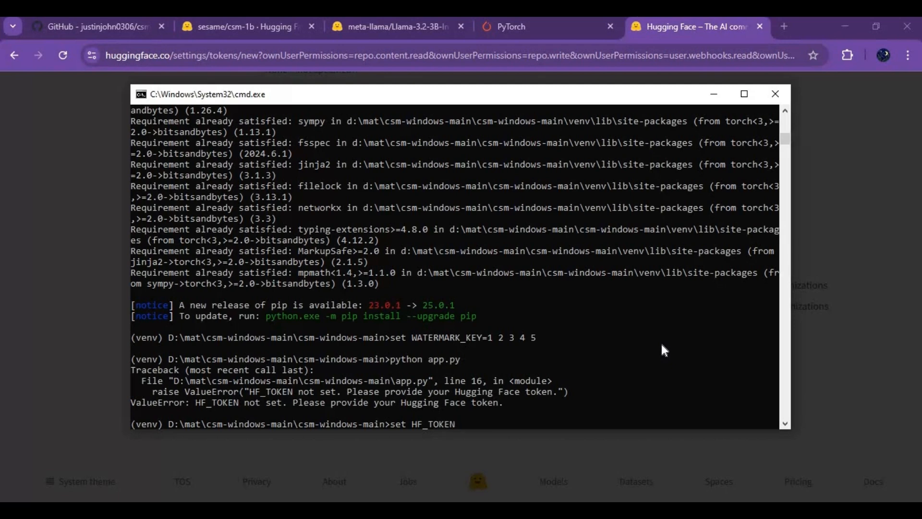
pyautogui.write('=')
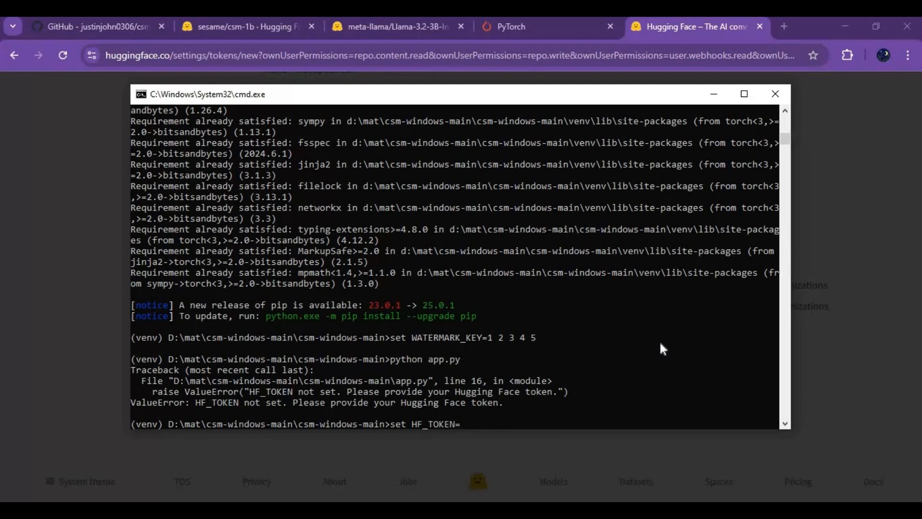
pyautogui.moveTo(687, 160)
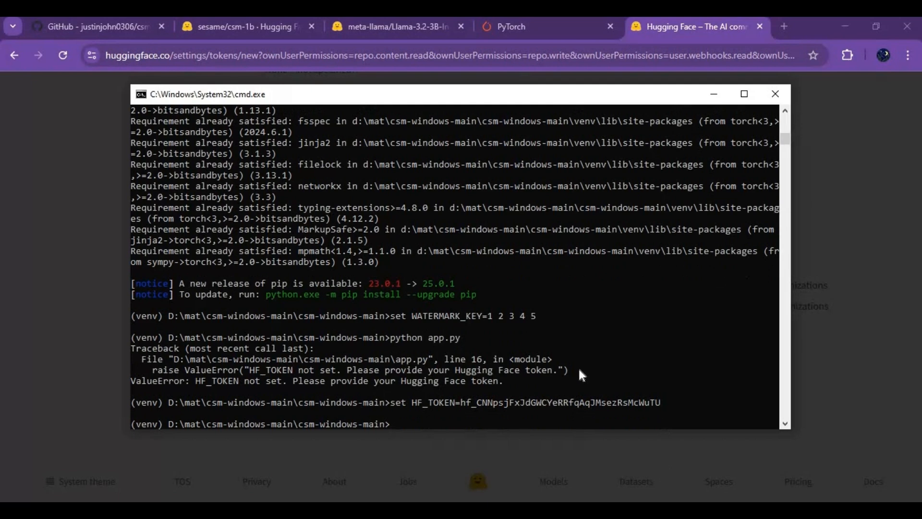
pyautogui.write('python app.py')
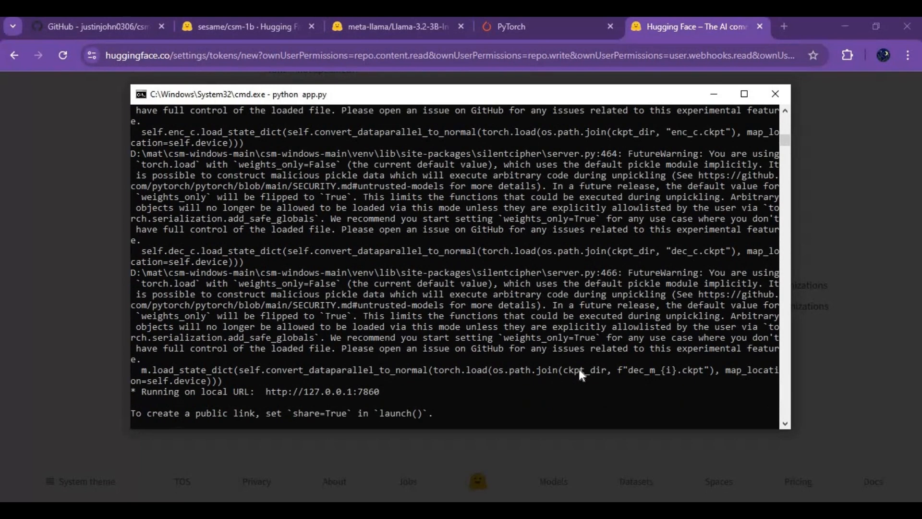
pyautogui.moveTo(460, 355)
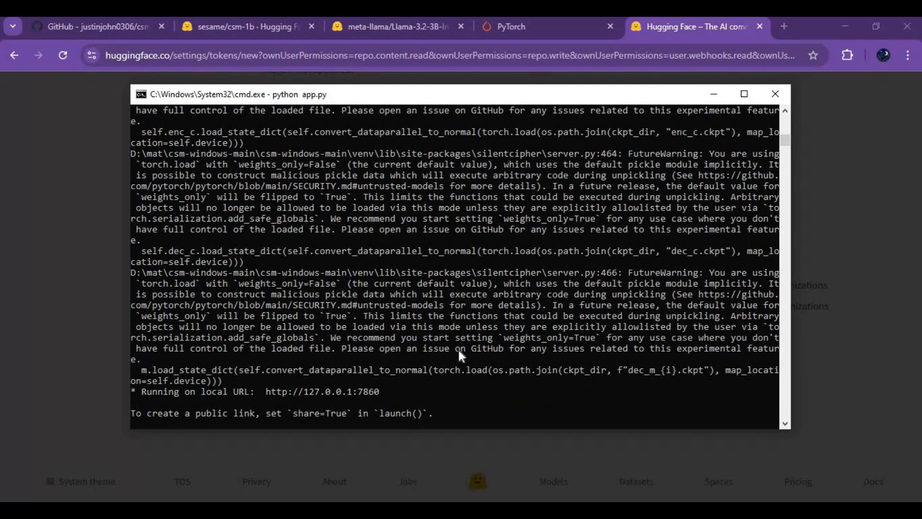
pyautogui.moveTo(371, 390)
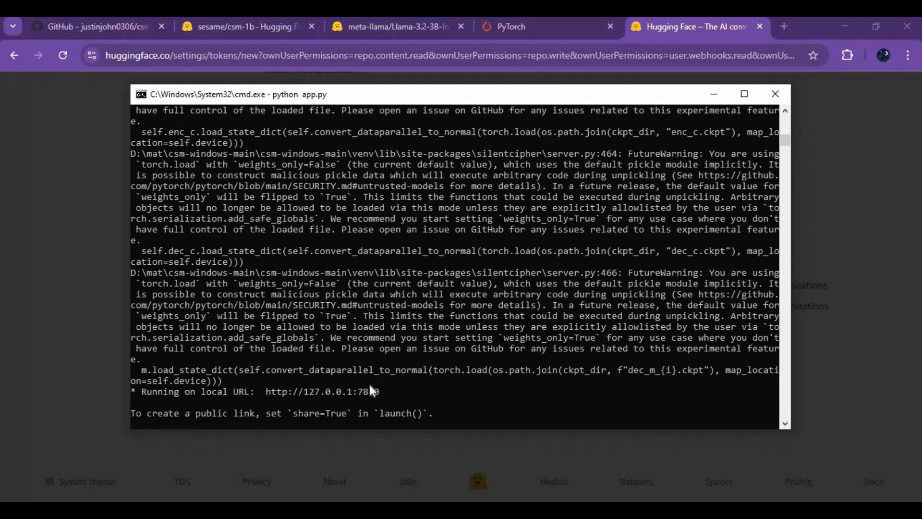
pyautogui.doubleClick(322, 391)
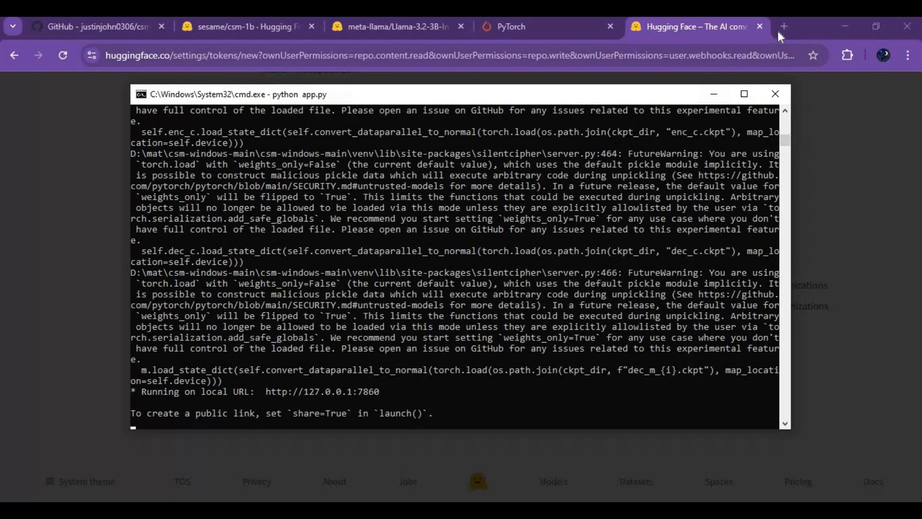
# Step: Load 127.0.0.1:7860 in a new Chrome tab and scroll the CSM page
pyautogui.click(783, 27)
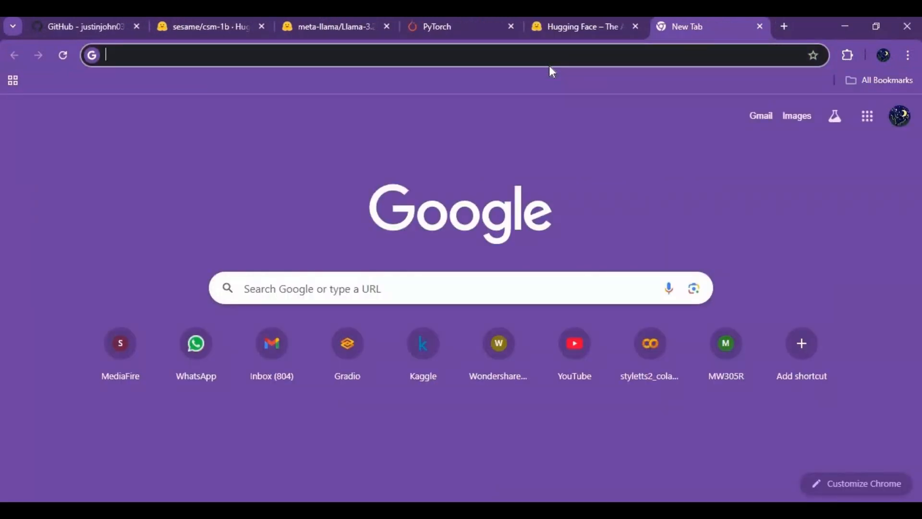
pyautogui.write('127.0.0.1:7860')
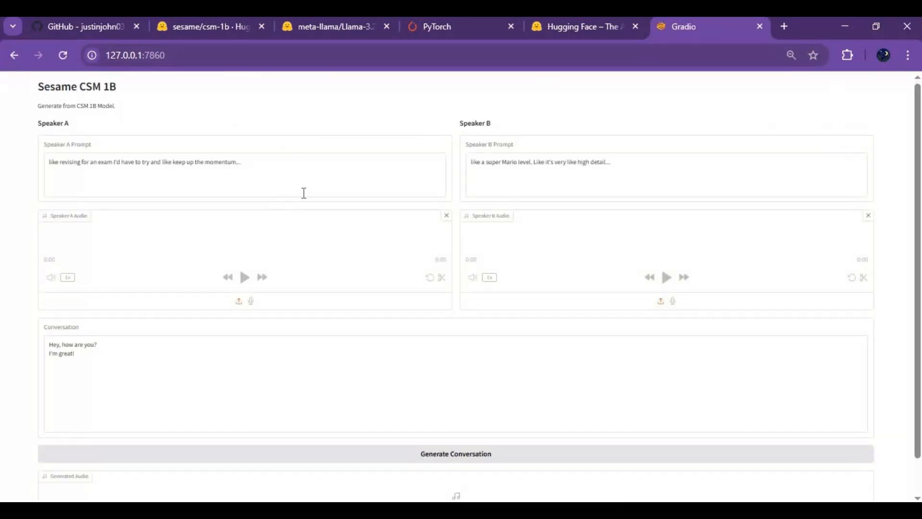
pyautogui.scroll(-3)
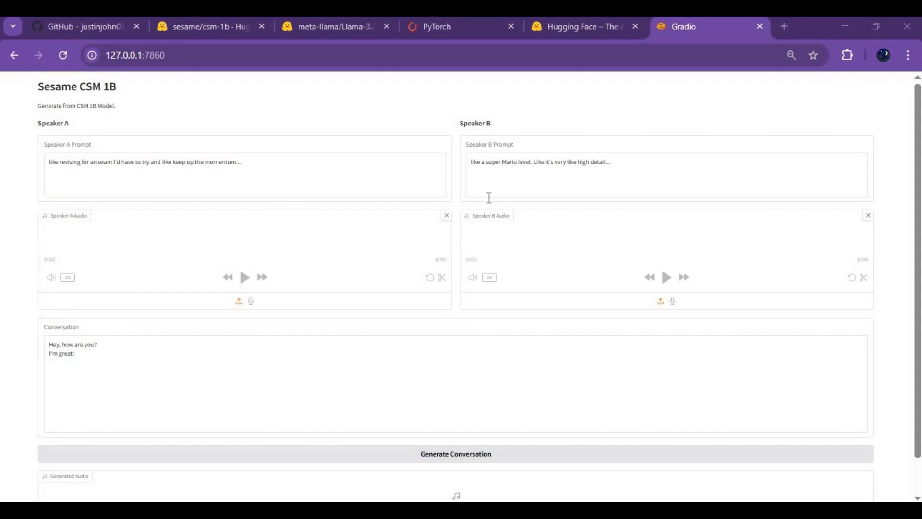
pyautogui.moveTo(490, 240)
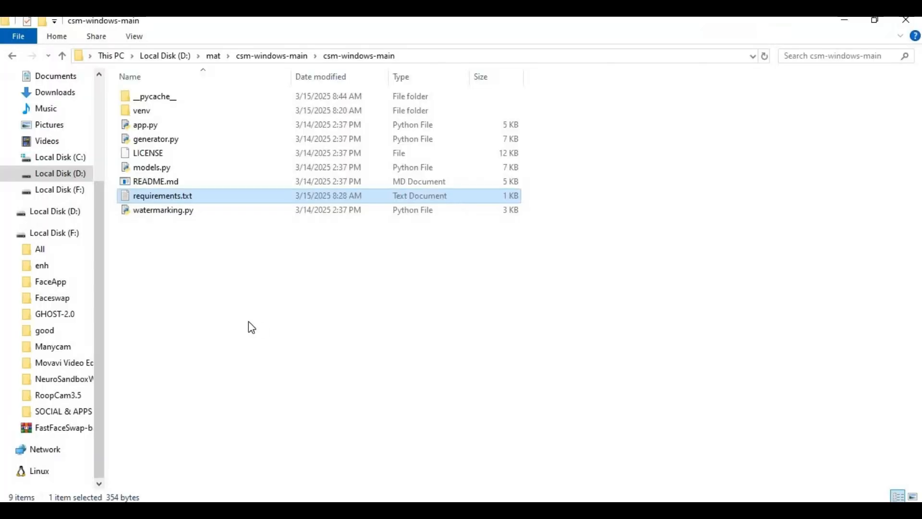
# Step: Create a new text document in csm-windows-main and open it for editing
pyautogui.rightClick(251, 327)
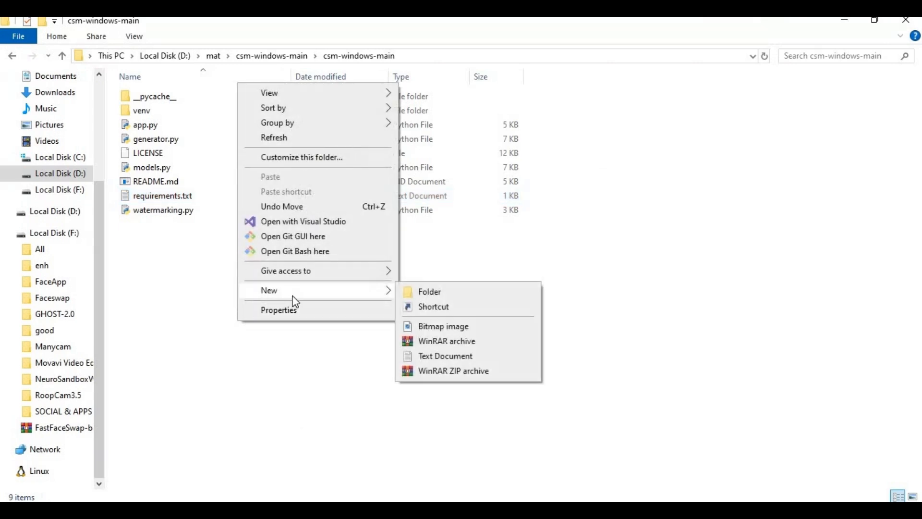
pyautogui.moveTo(445, 355)
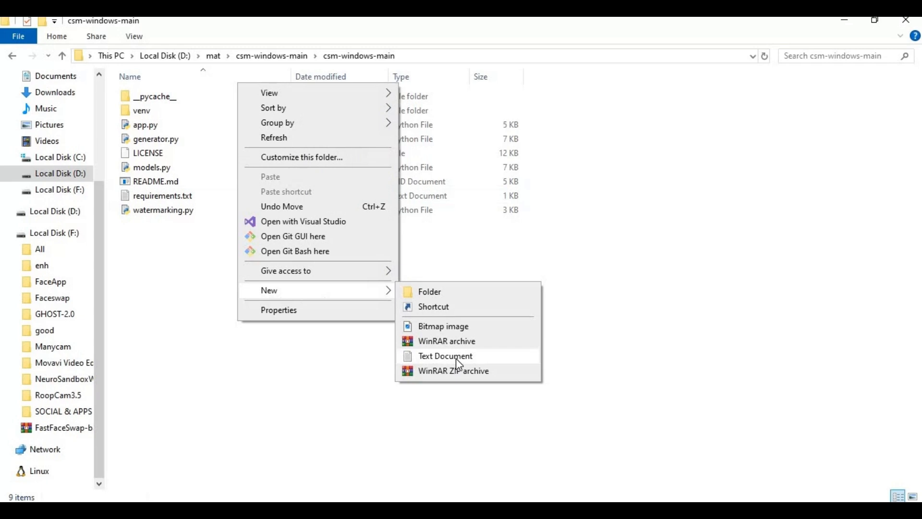
pyautogui.click(445, 356)
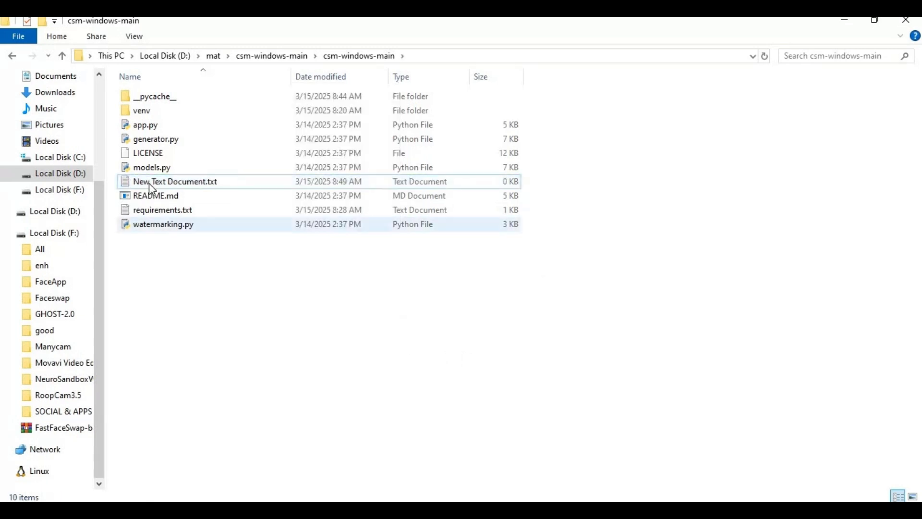
pyautogui.doubleClick(175, 182)
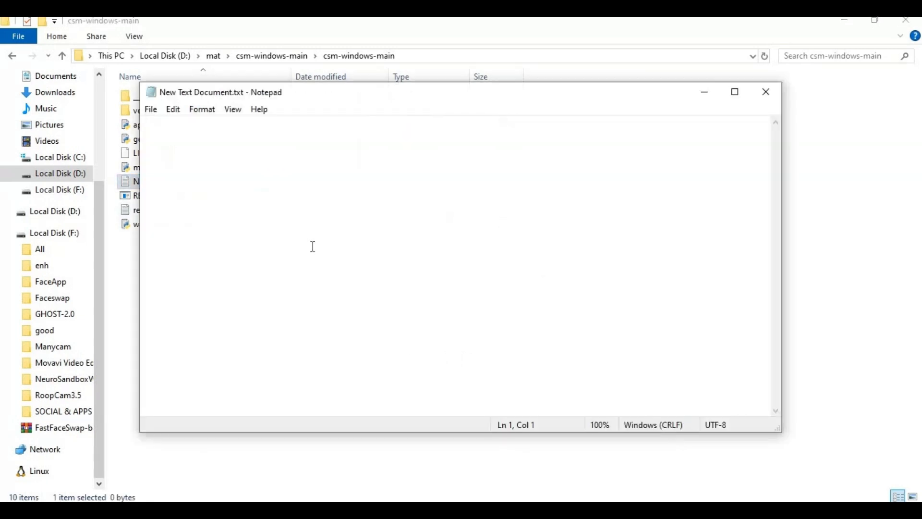
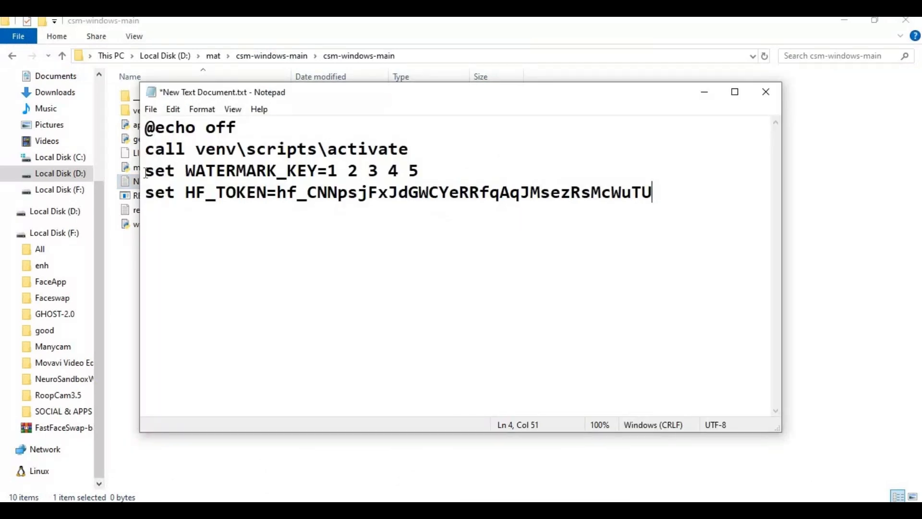
# Step: Append 'python app.py' and 'pause' after the HF_TOKEN line
pyautogui.tripleClick(281, 170)
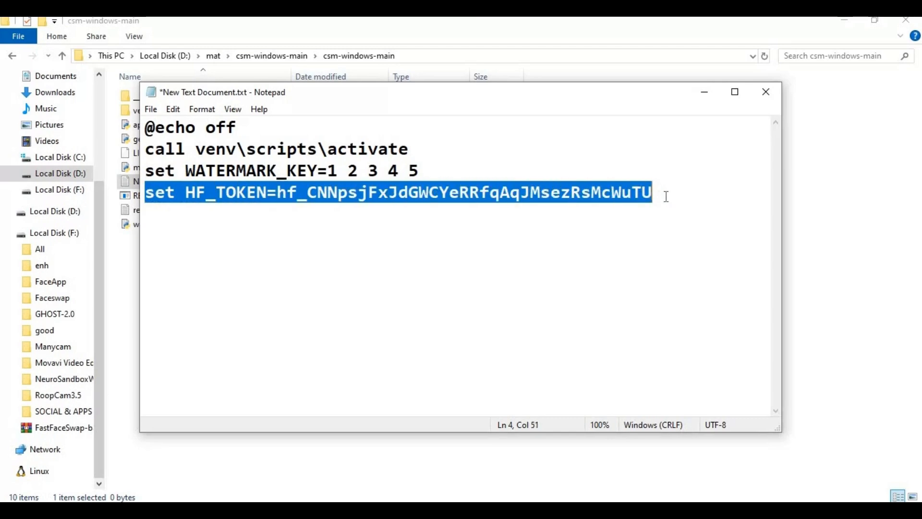
pyautogui.click(653, 192)
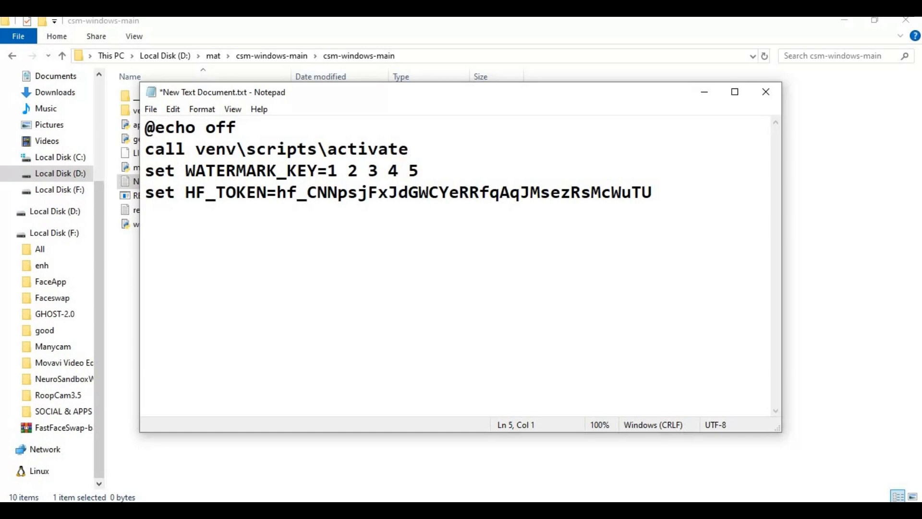
pyautogui.write('python')
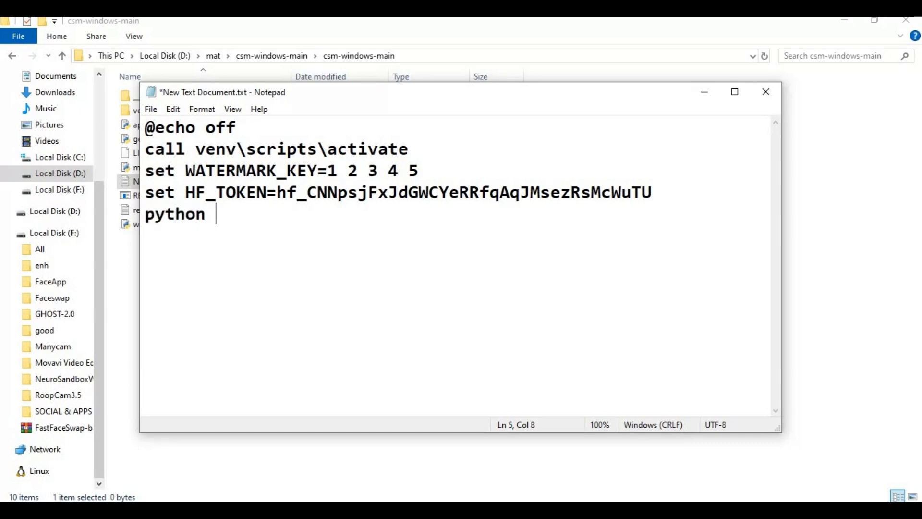
pyautogui.write('app.py')
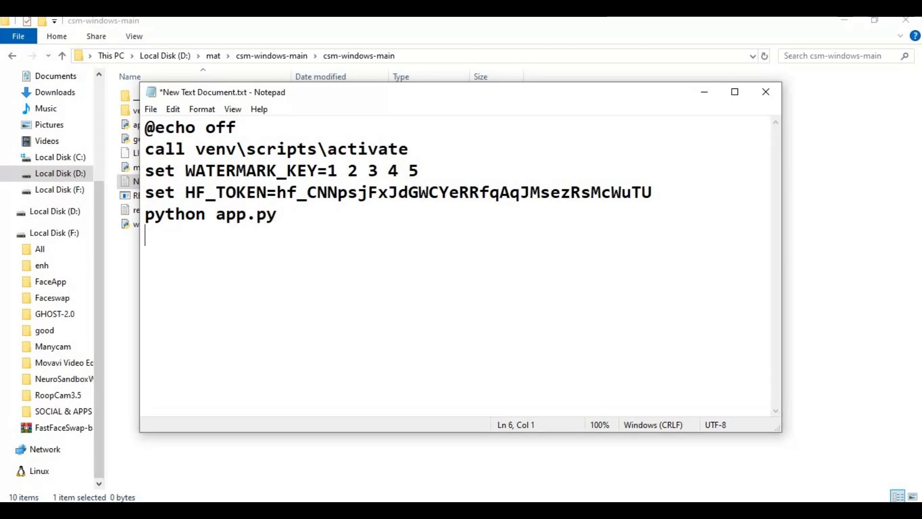
pyautogui.write('pause')
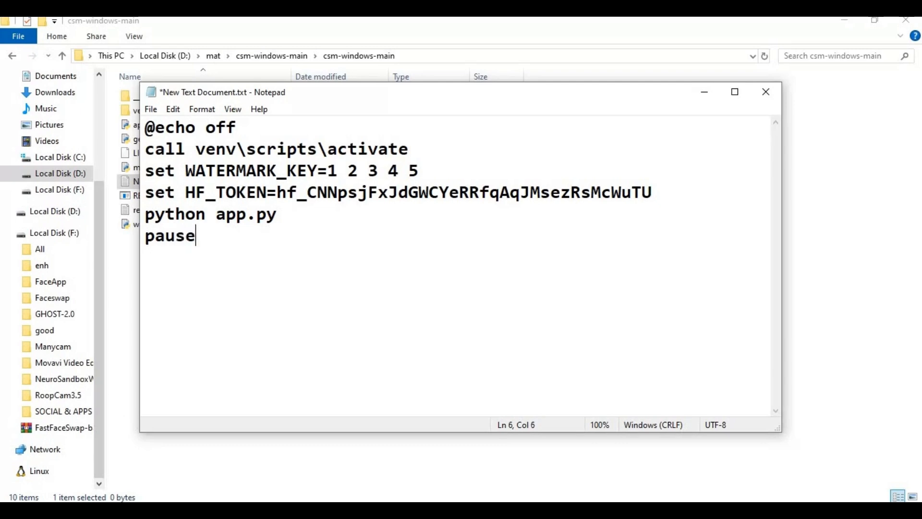
pyautogui.moveTo(150, 109)
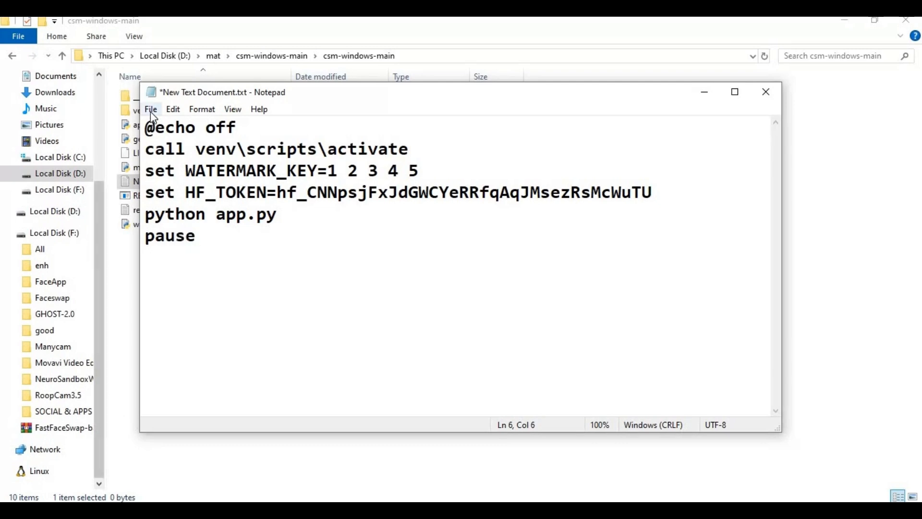
# Step: Save the script as Run.bat via Save As and close Notepad
pyautogui.click(150, 109)
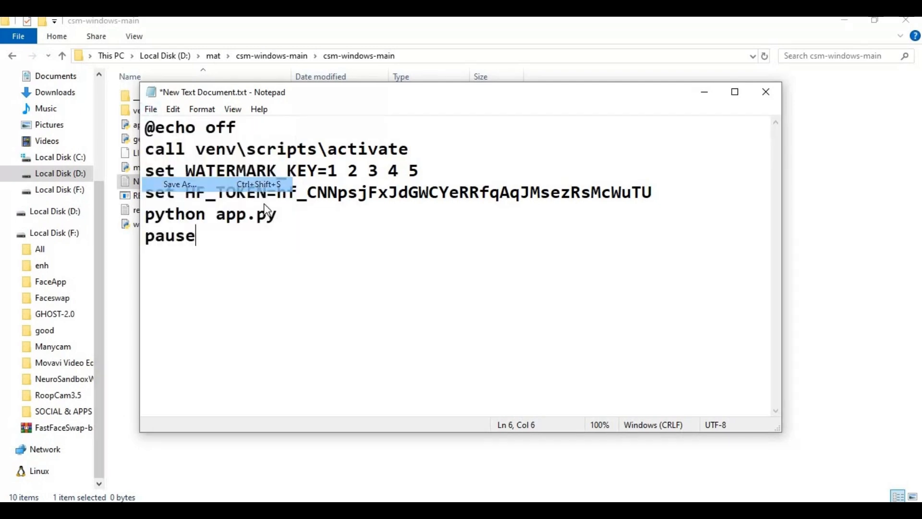
pyautogui.click(178, 184)
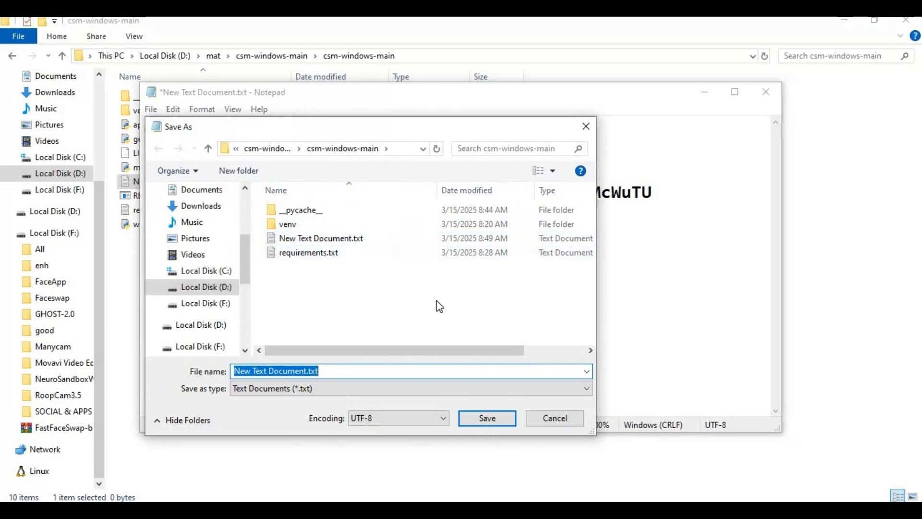
pyautogui.write('Run')
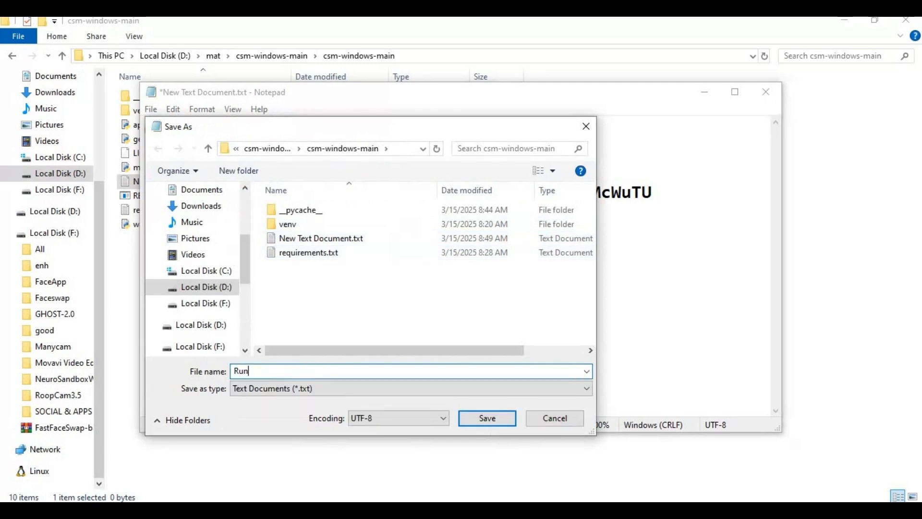
pyautogui.write('.bat')
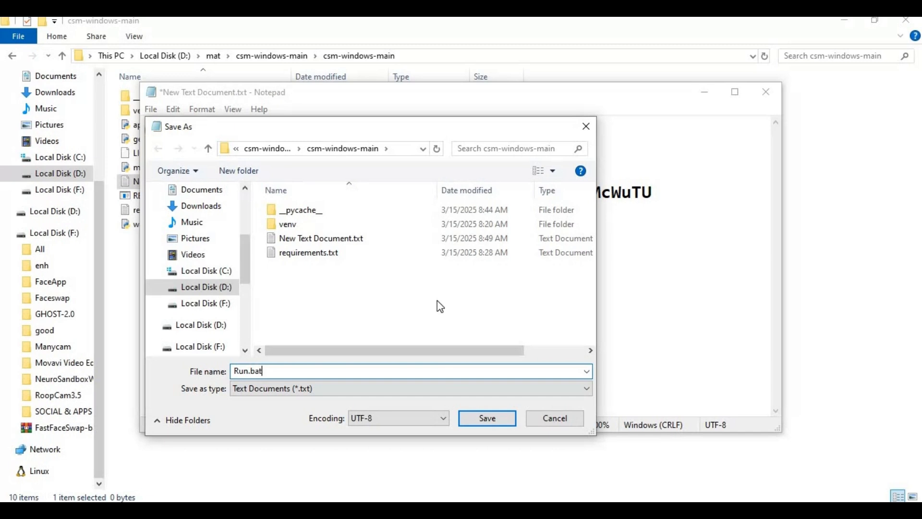
pyautogui.click(487, 418)
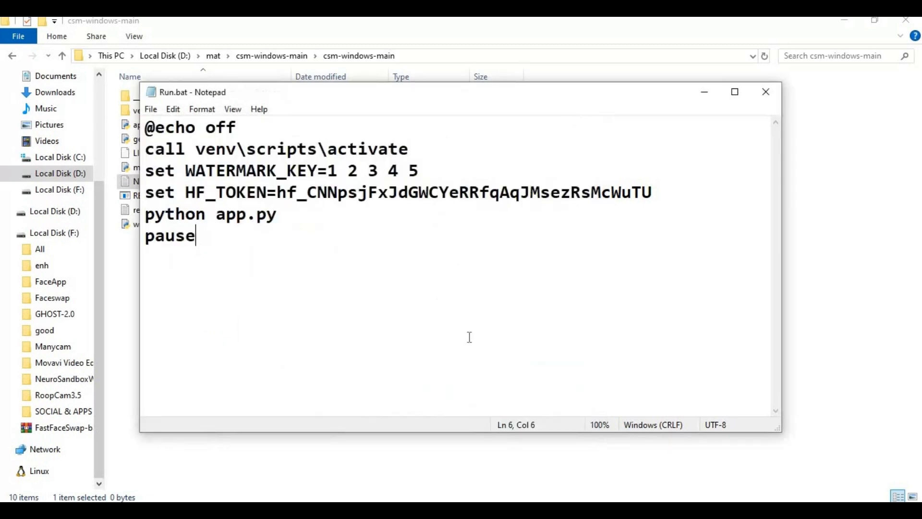
pyautogui.click(765, 92)
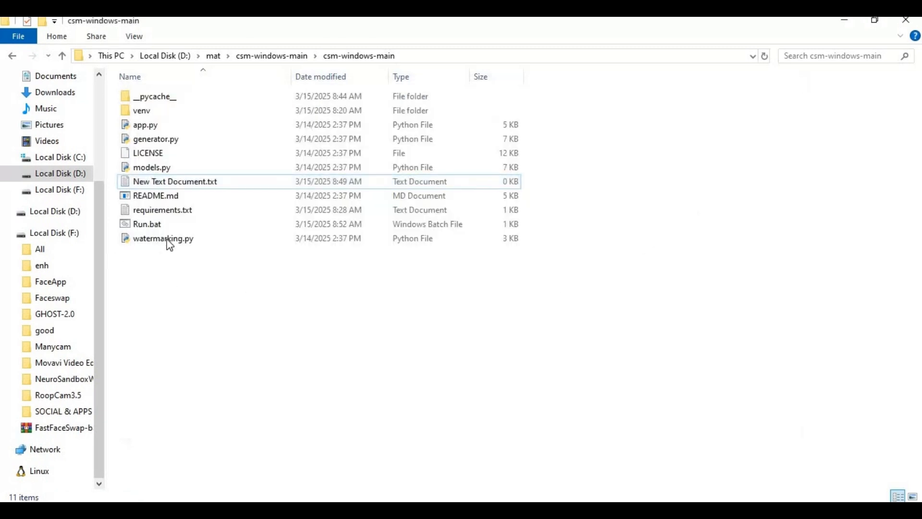
# Step: Launch Run.bat from the csm-windows-main folder
pyautogui.doubleClick(147, 223)
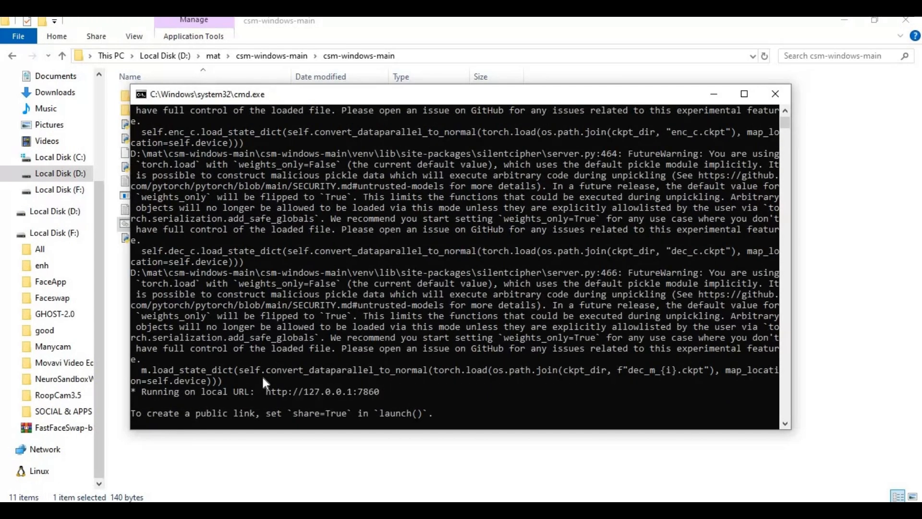
pyautogui.moveTo(476, 415)
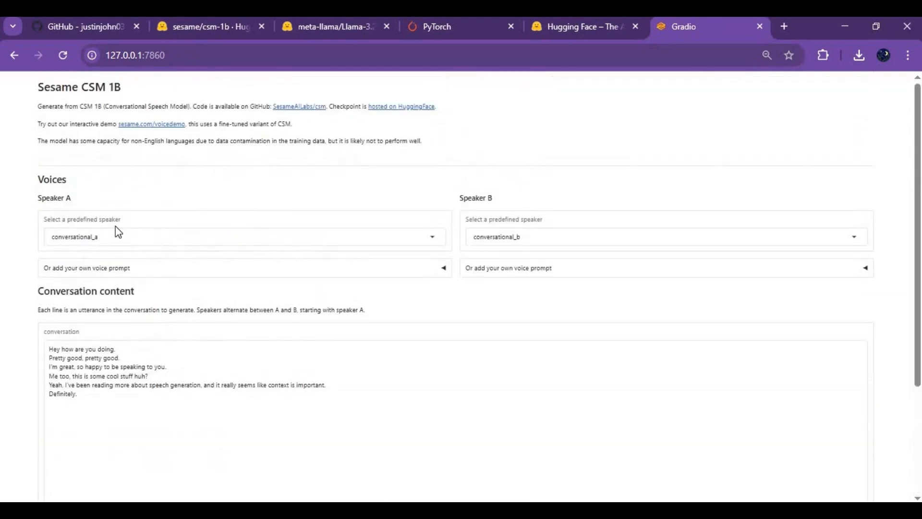
pyautogui.click(243, 237)
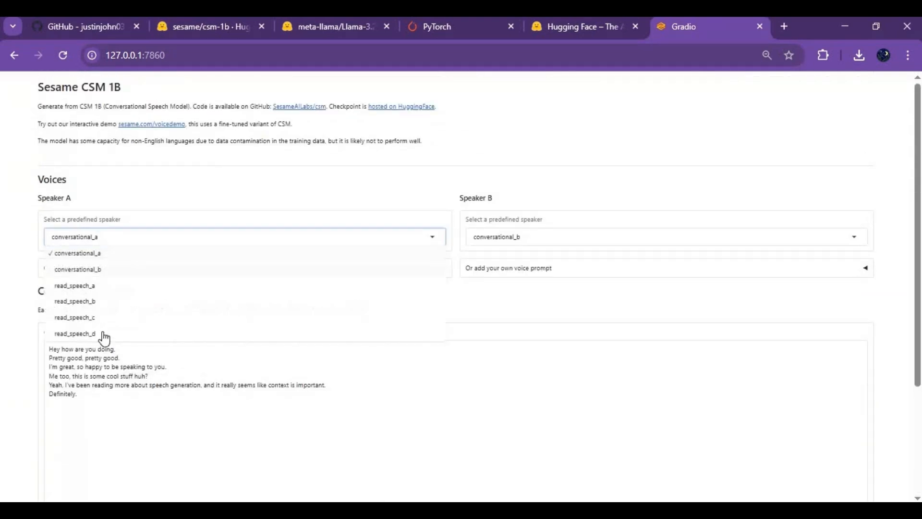
pyautogui.click(75, 253)
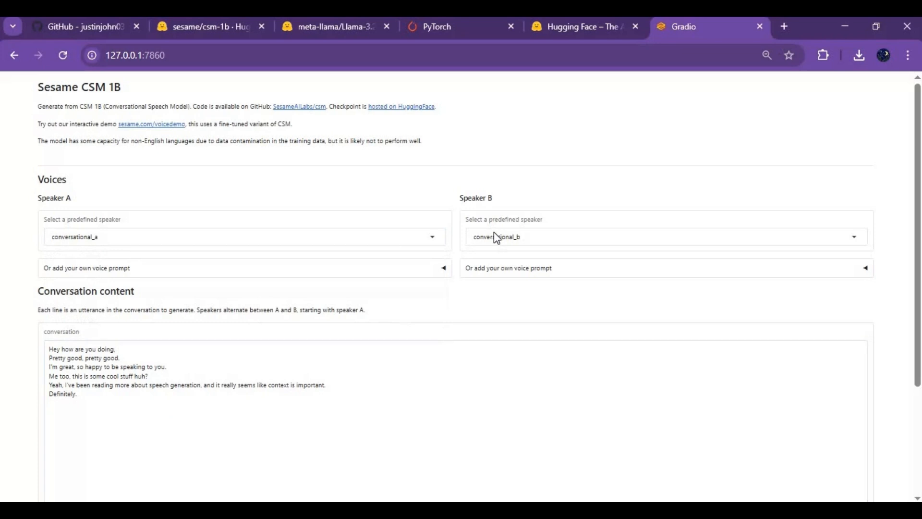
pyautogui.click(665, 236)
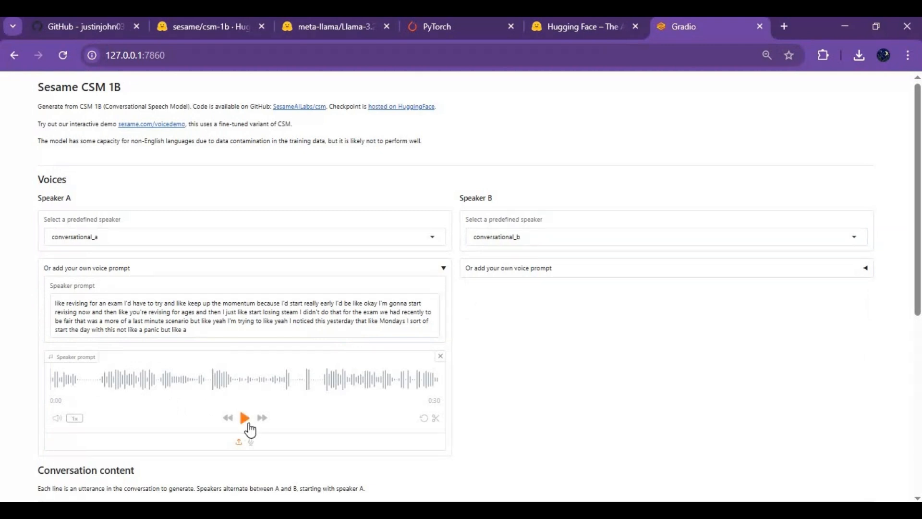
pyautogui.click(244, 418)
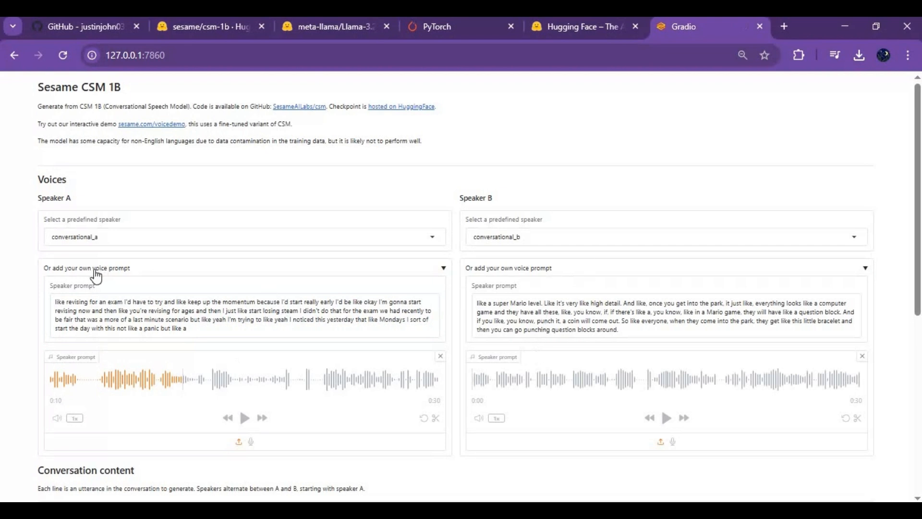
pyautogui.click(444, 267)
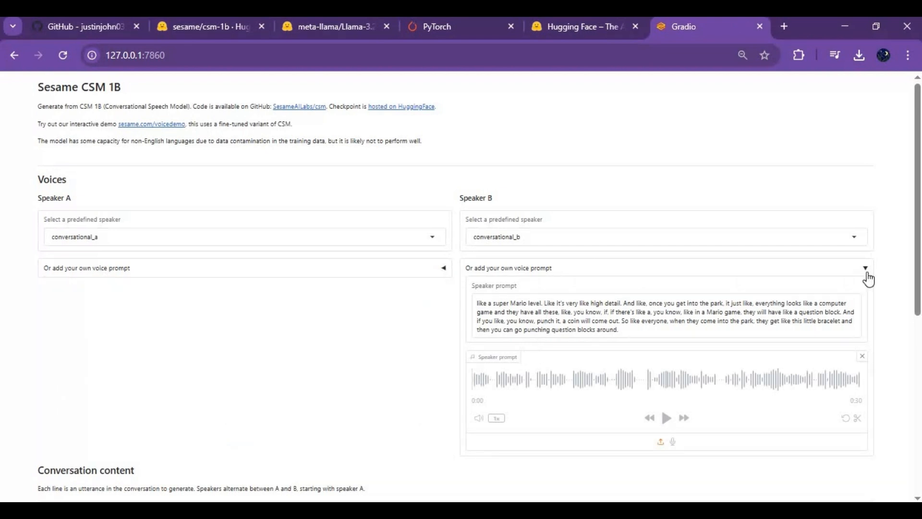
pyautogui.click(865, 268)
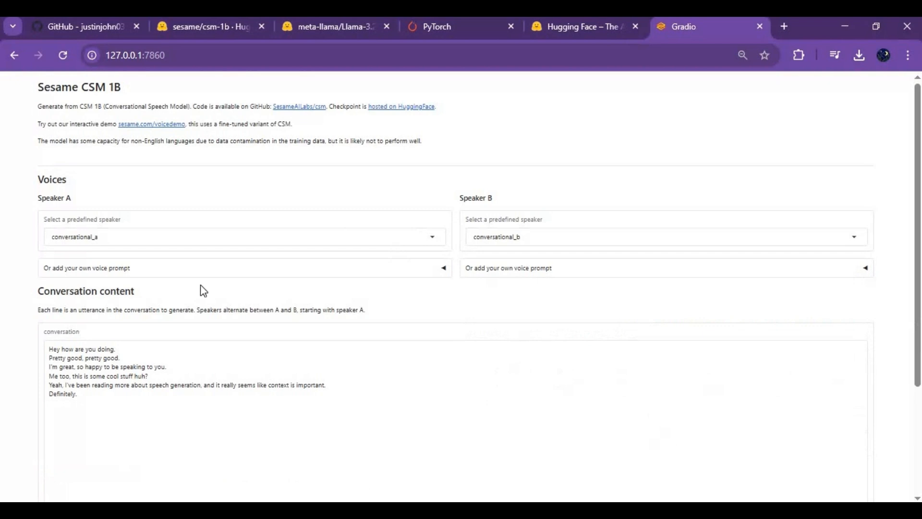
# Step: Replace the sample lines with a four-line script thanking viewers, inviting comments, asking to subscribe, saying take care
pyautogui.doubleClick(82, 349)
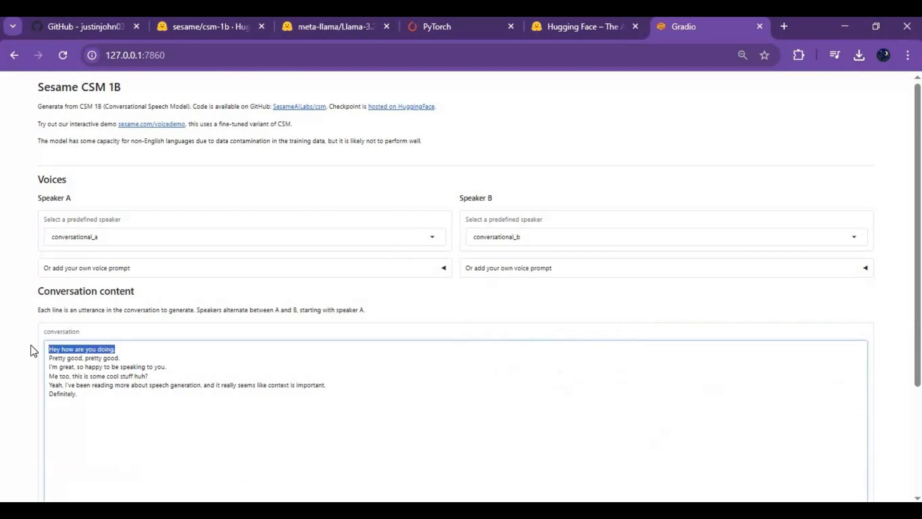
pyautogui.write('thank you fo')
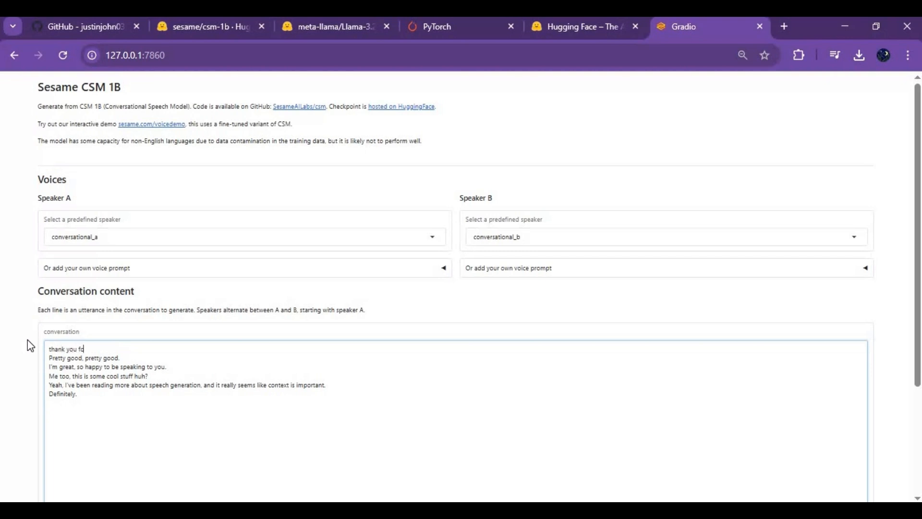
pyautogui.write('r watching my video i hope you like it')
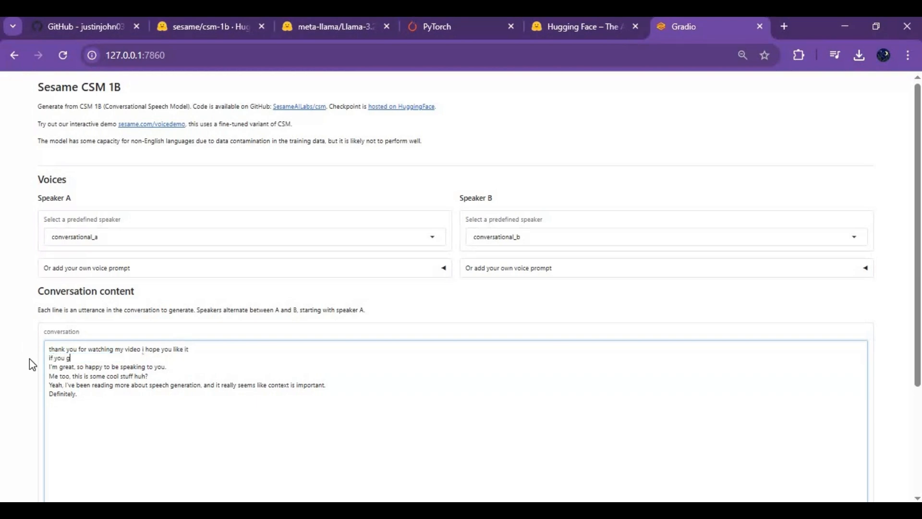
pyautogui.write('dont forget to subscribe to my youtube channel.')
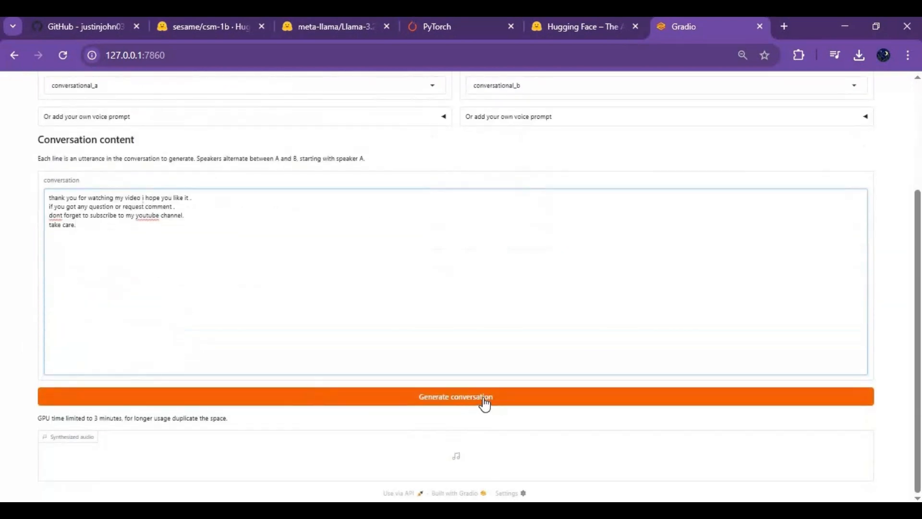
# Step: Generate the four-line conversation audio and play the resulting 31-second clip
pyautogui.click(455, 396)
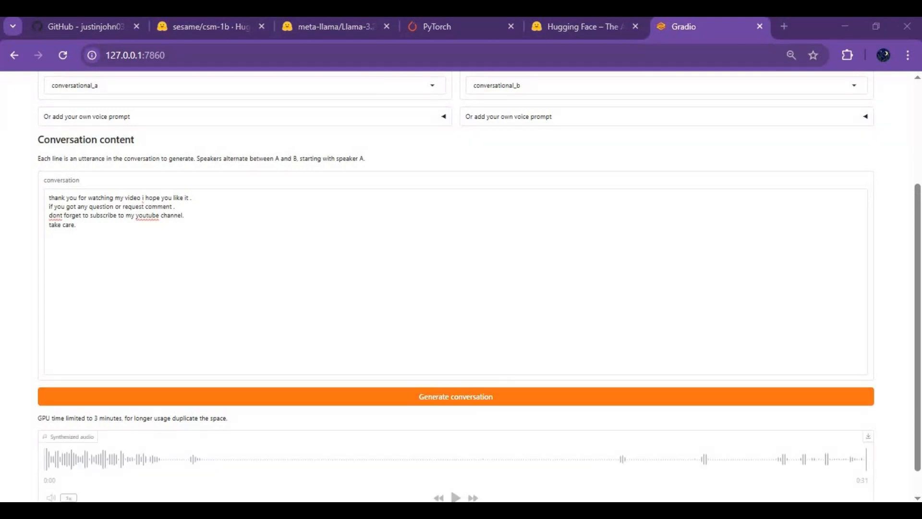
pyautogui.scroll(-3)
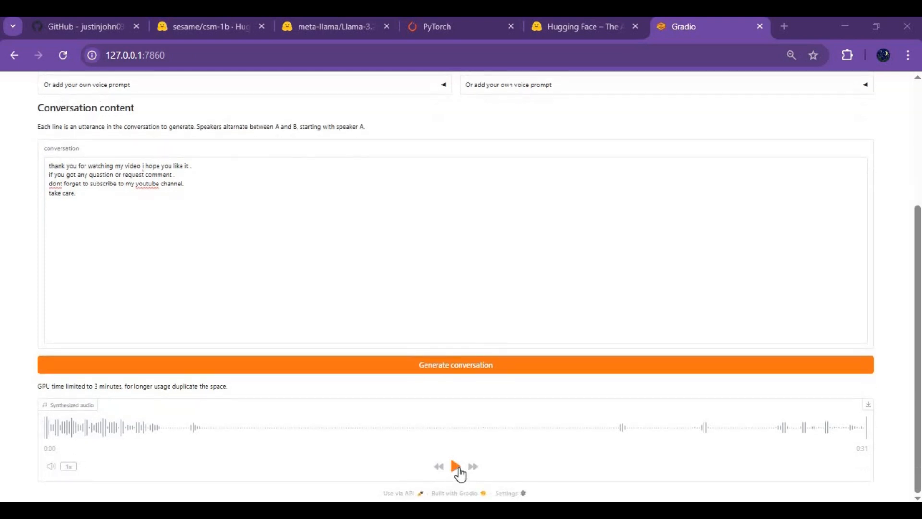
pyautogui.click(455, 466)
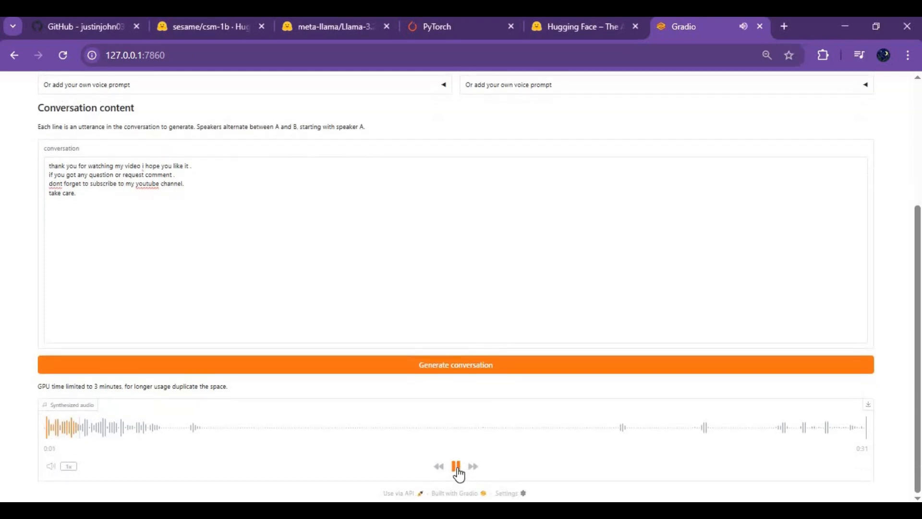